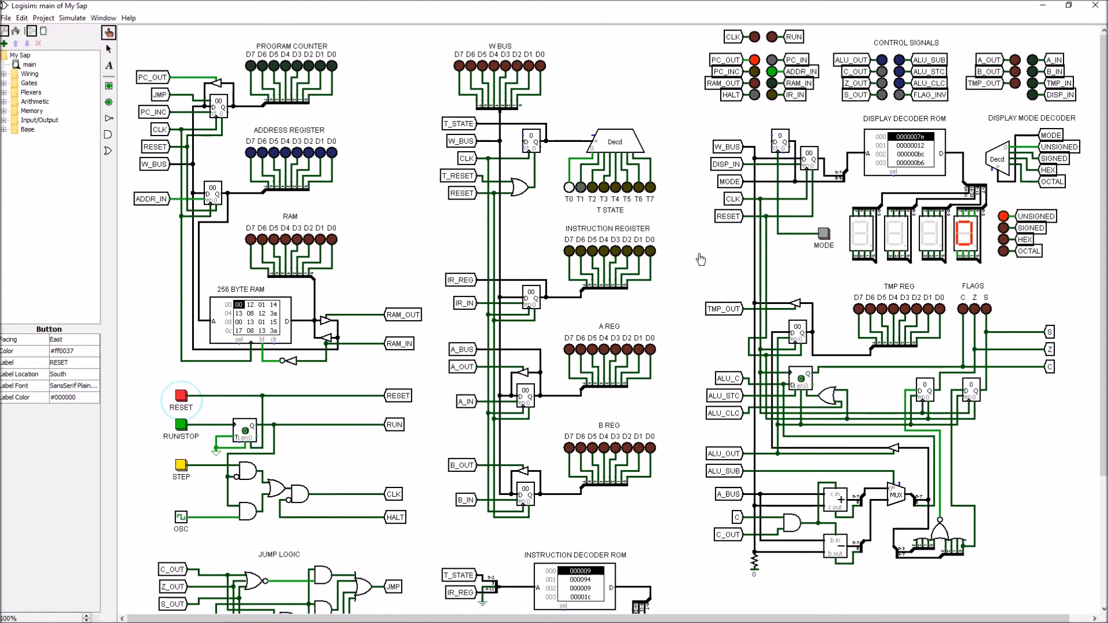
mouse_move(803, 263)
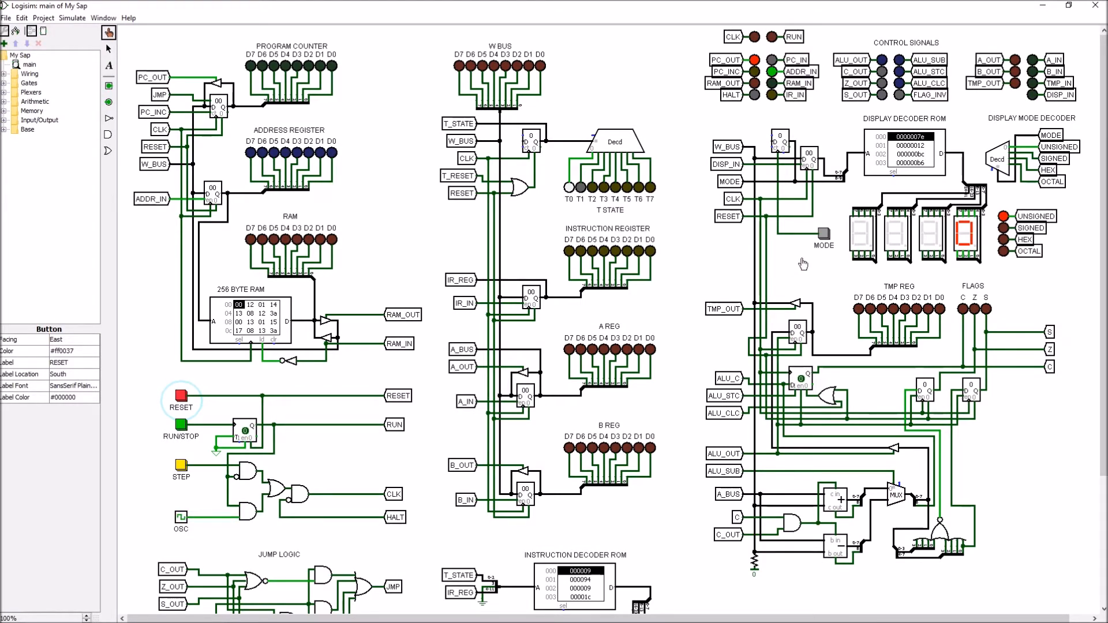
mouse_move(902, 276)
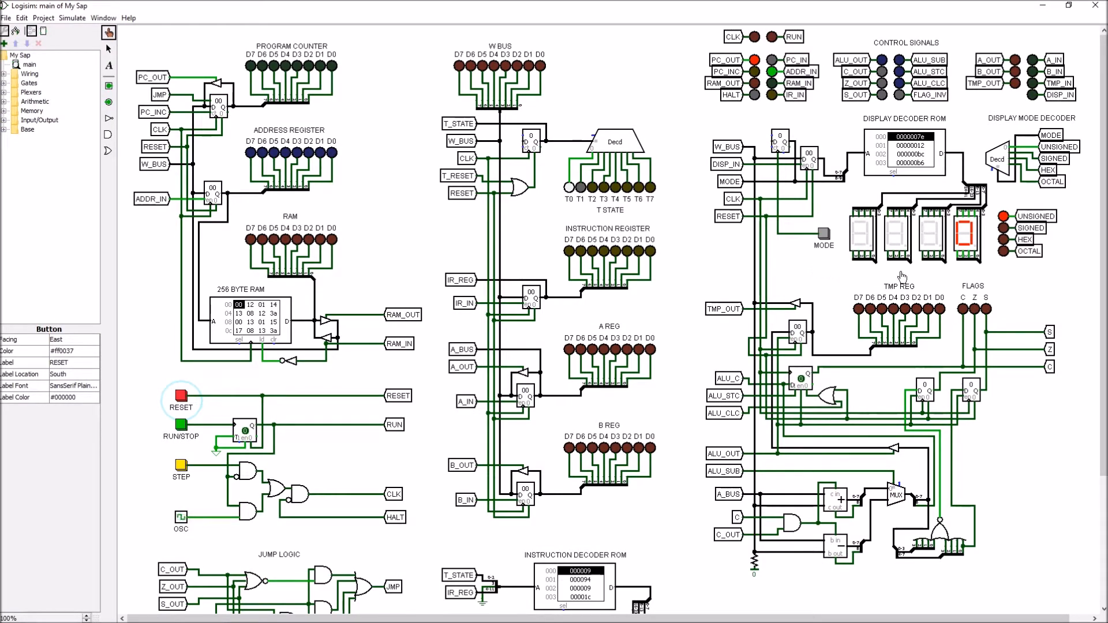
mouse_move(1068, 219)
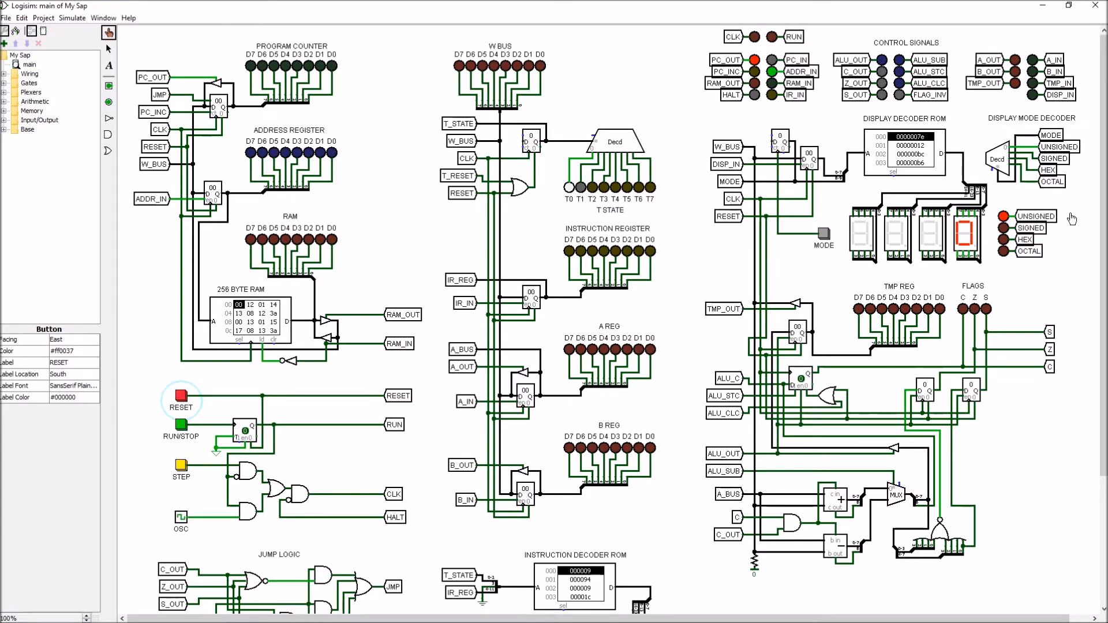
mouse_move(1073, 230)
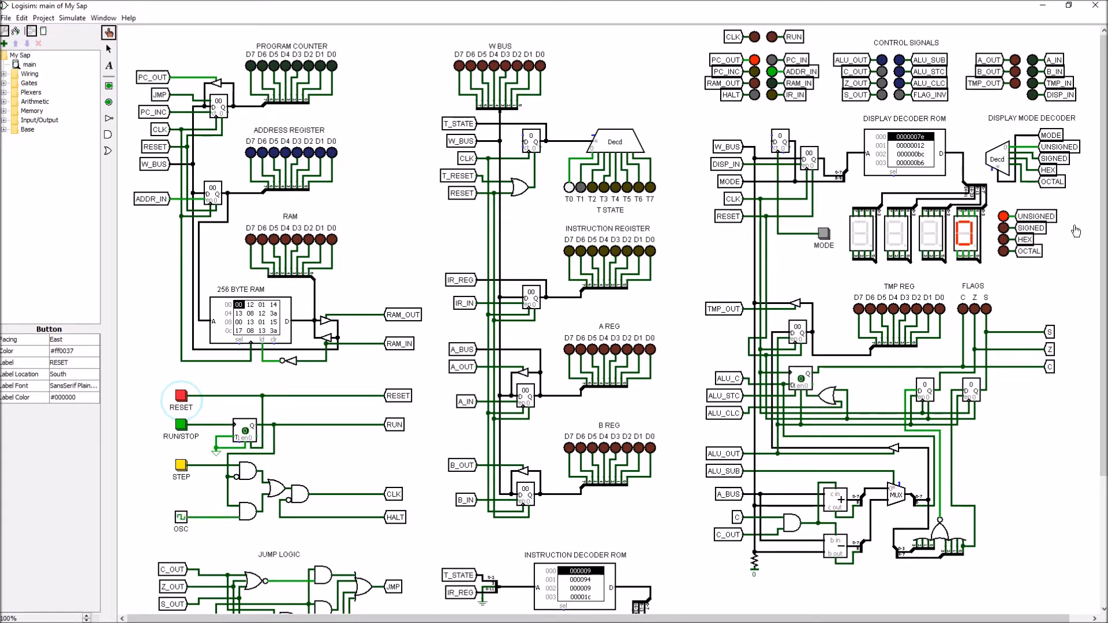
mouse_move(1046, 232)
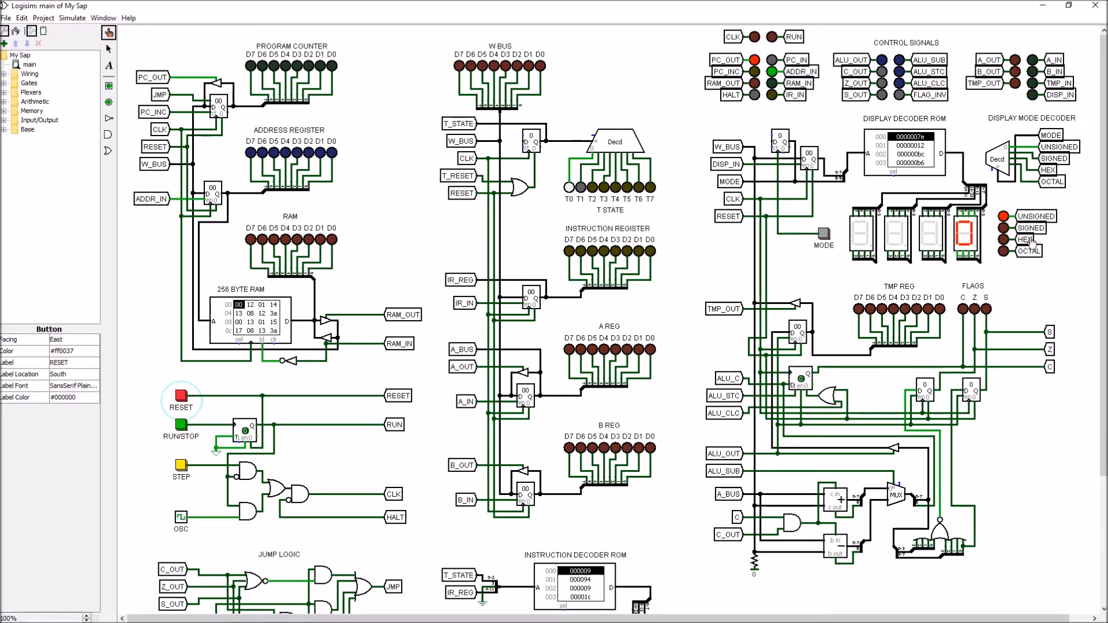
mouse_move(1038, 257)
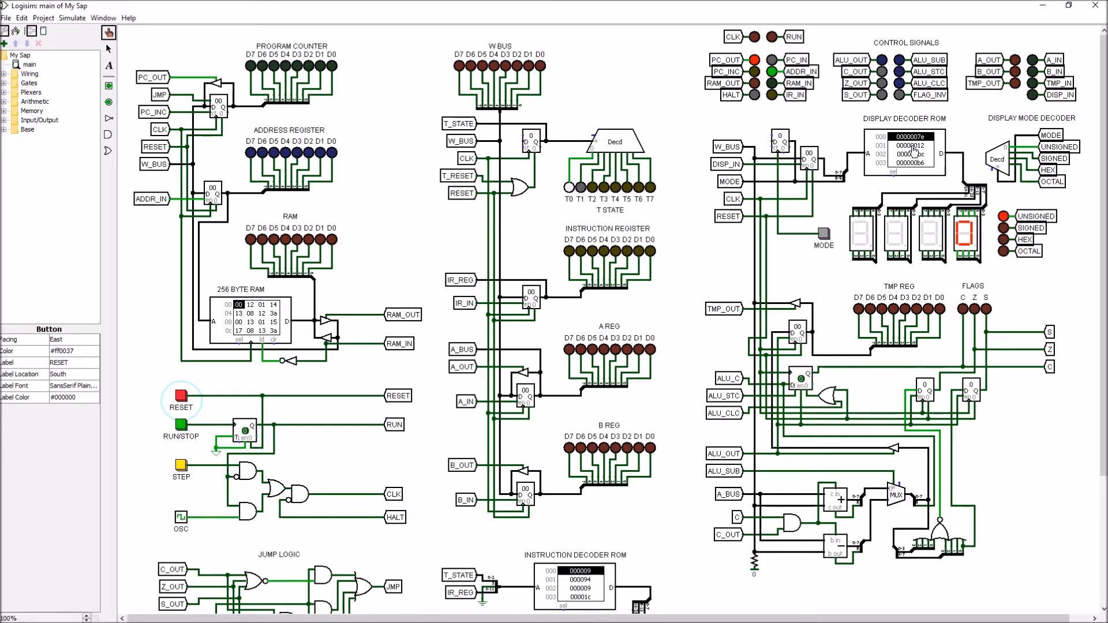
mouse_move(866, 161)
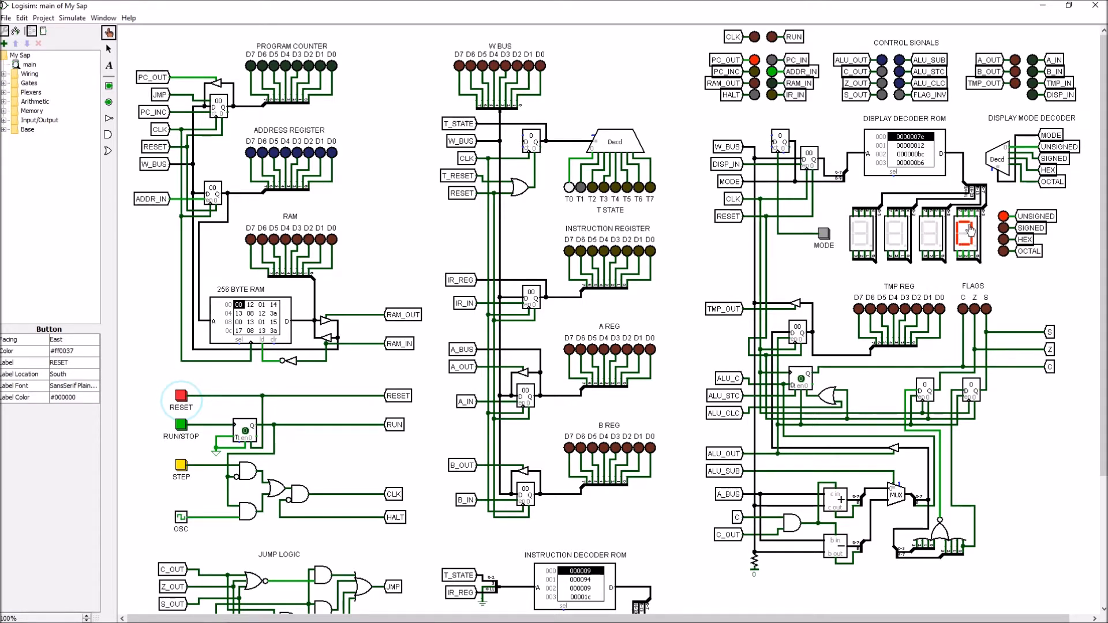
mouse_move(934, 229)
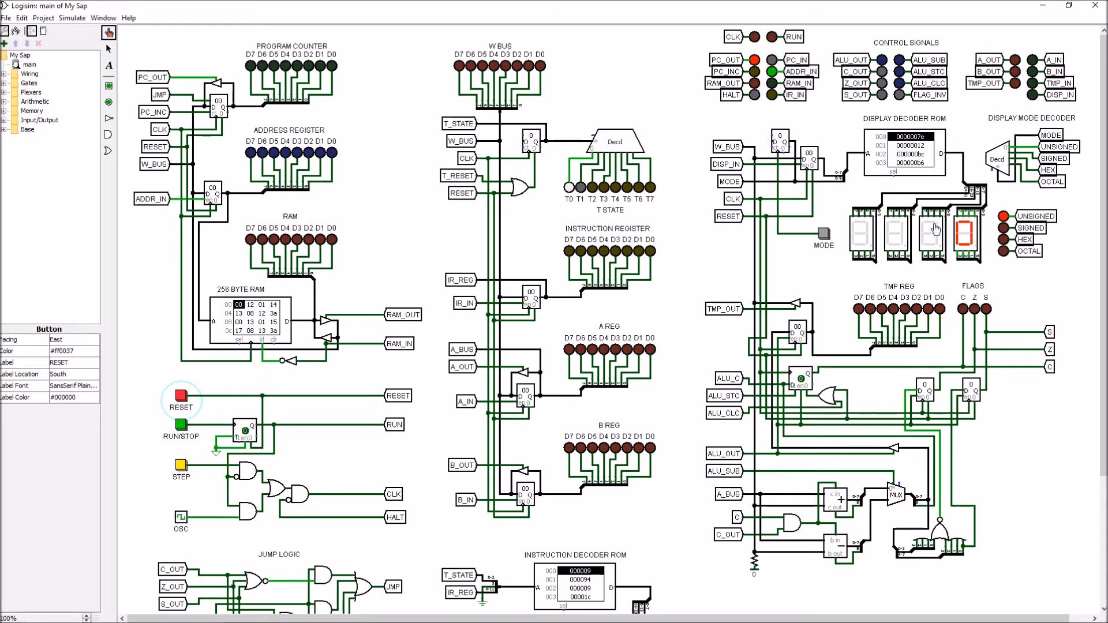
mouse_move(866, 228)
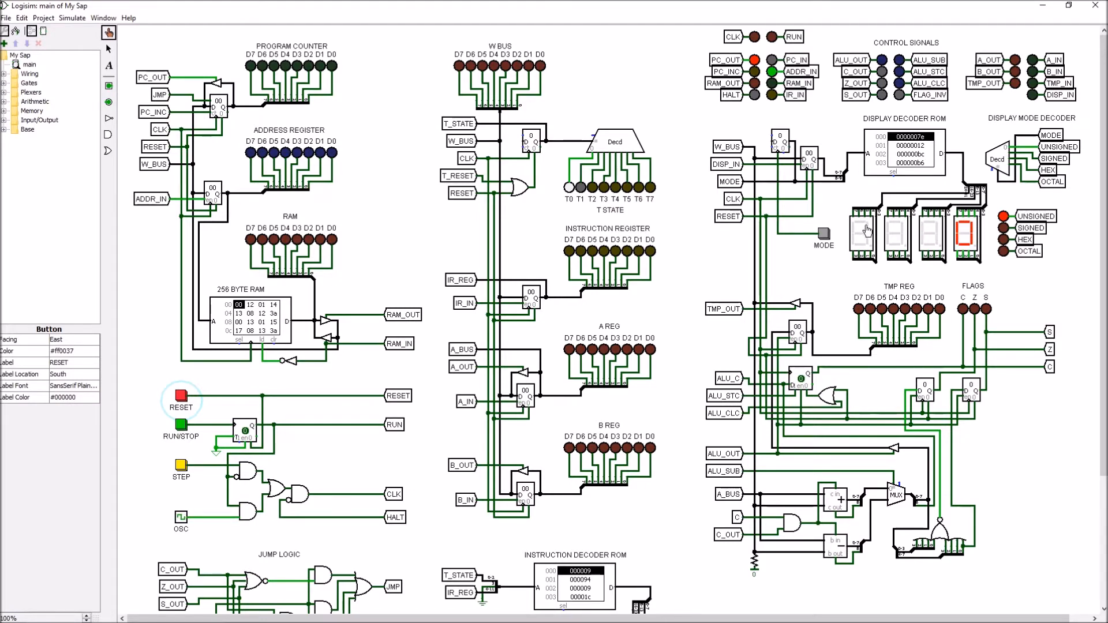
mouse_move(820, 243)
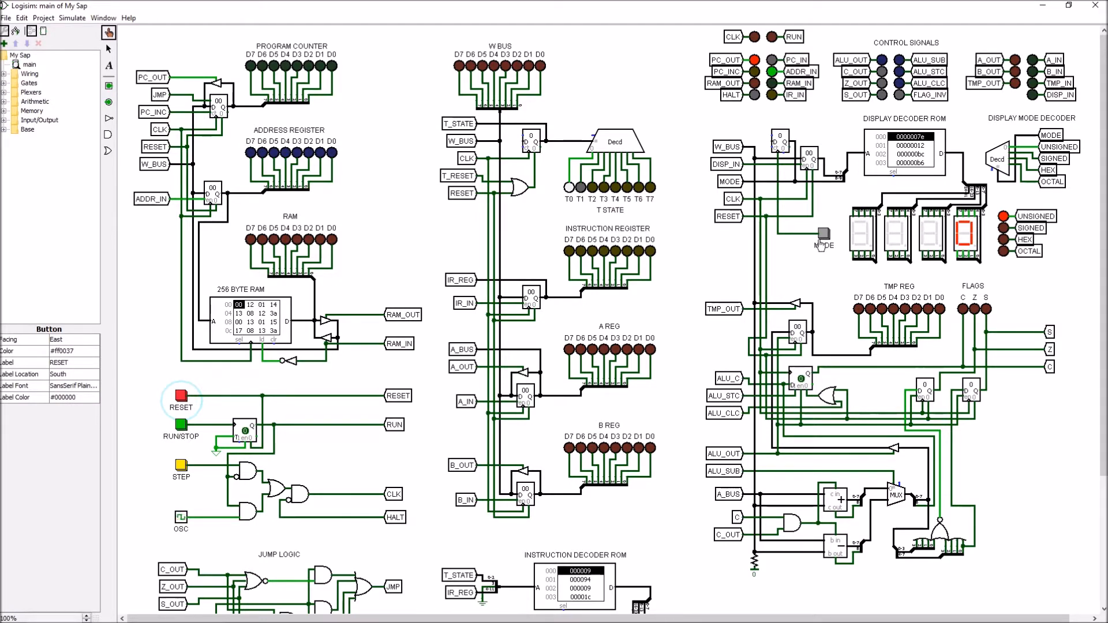
mouse_move(819, 235)
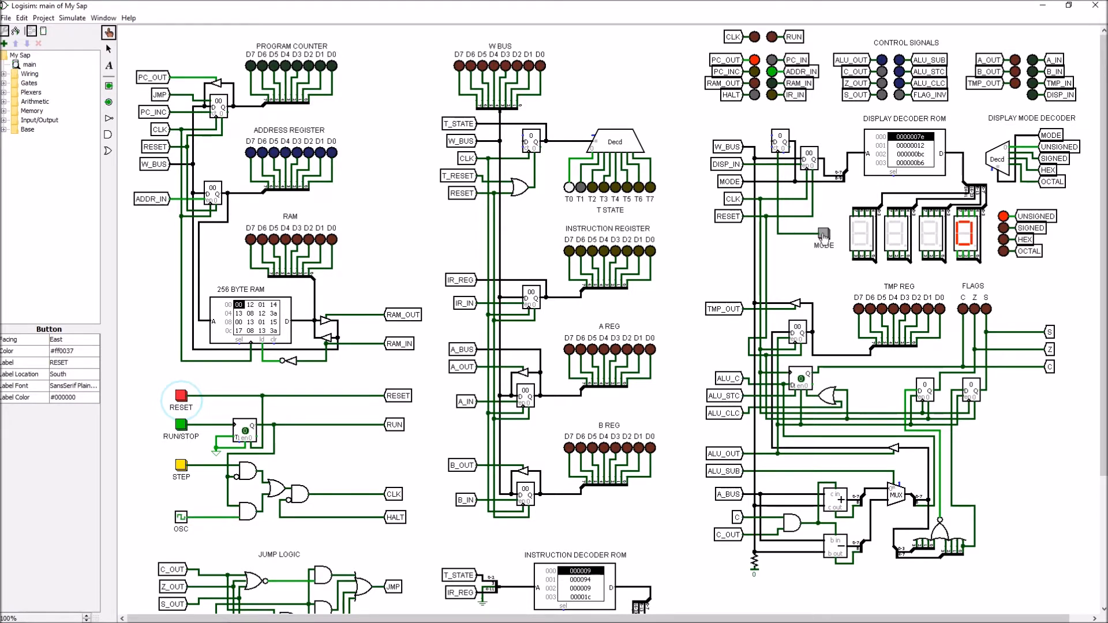
Cycle the display's MODE through unsigned and hex FF until the value 255 reads 377 in octal.
left_click(822, 236)
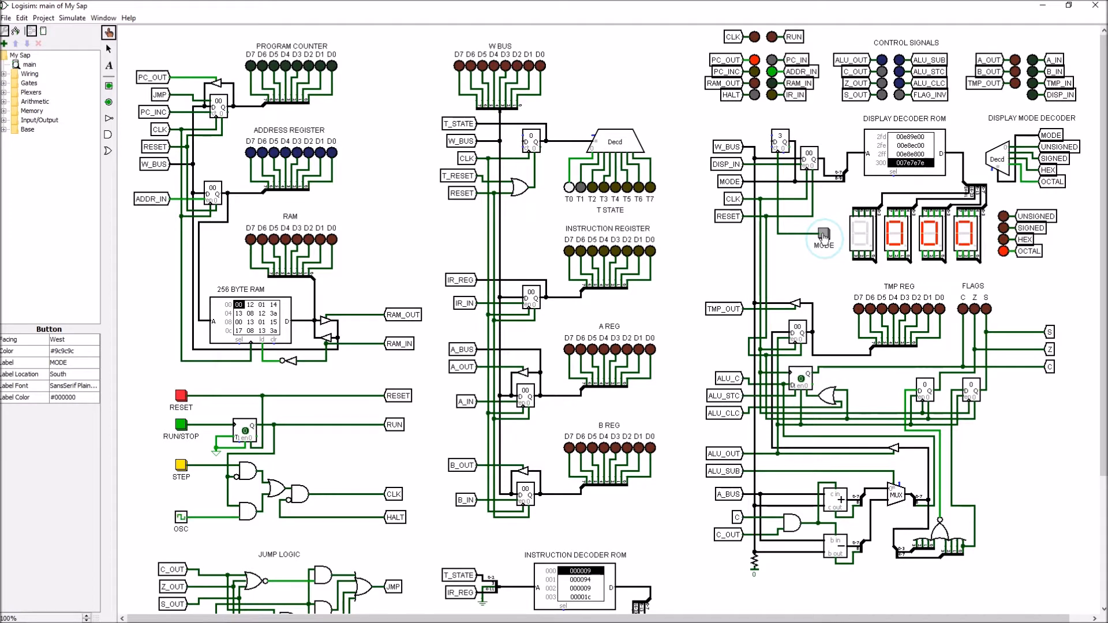
left_click(823, 235)
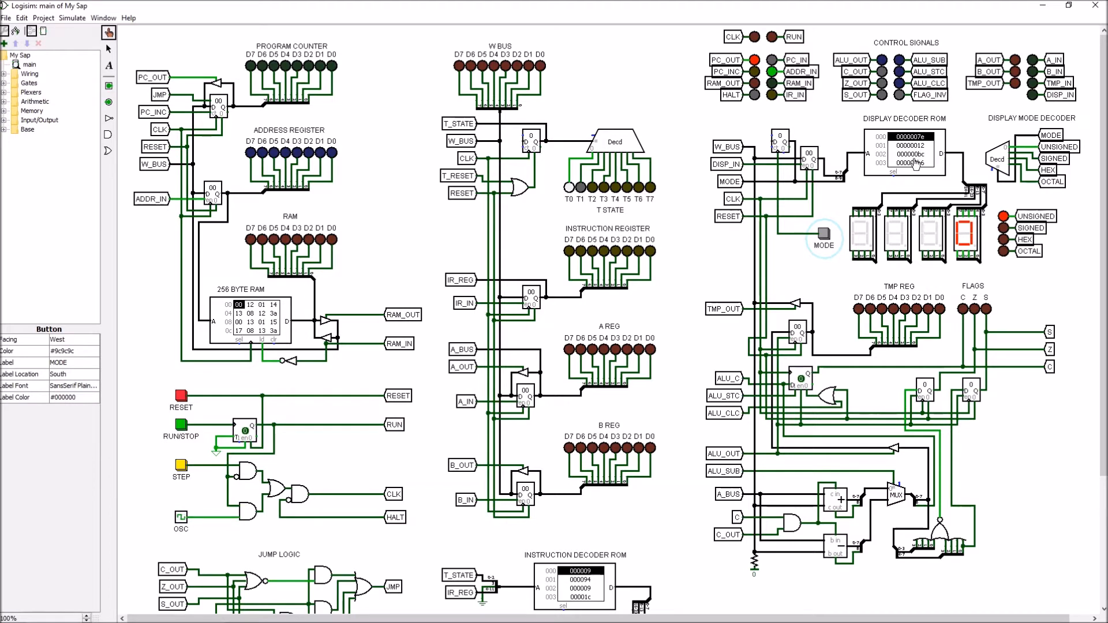
mouse_move(868, 184)
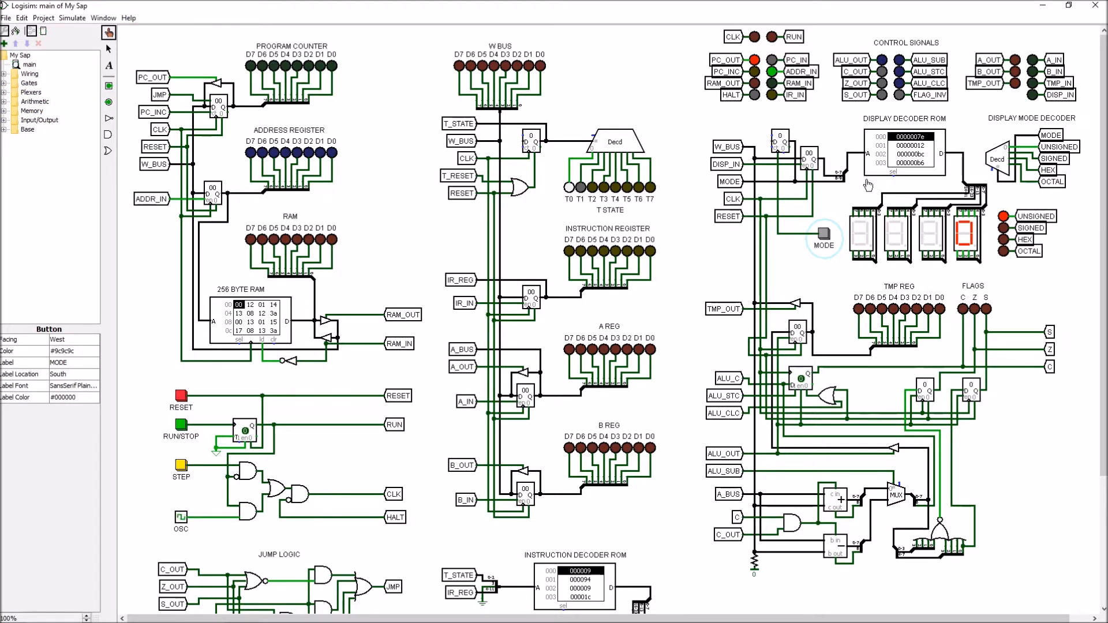
mouse_move(951, 248)
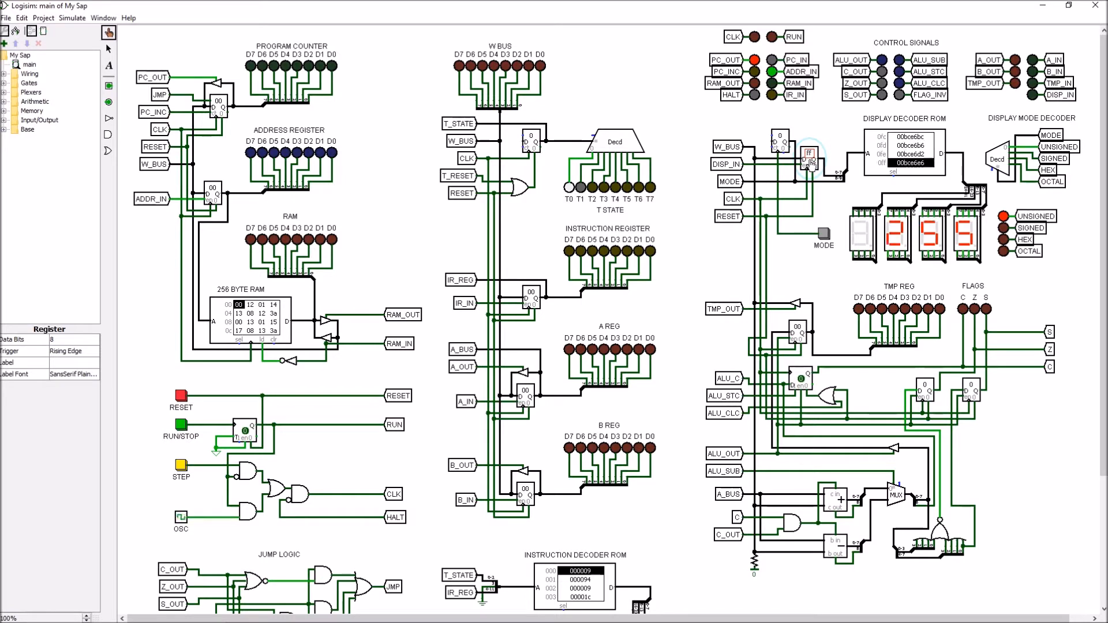
mouse_move(837, 185)
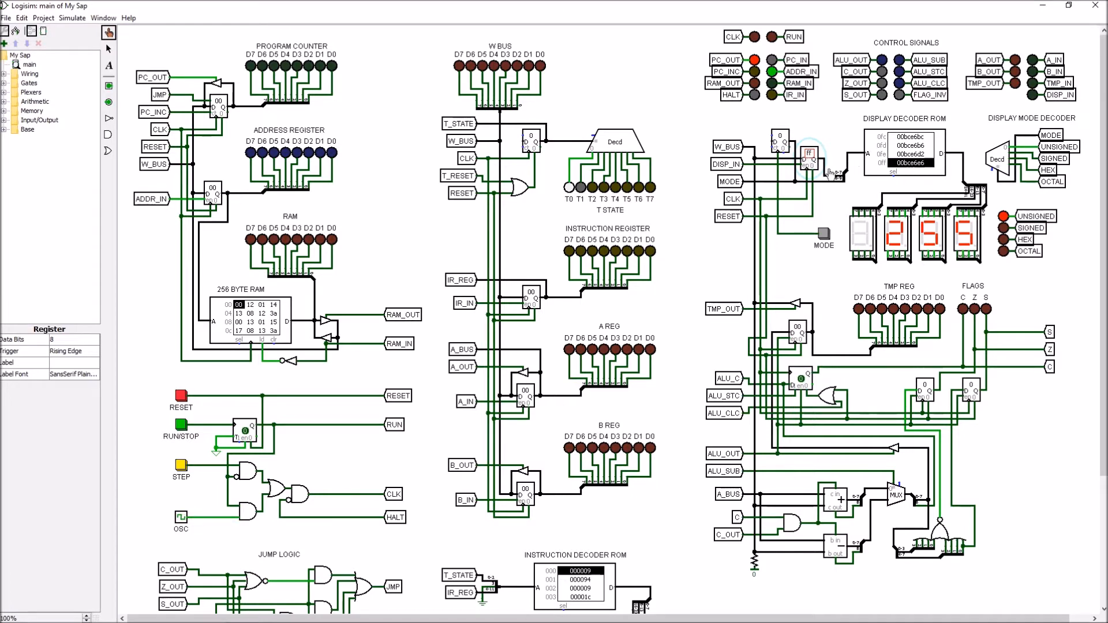
mouse_move(1004, 228)
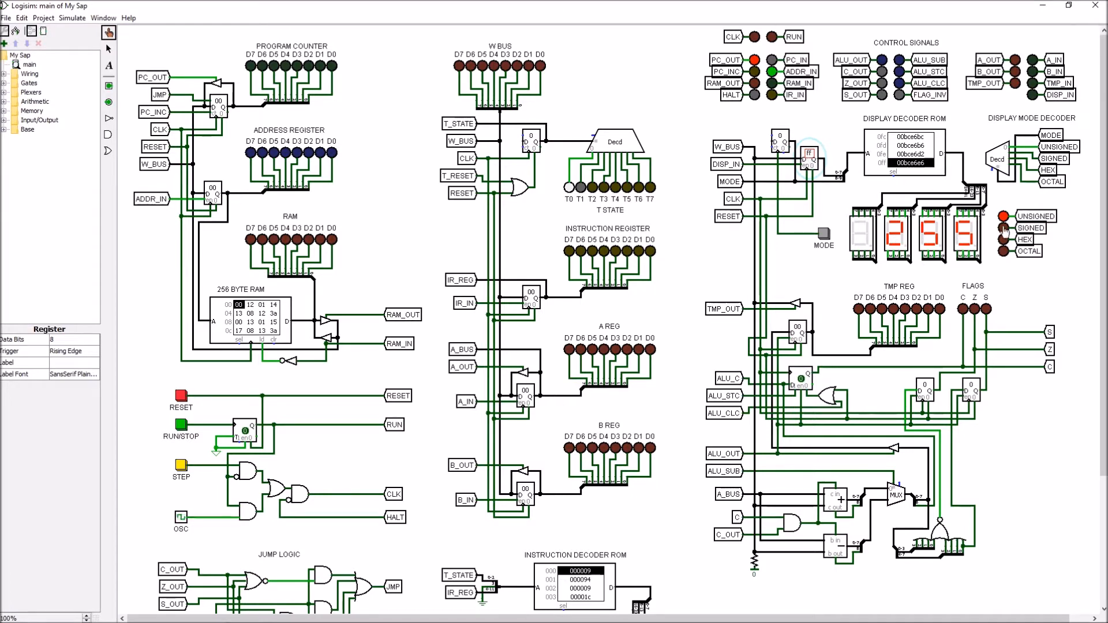
left_click(821, 236)
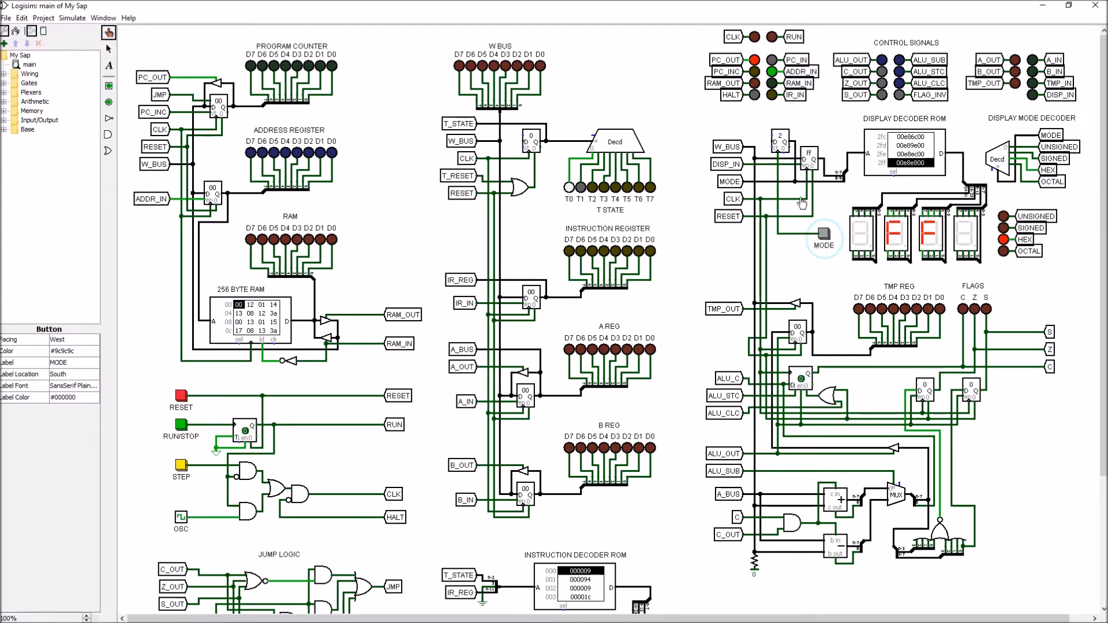
mouse_move(838, 261)
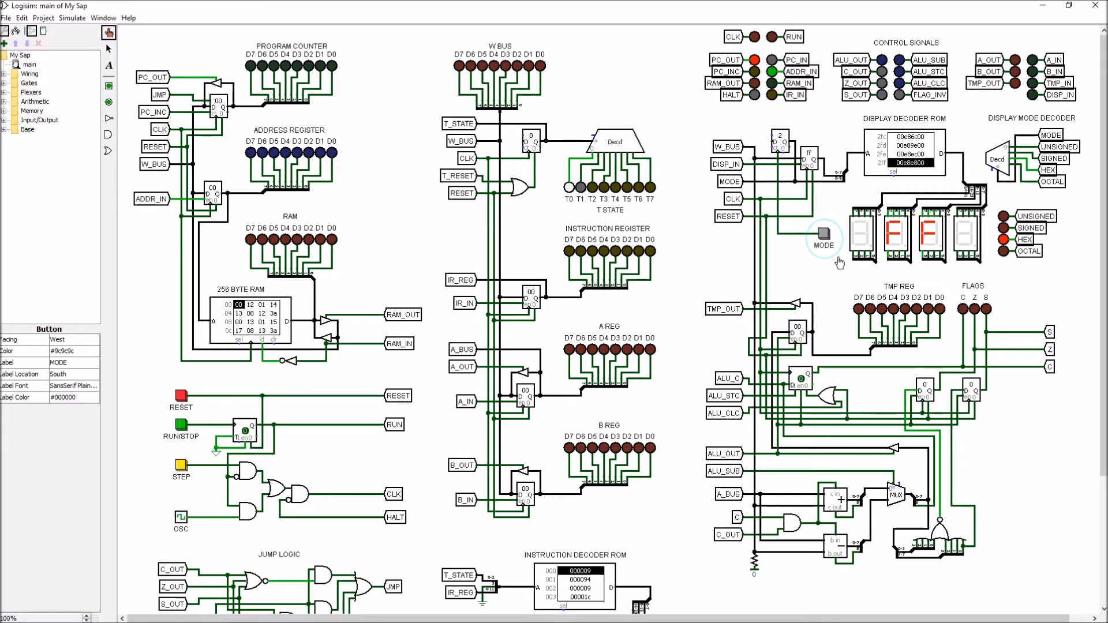
left_click(823, 233)
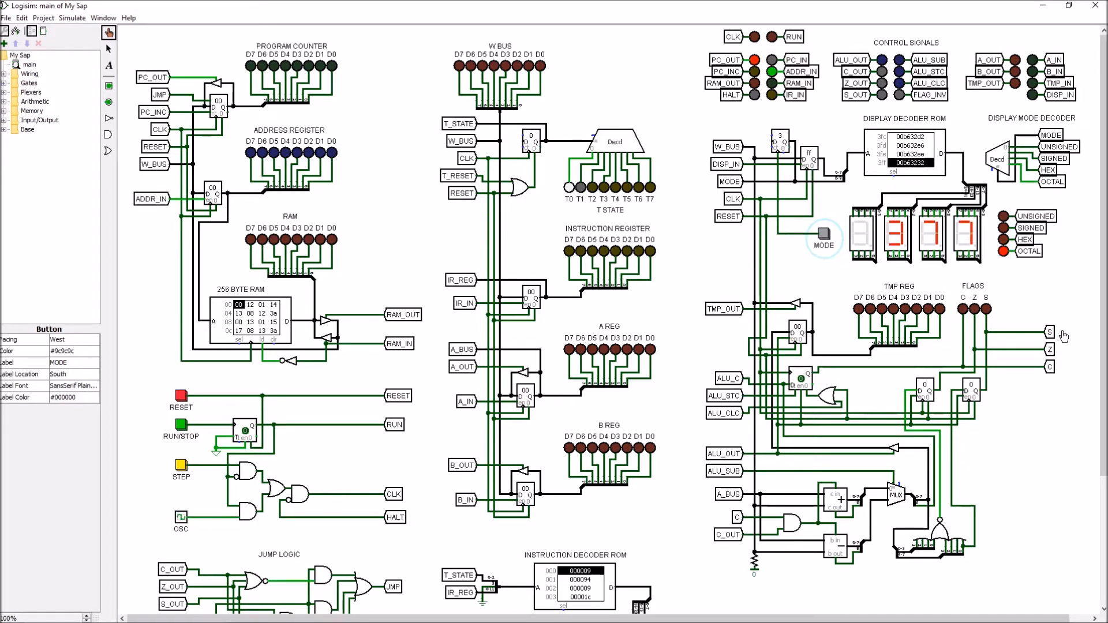
mouse_move(872, 288)
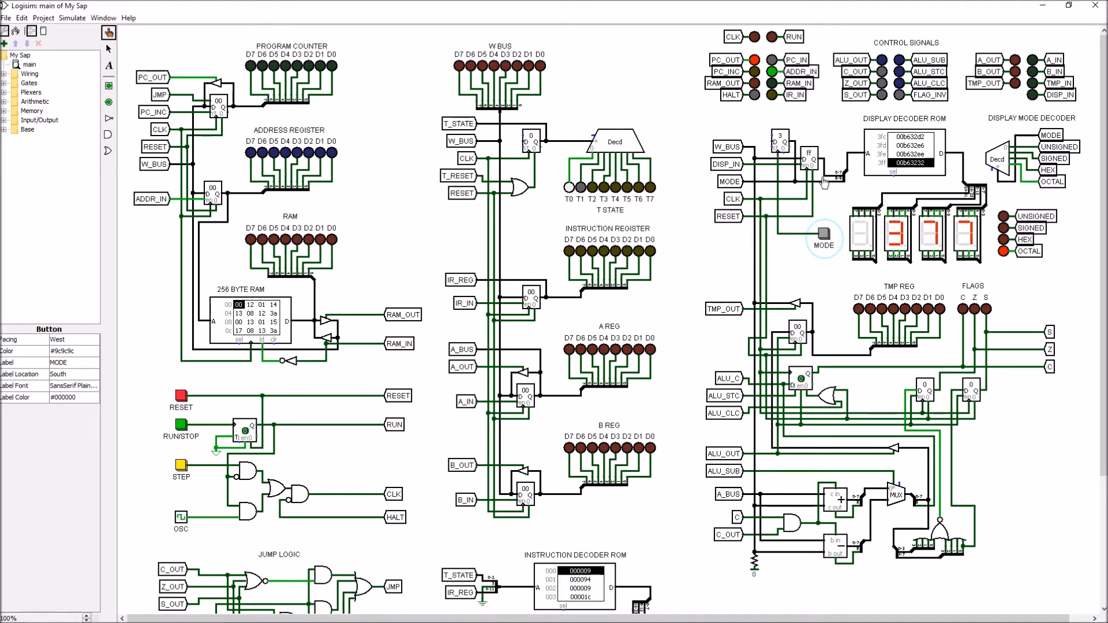
mouse_move(847, 189)
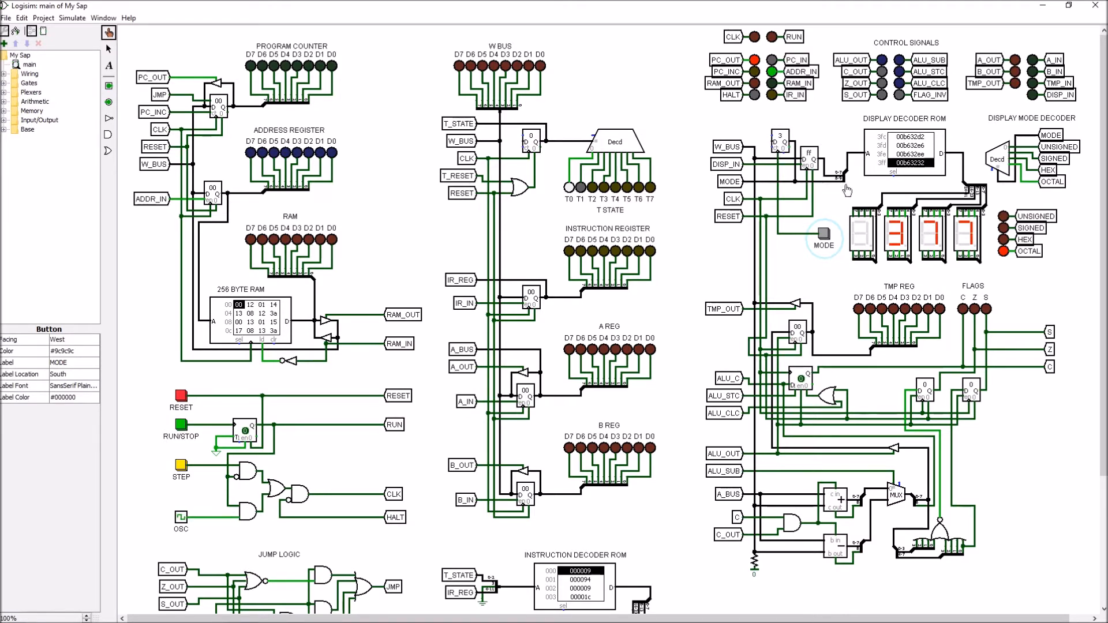
mouse_move(838, 194)
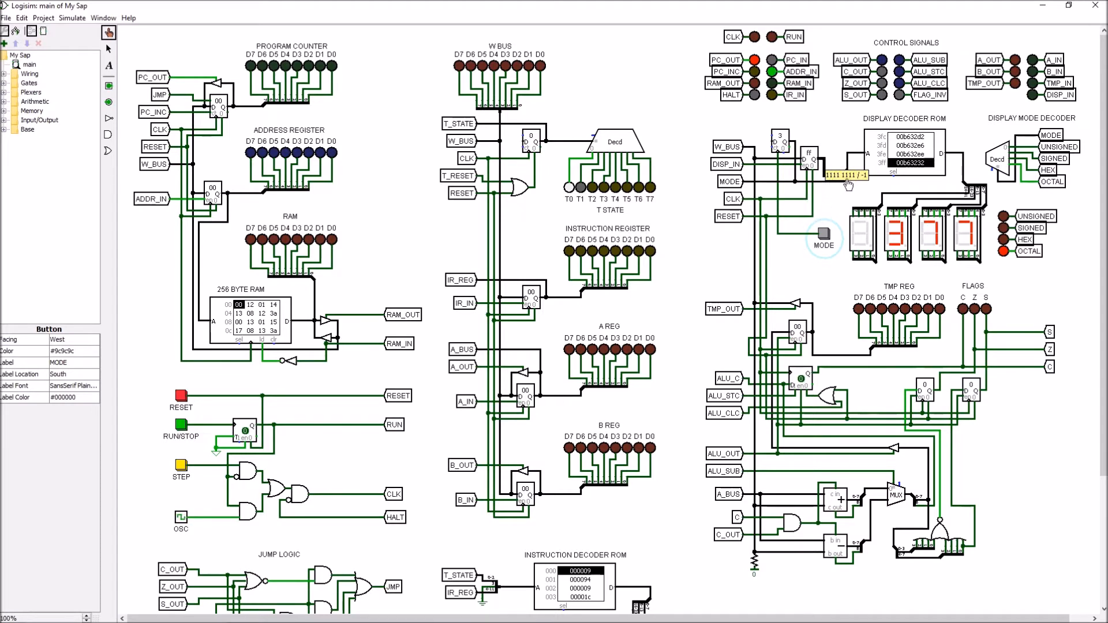
mouse_move(862, 179)
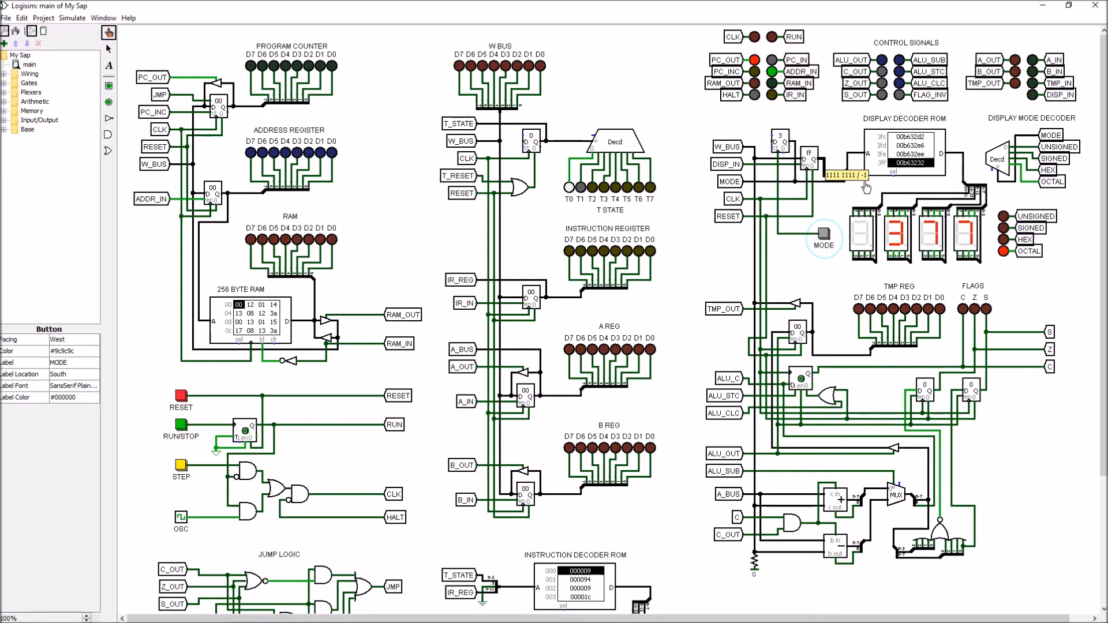
mouse_move(870, 196)
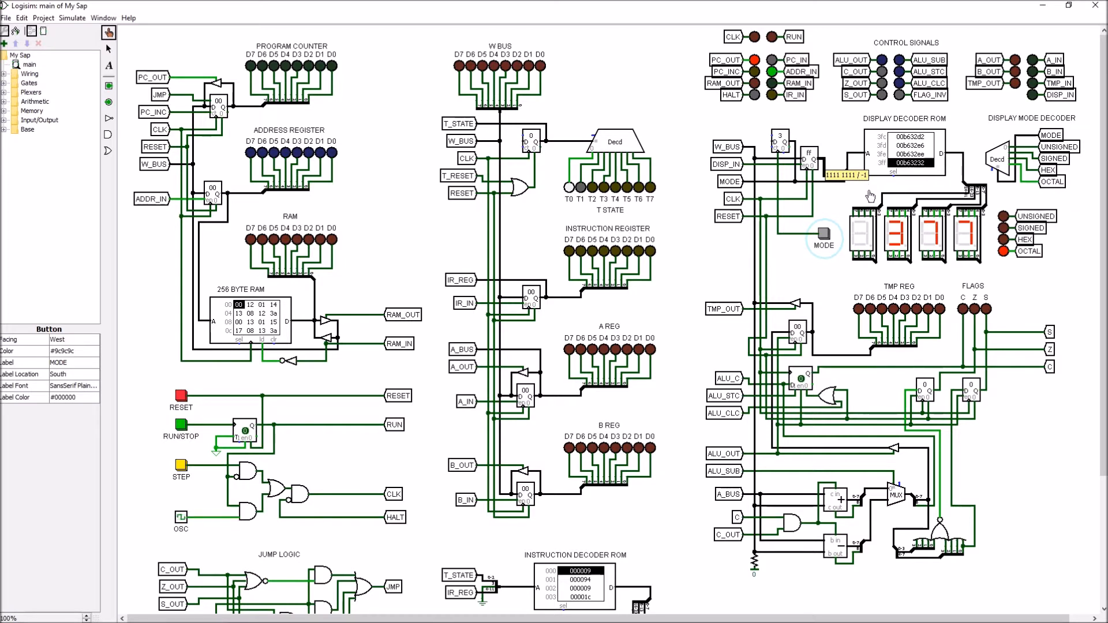
mouse_move(555, 147)
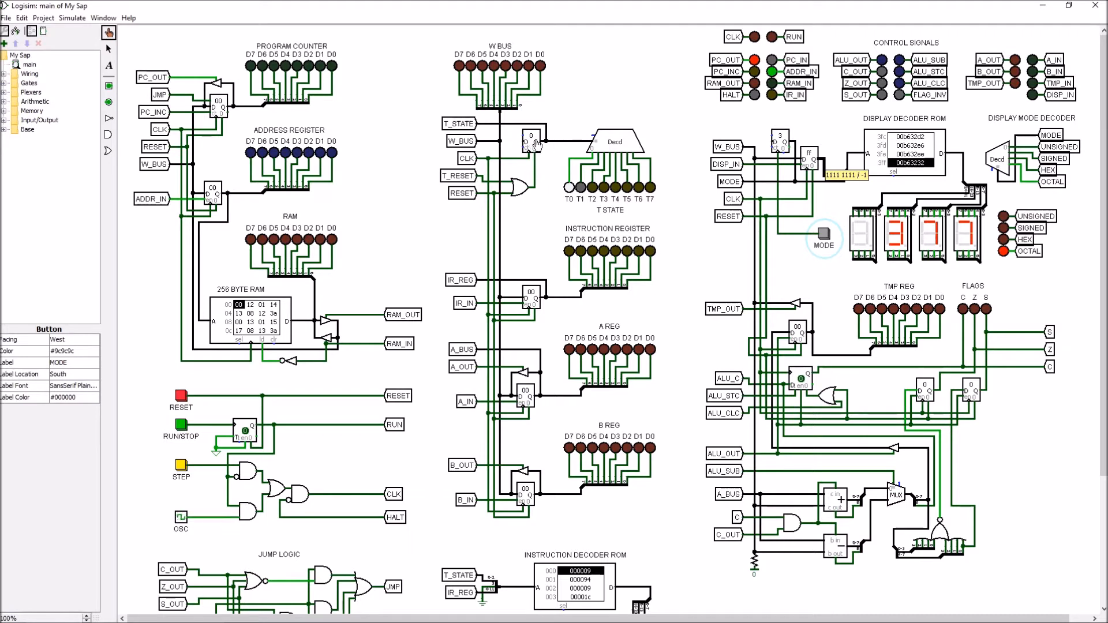
mouse_move(557, 147)
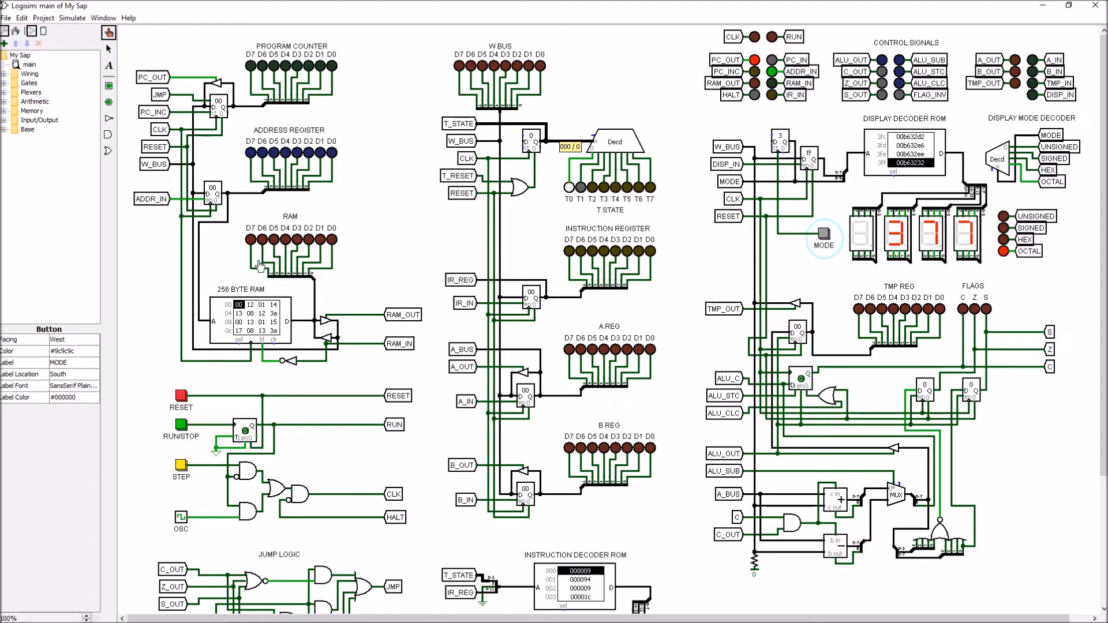
mouse_move(185, 231)
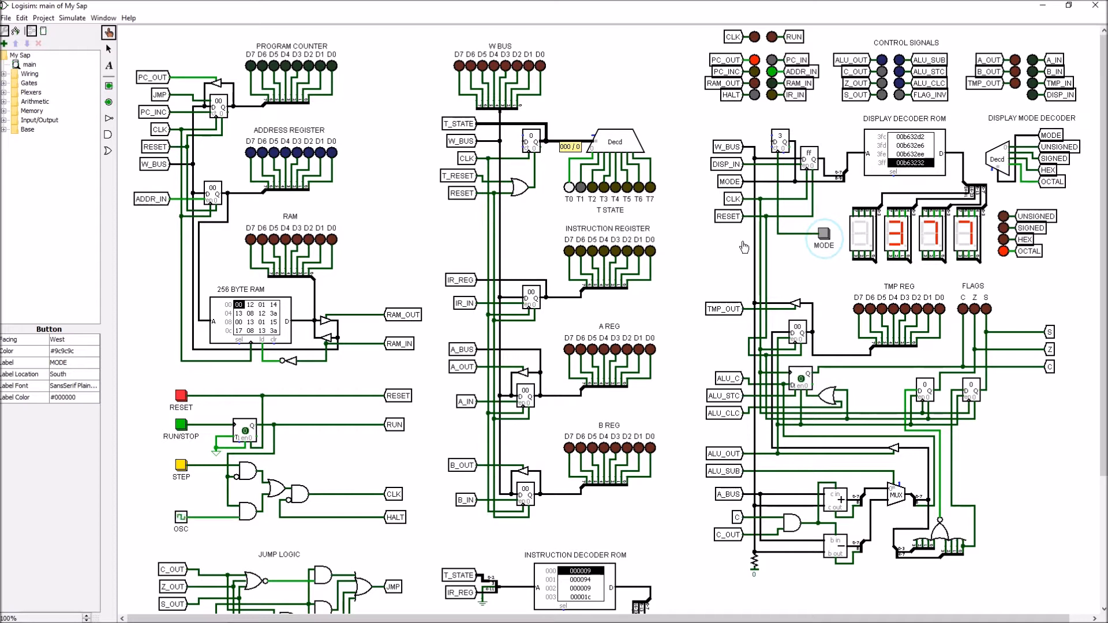
mouse_move(621, 224)
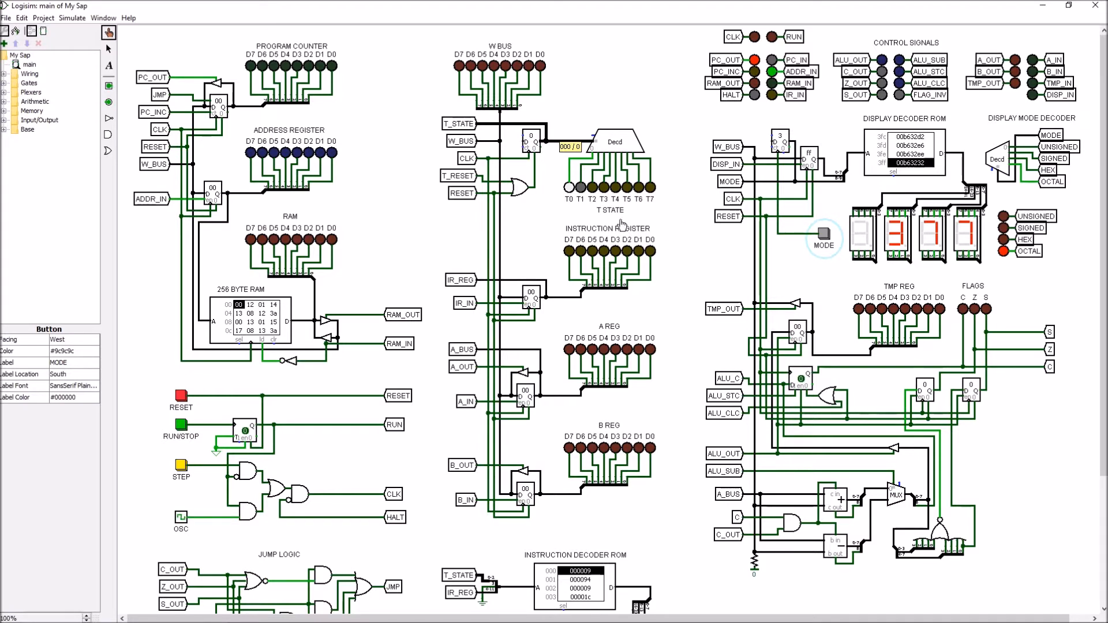
mouse_move(760, 176)
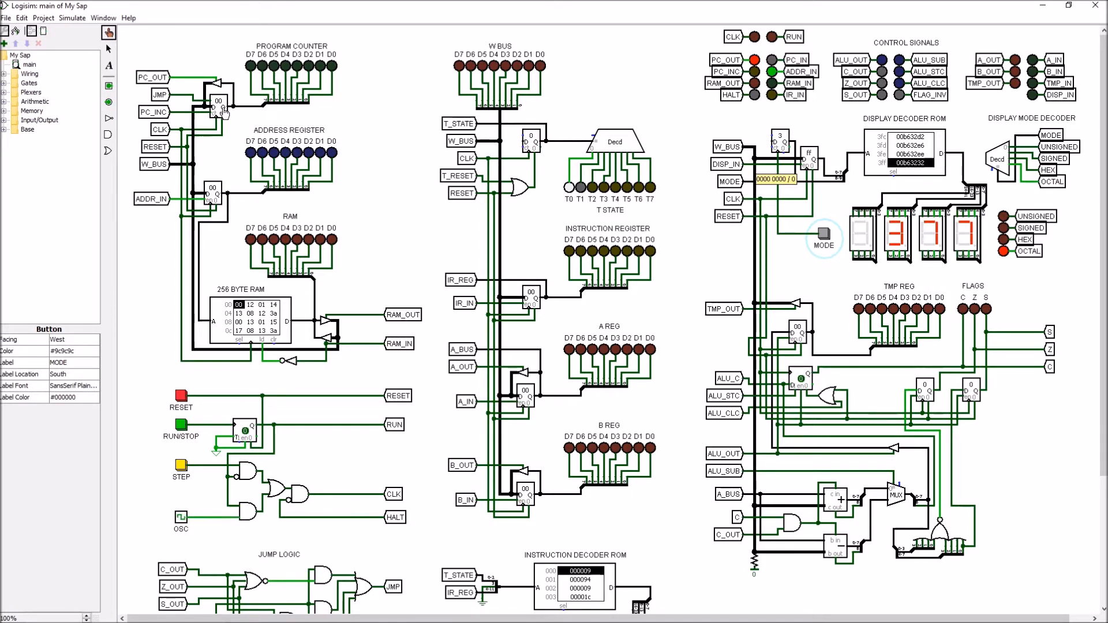
mouse_move(189, 302)
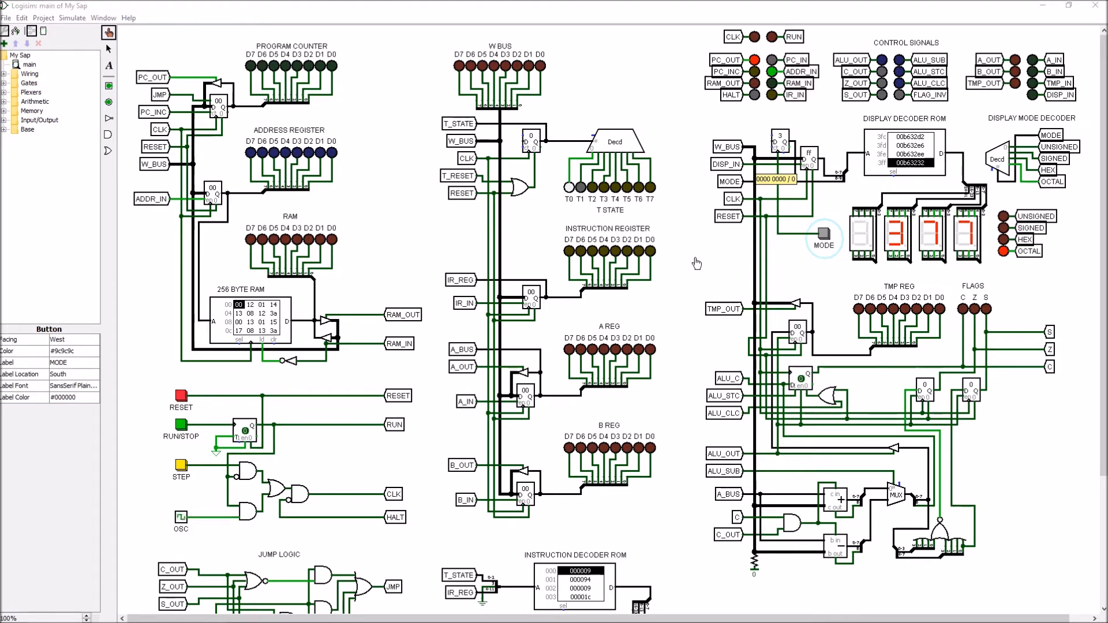
mouse_move(560, 210)
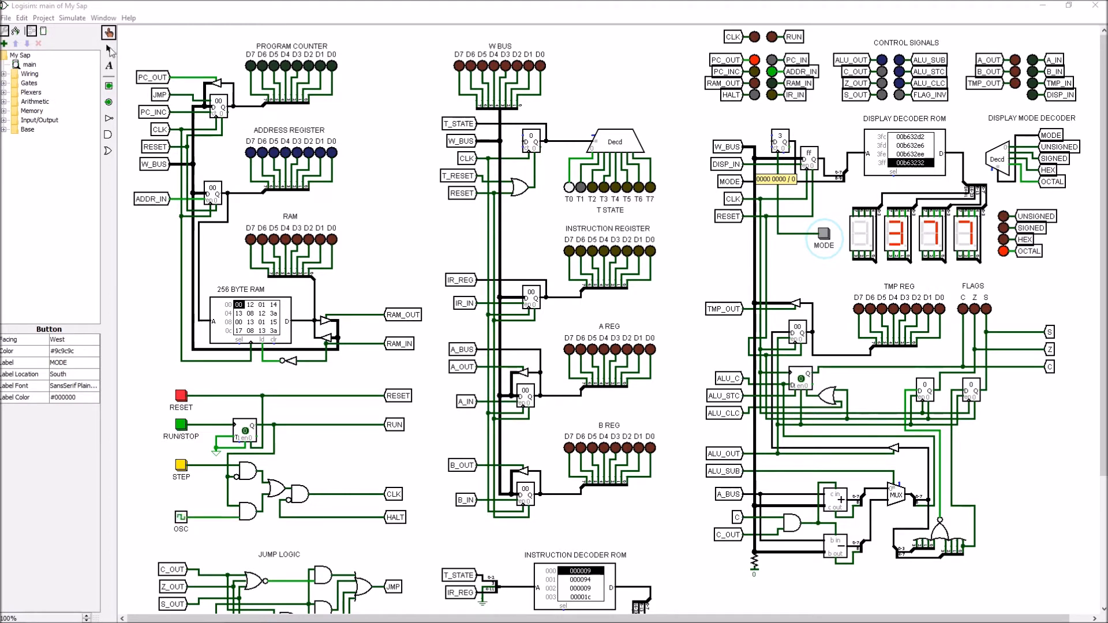
left_click(108, 32)
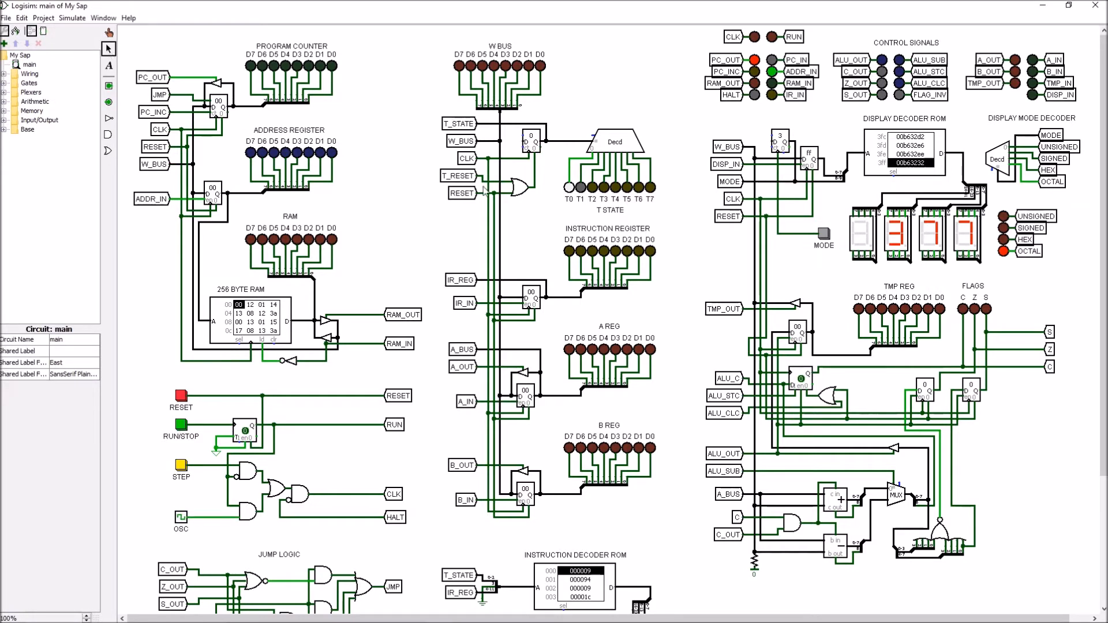
mouse_move(748, 351)
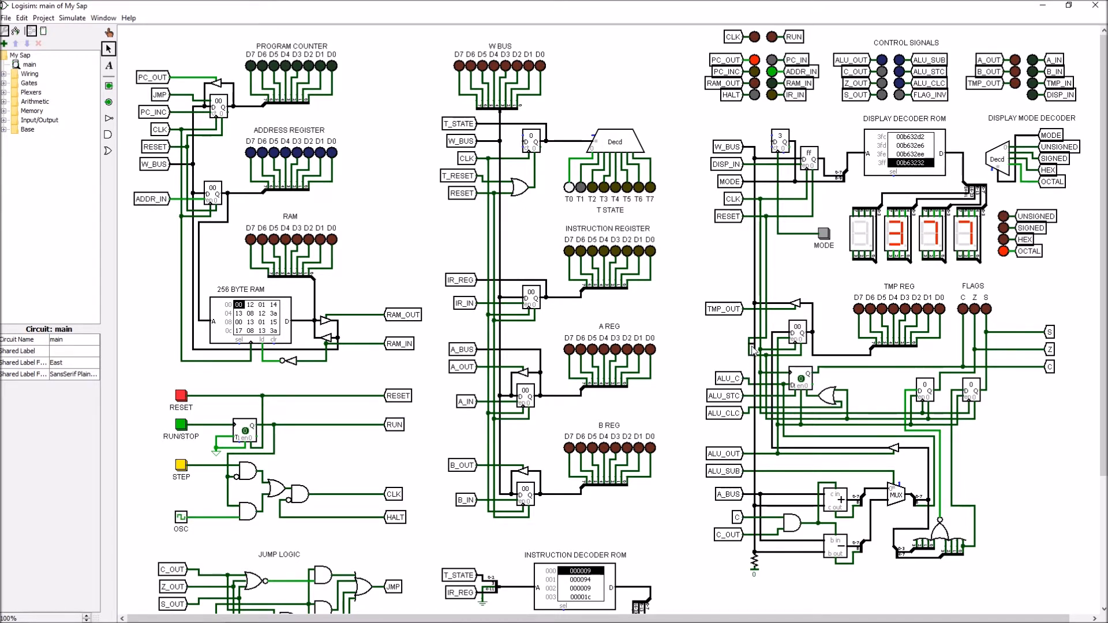
left_click(748, 344)
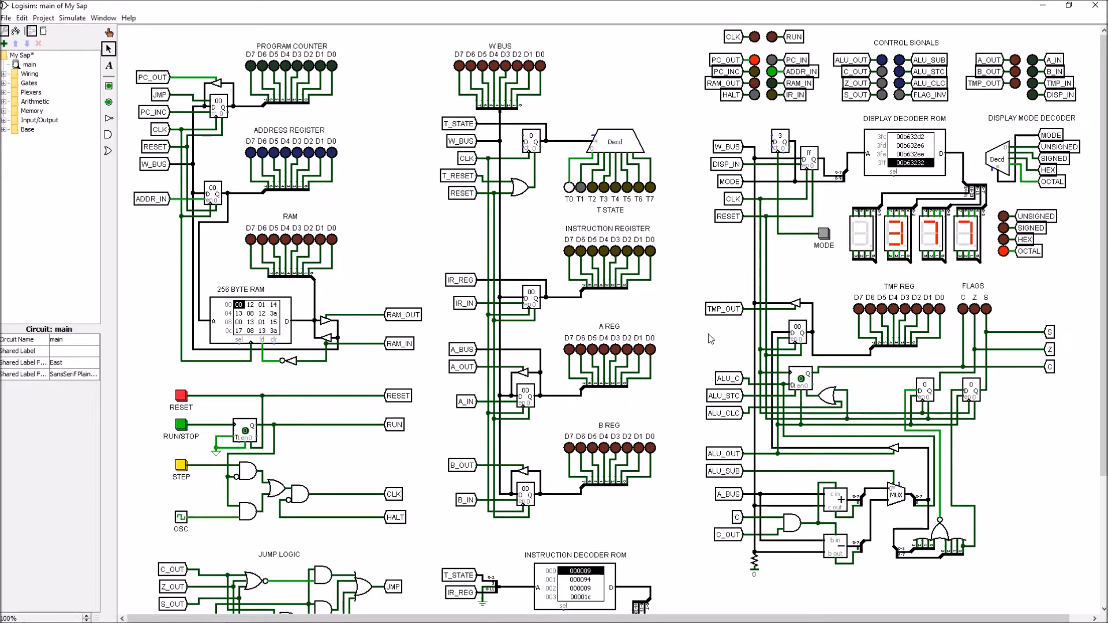
mouse_move(706, 332)
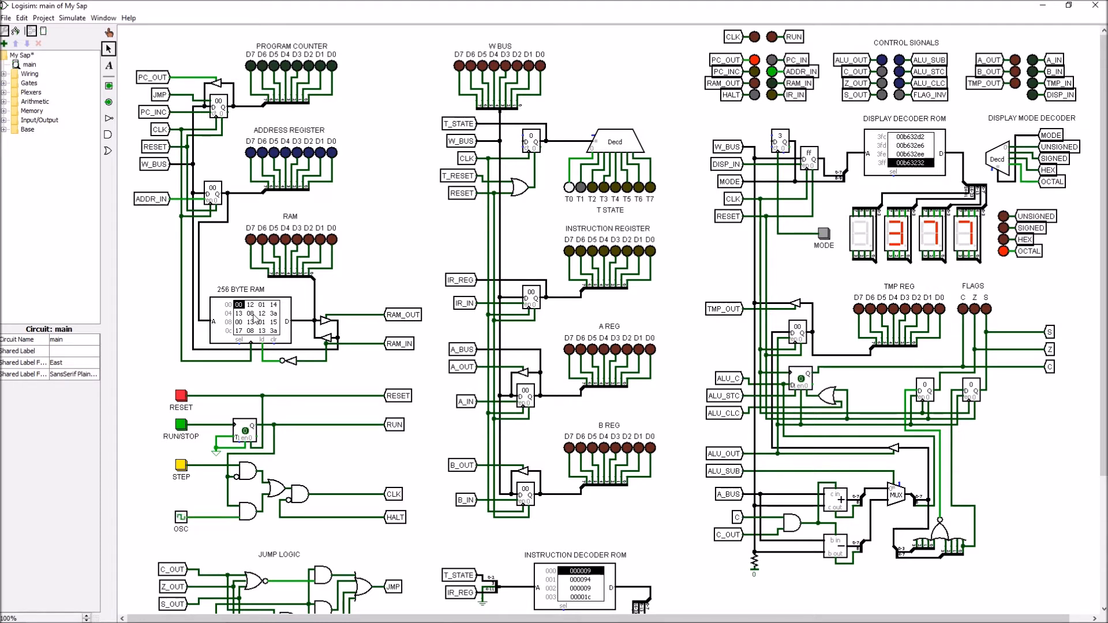
Load the My SAP_MeaningOfLife.RAM image file into the 256-byte RAM.
right_click(257, 315)
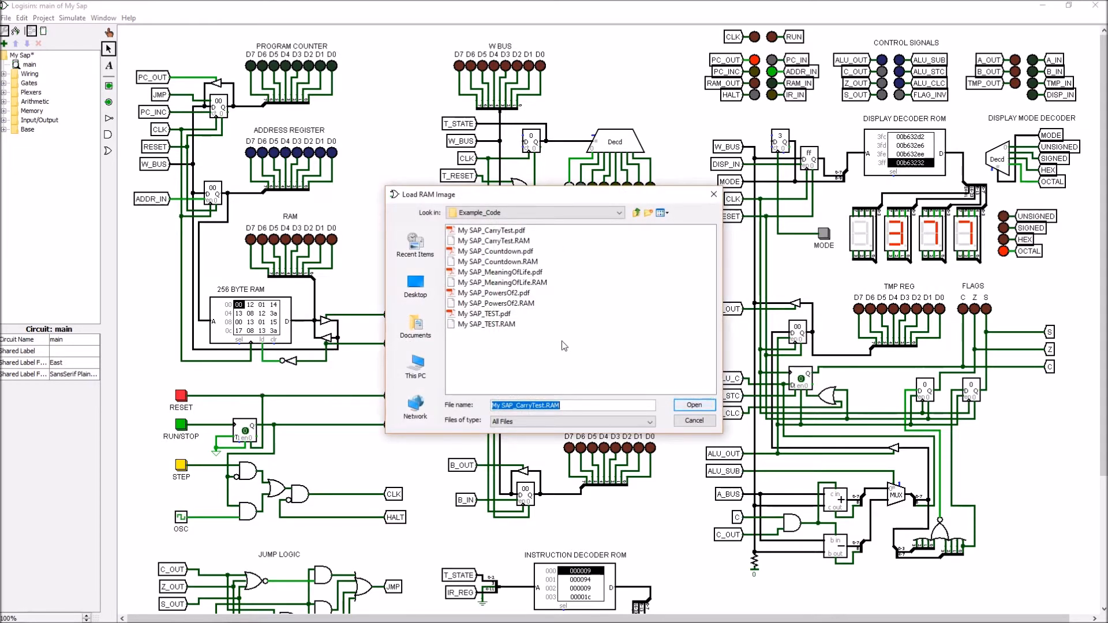
mouse_move(517, 294)
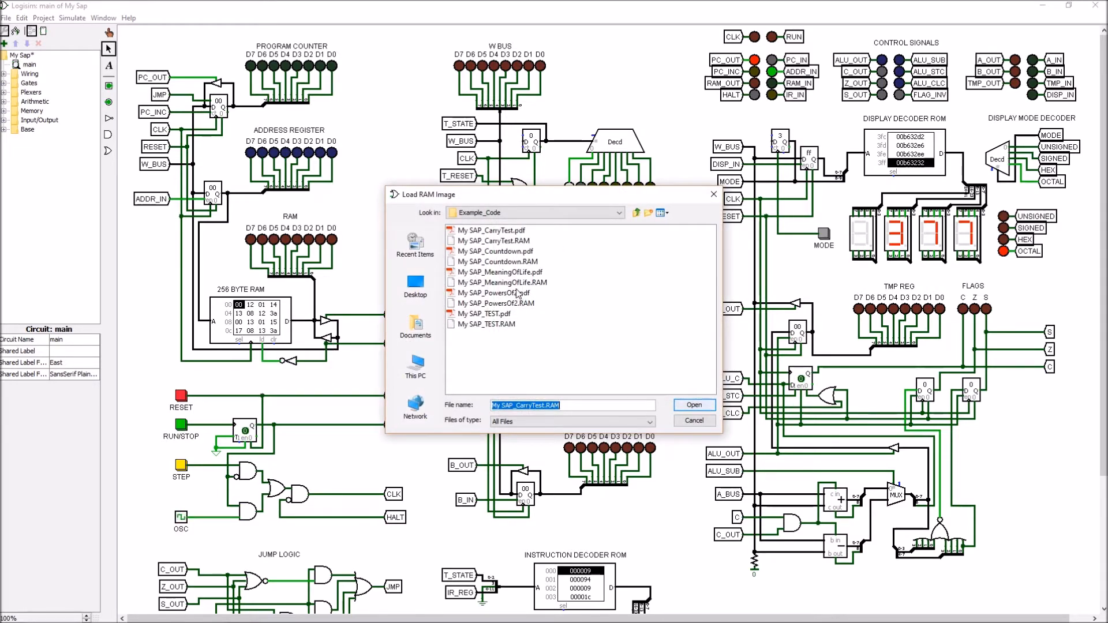
left_click(501, 282)
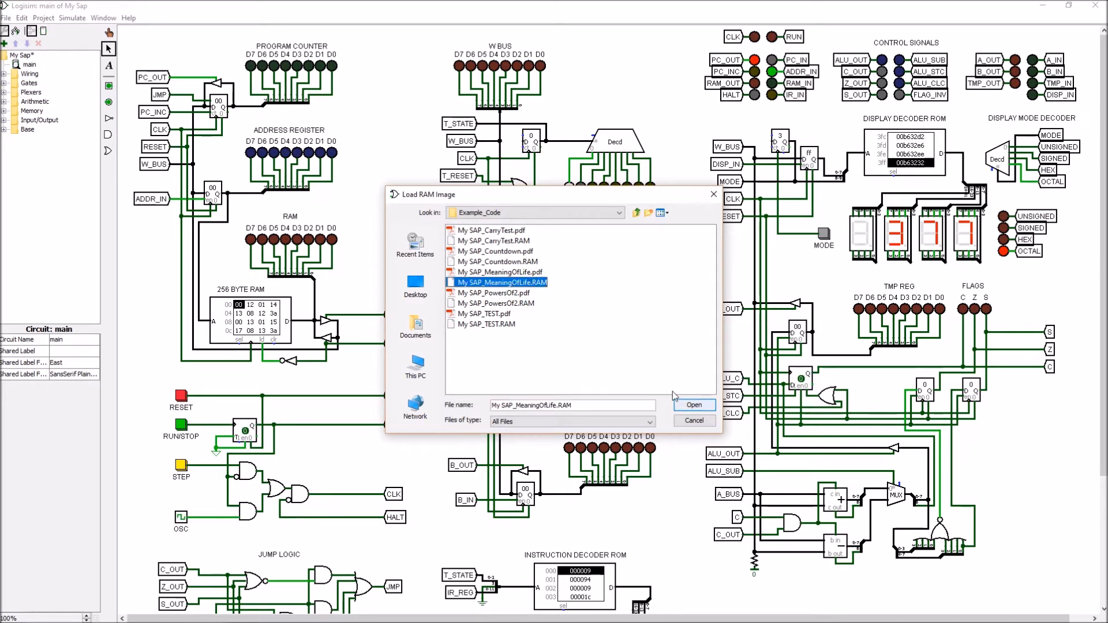
left_click(694, 405)
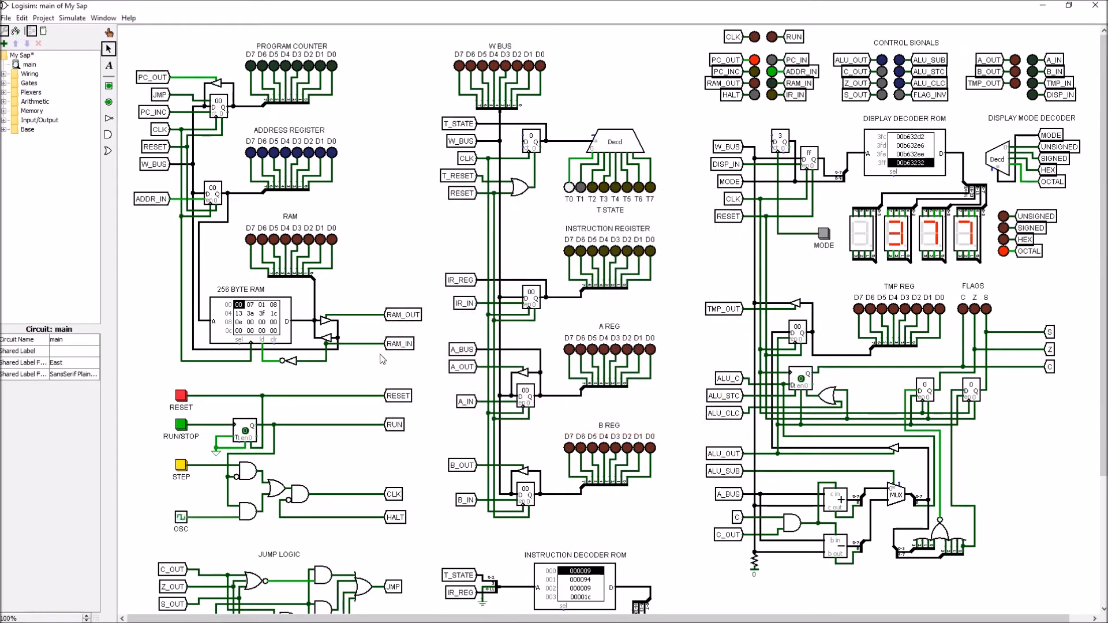
mouse_move(386, 360)
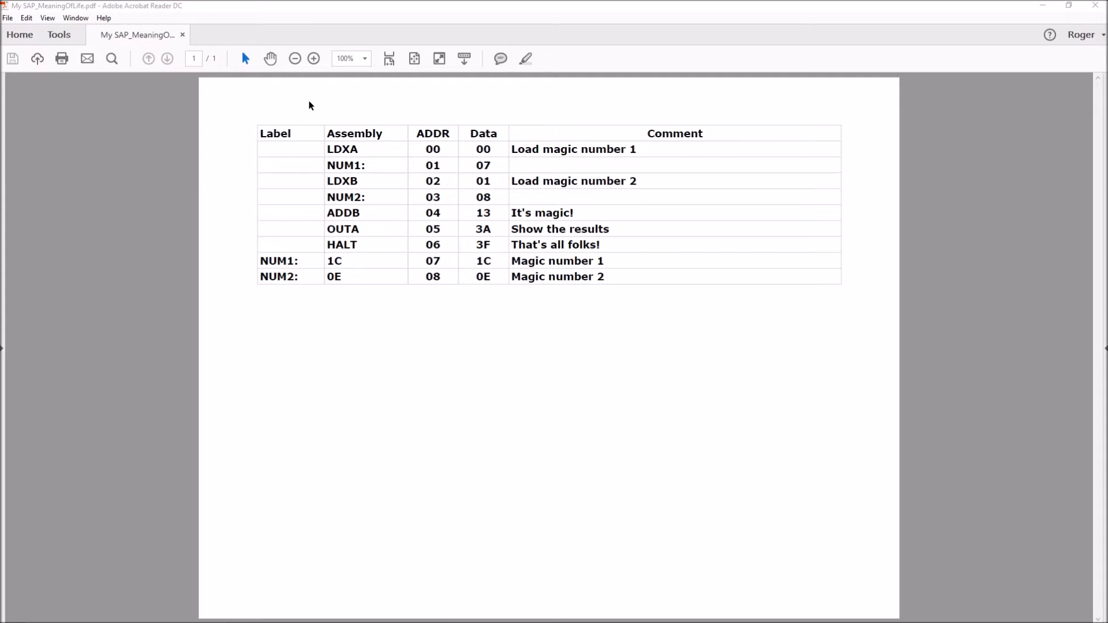
mouse_move(353, 148)
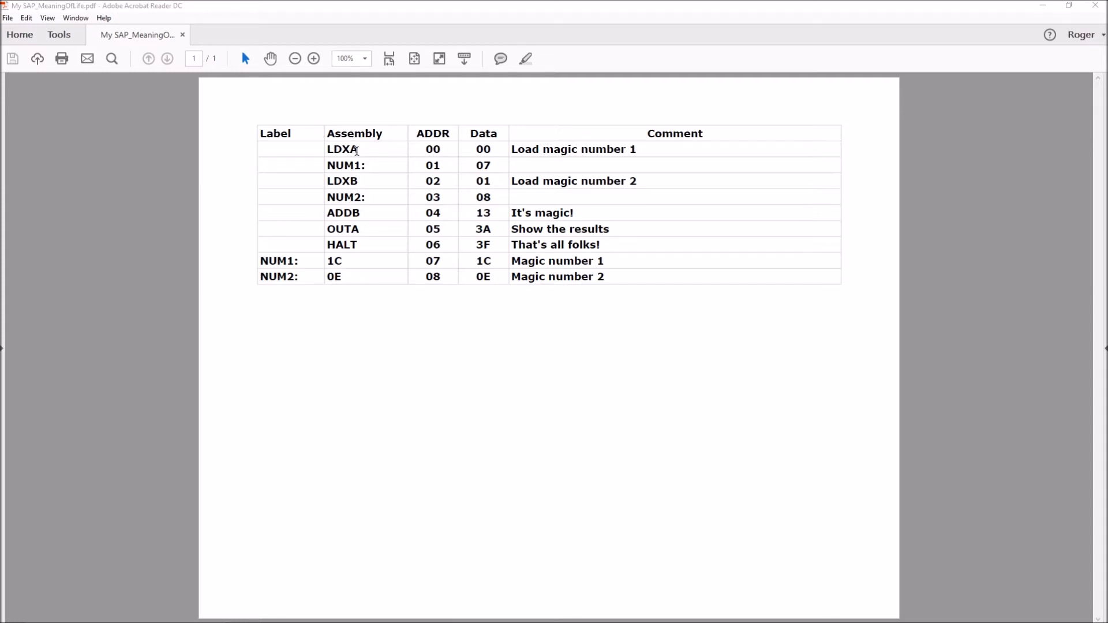
mouse_move(434, 149)
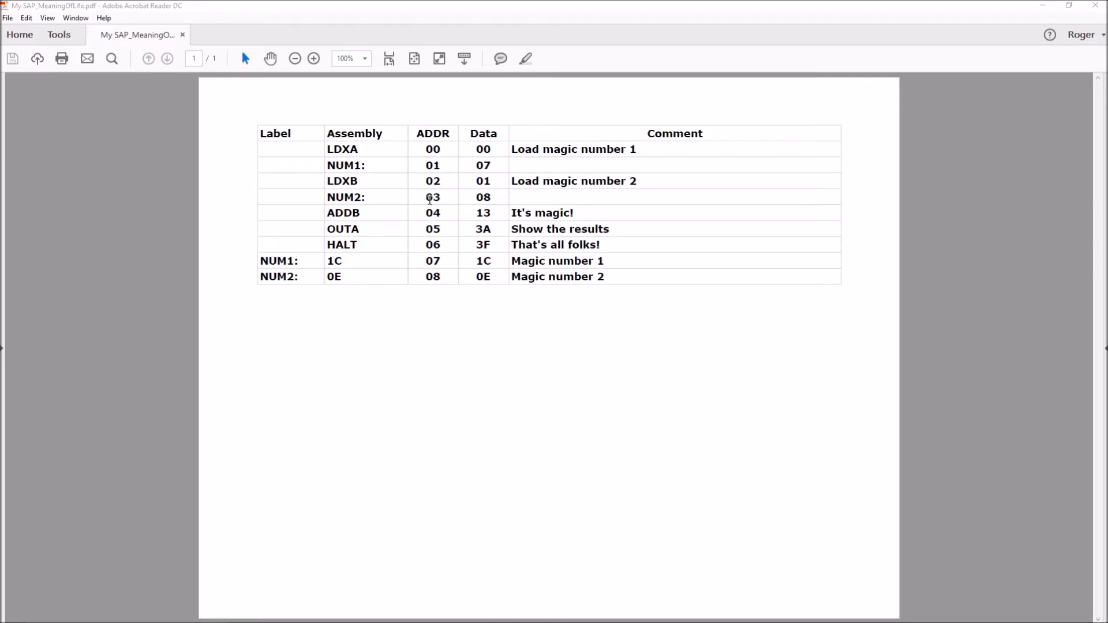
mouse_move(450, 179)
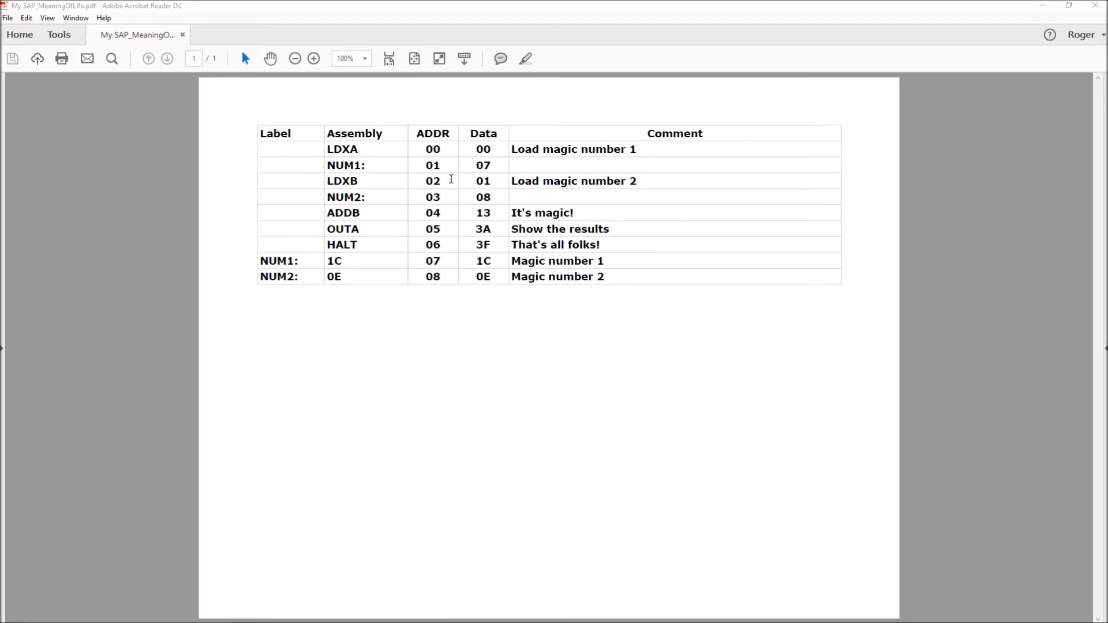
mouse_move(485, 178)
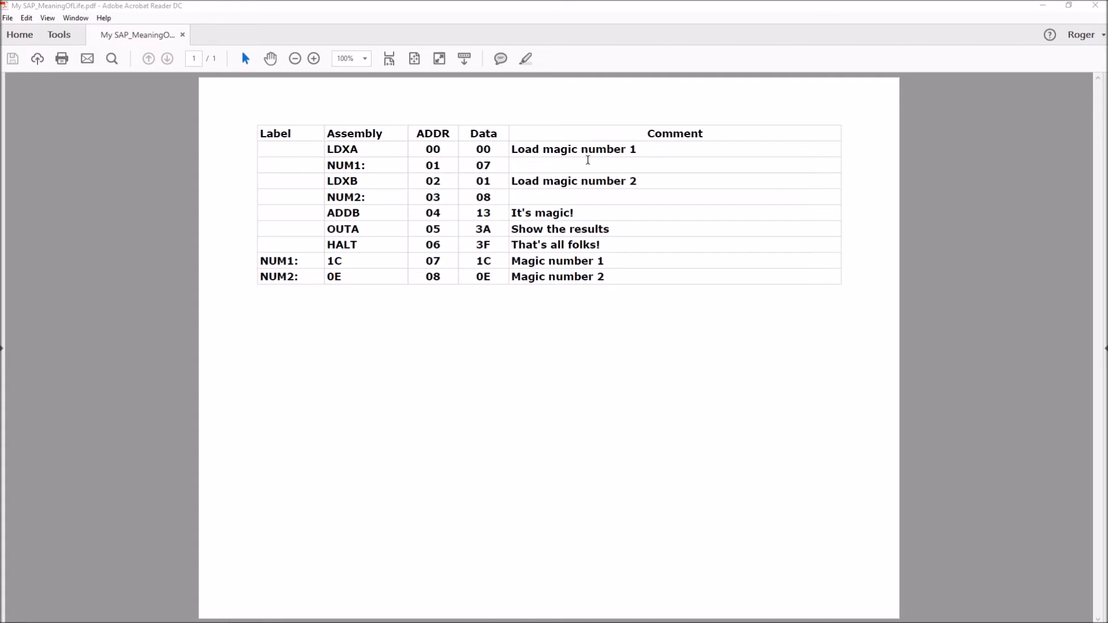
mouse_move(589, 245)
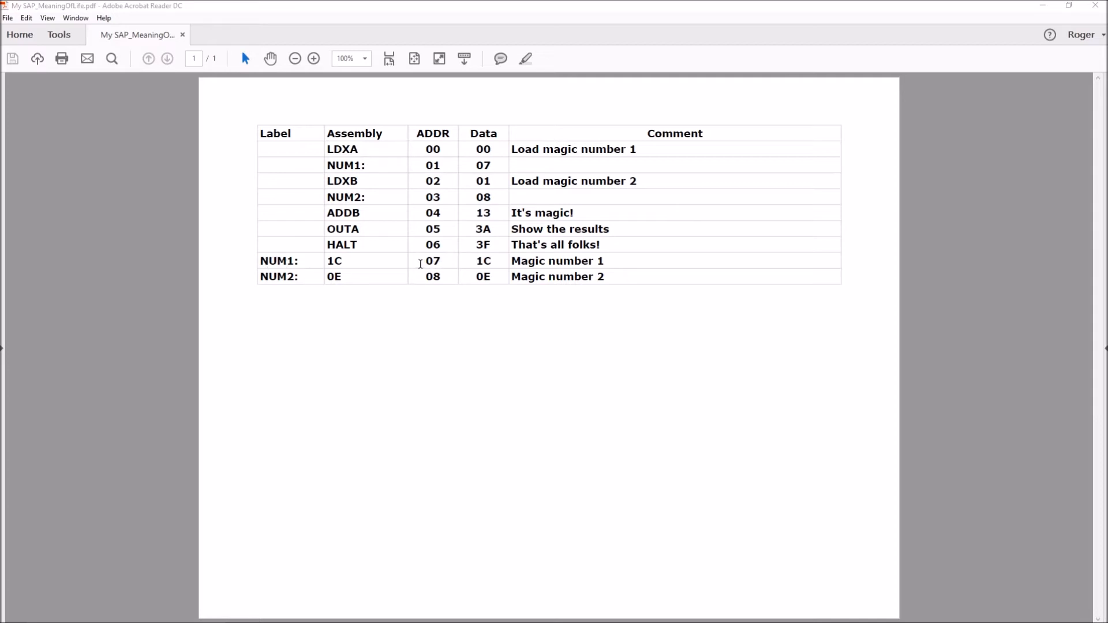
mouse_move(381, 270)
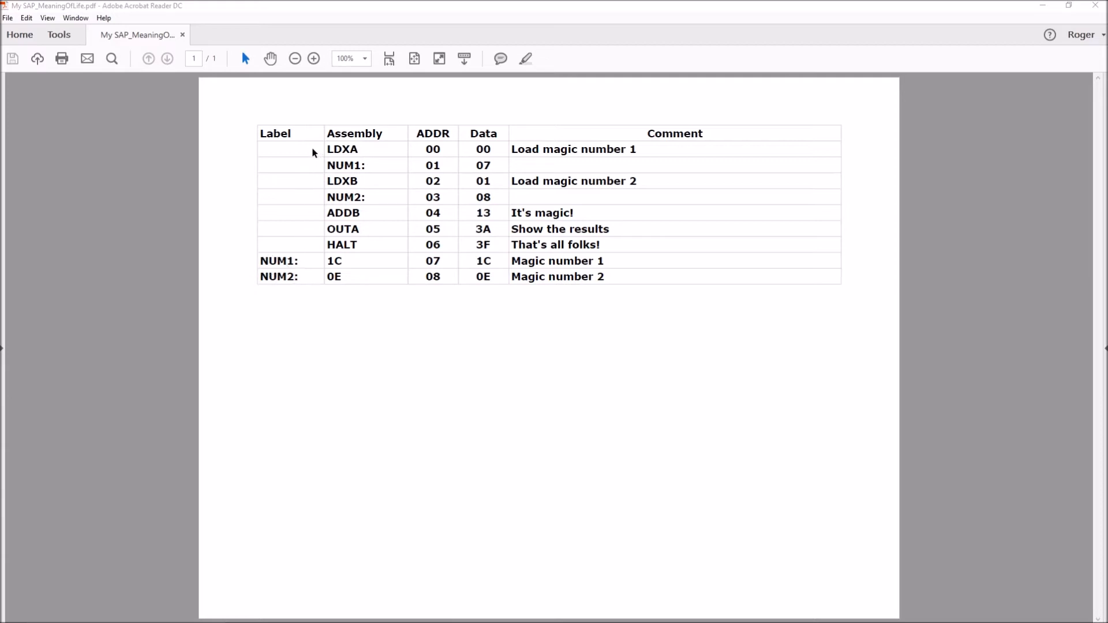
mouse_move(427, 151)
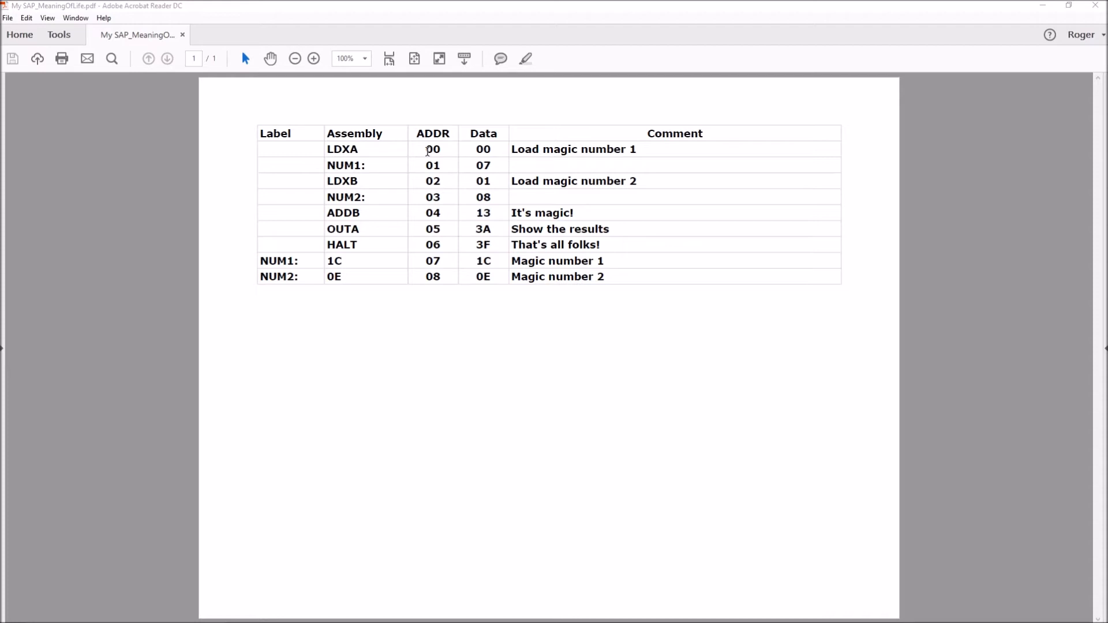
mouse_move(326, 150)
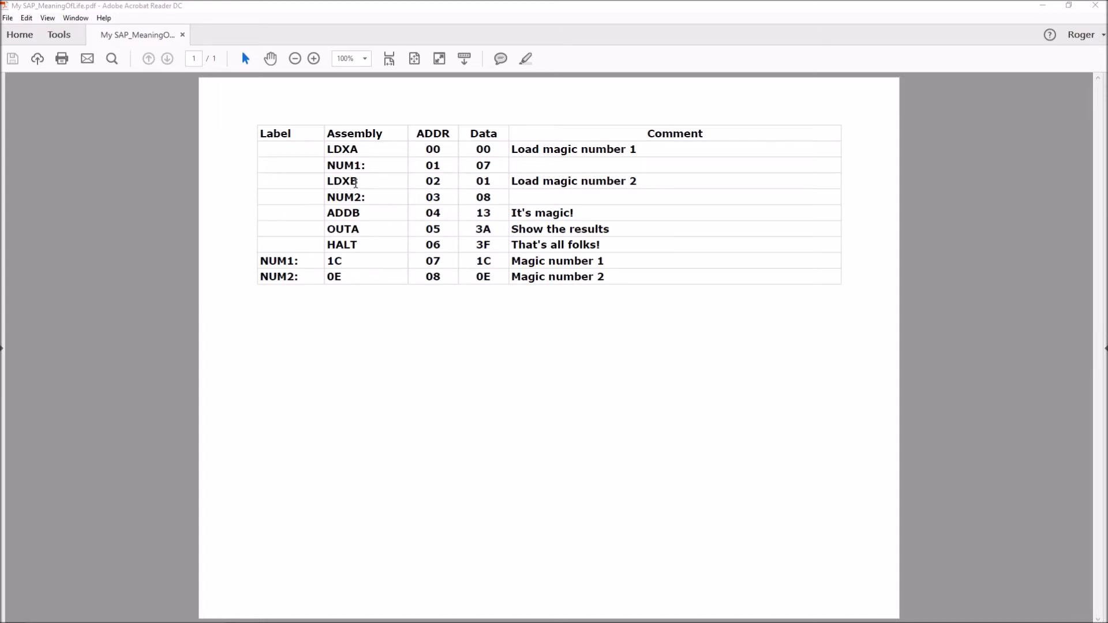
mouse_move(321, 196)
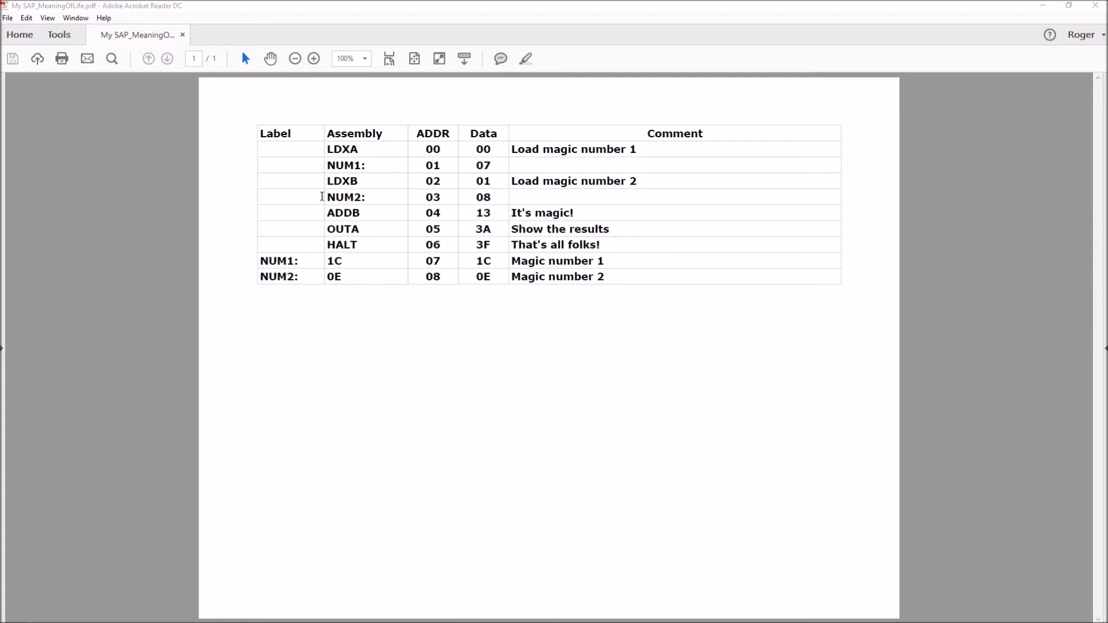
mouse_move(344, 196)
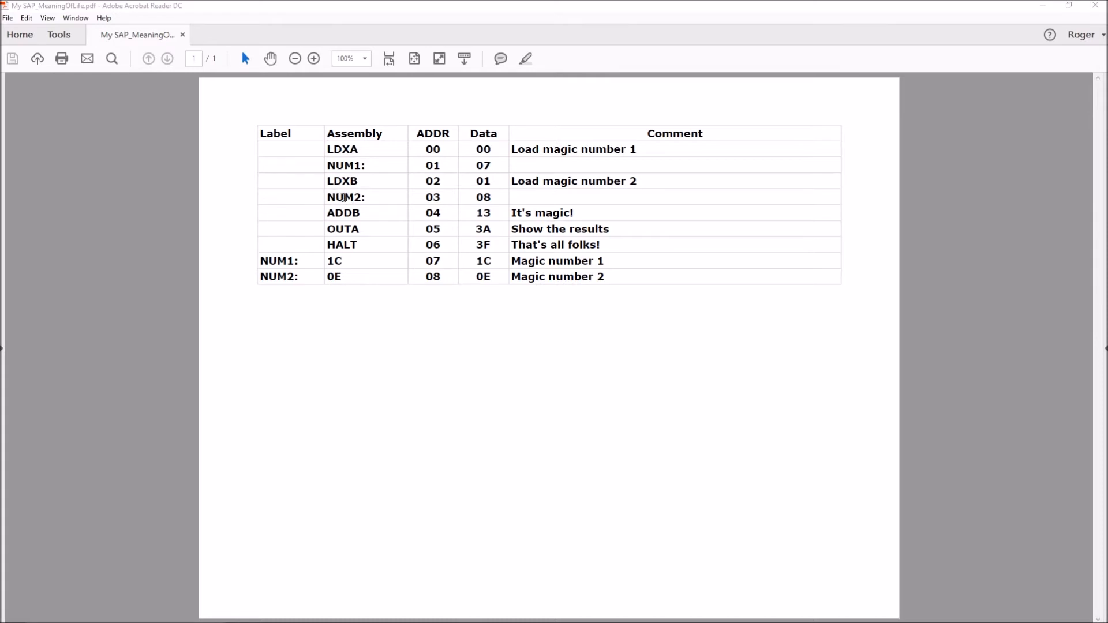
mouse_move(358, 212)
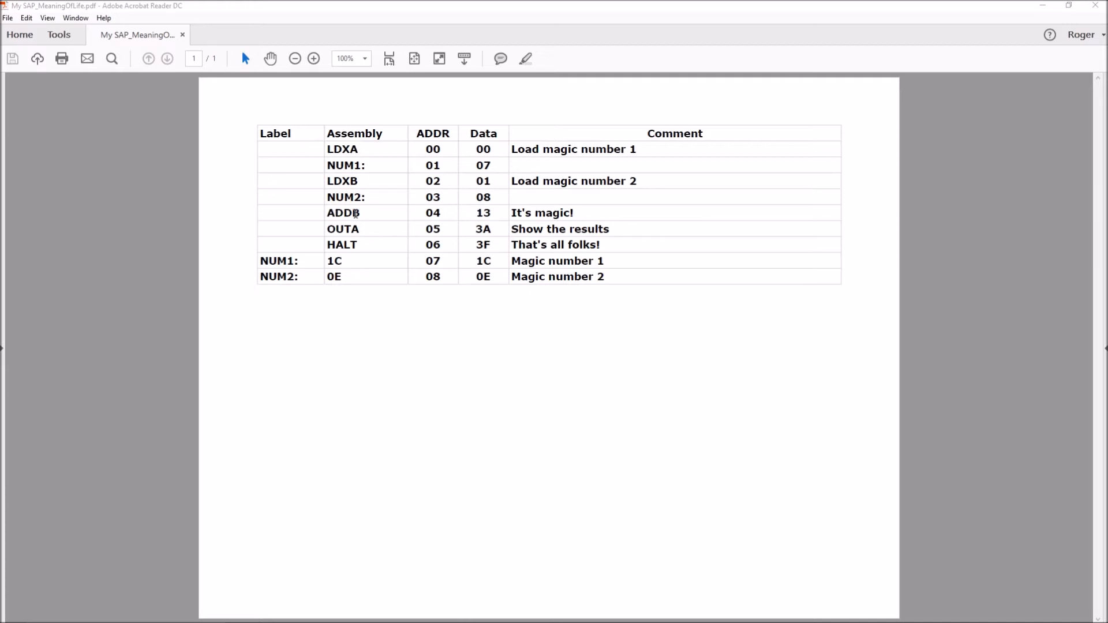
mouse_move(337, 212)
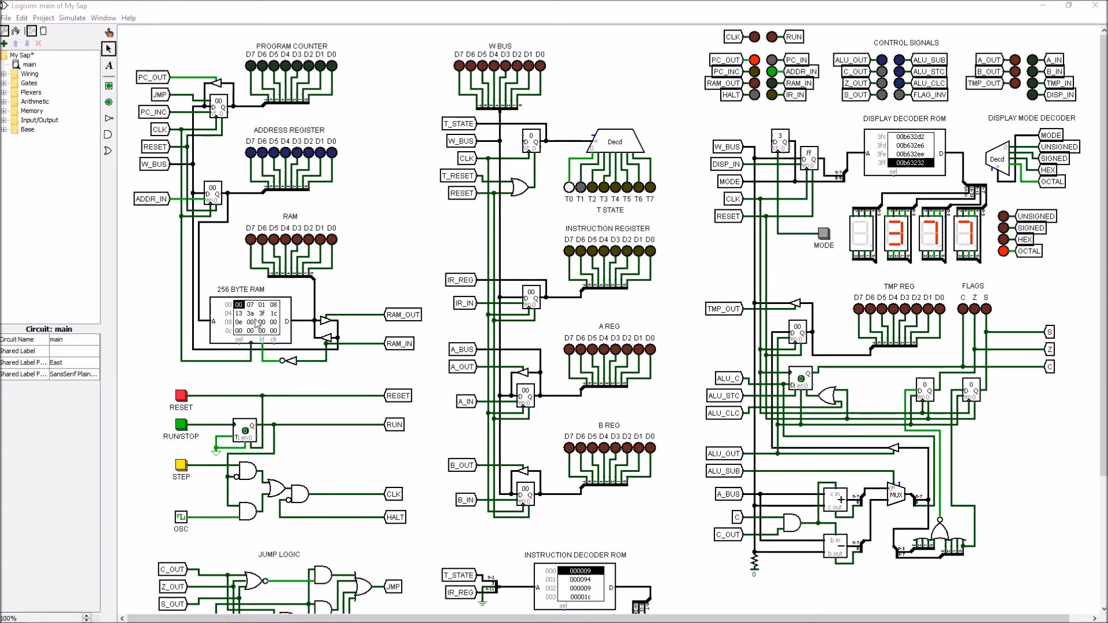
Inspect the RAM's MeaningOfLife bytes in the Hex Editor and close the editor.
right_click(259, 318)
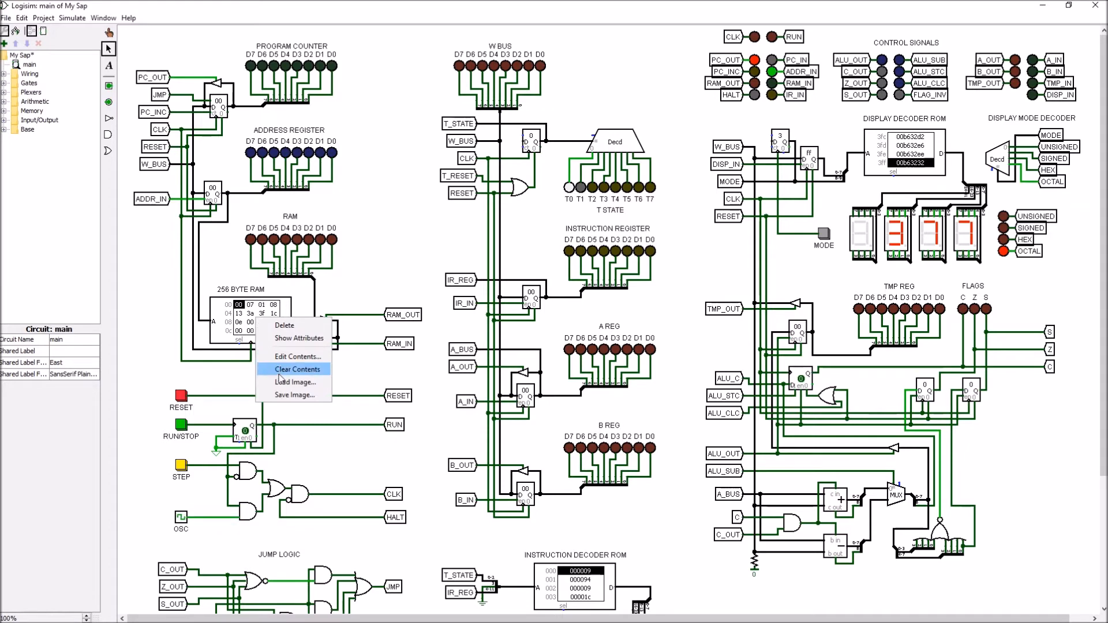
left_click(297, 355)
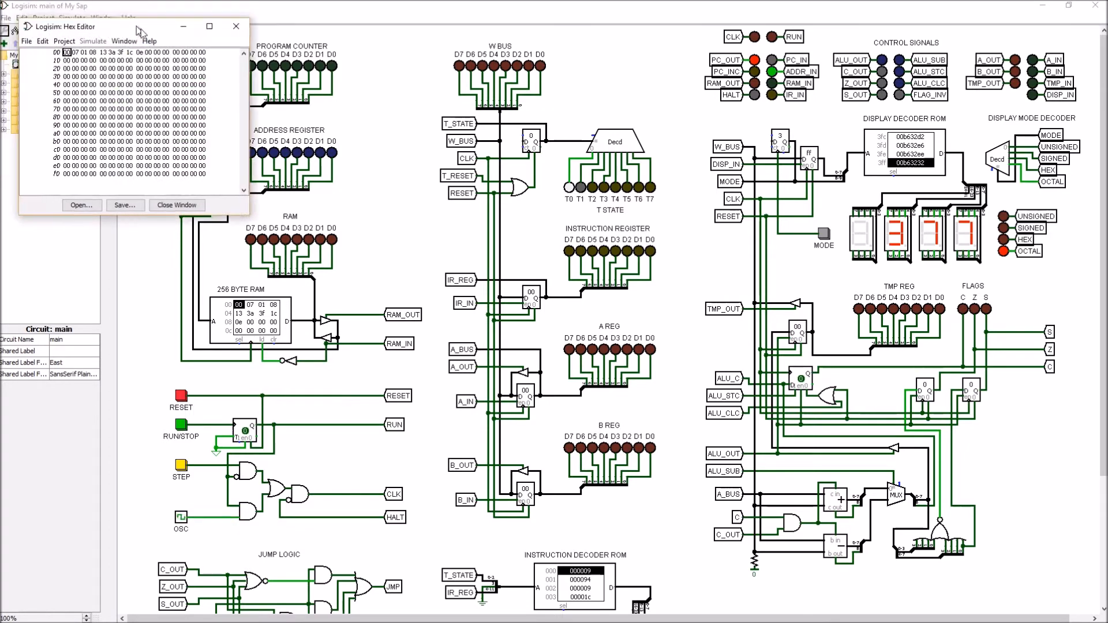
left_click_drag(65, 26, 309, 168)
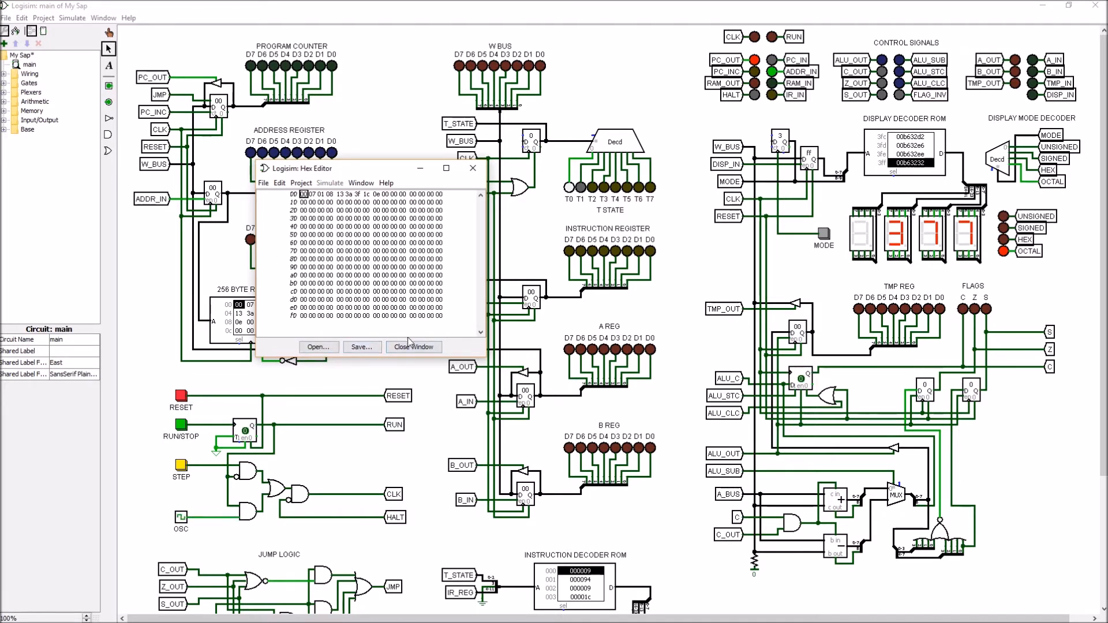
left_click(413, 346)
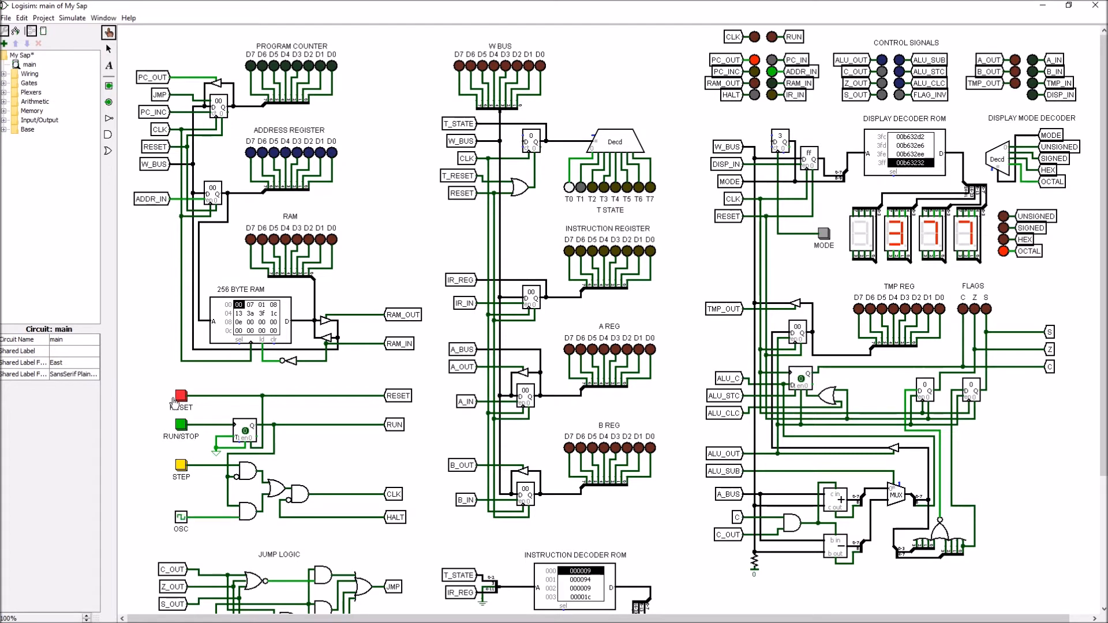
Reset the computer and set the display mode to unsigned decimal, reading 0.
left_click(181, 397)
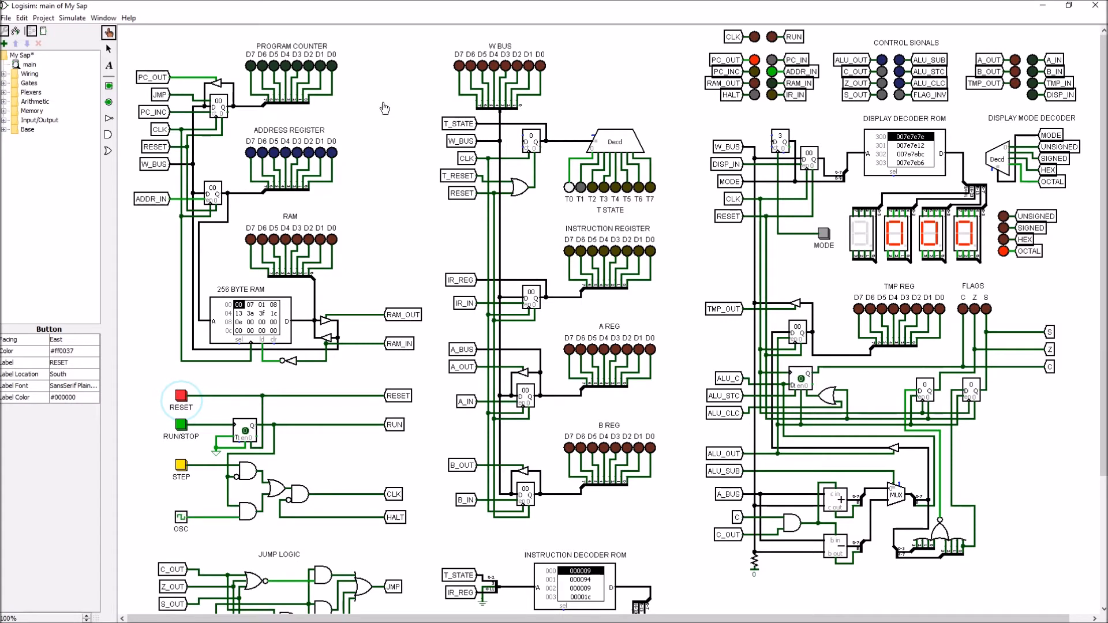
mouse_move(237, 52)
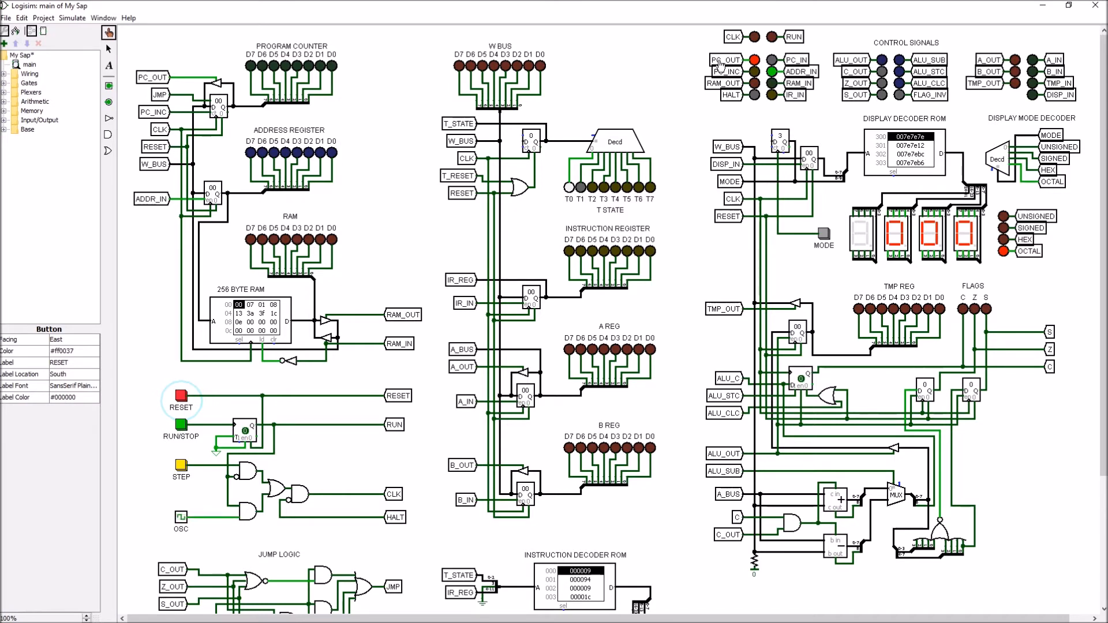
mouse_move(625, 212)
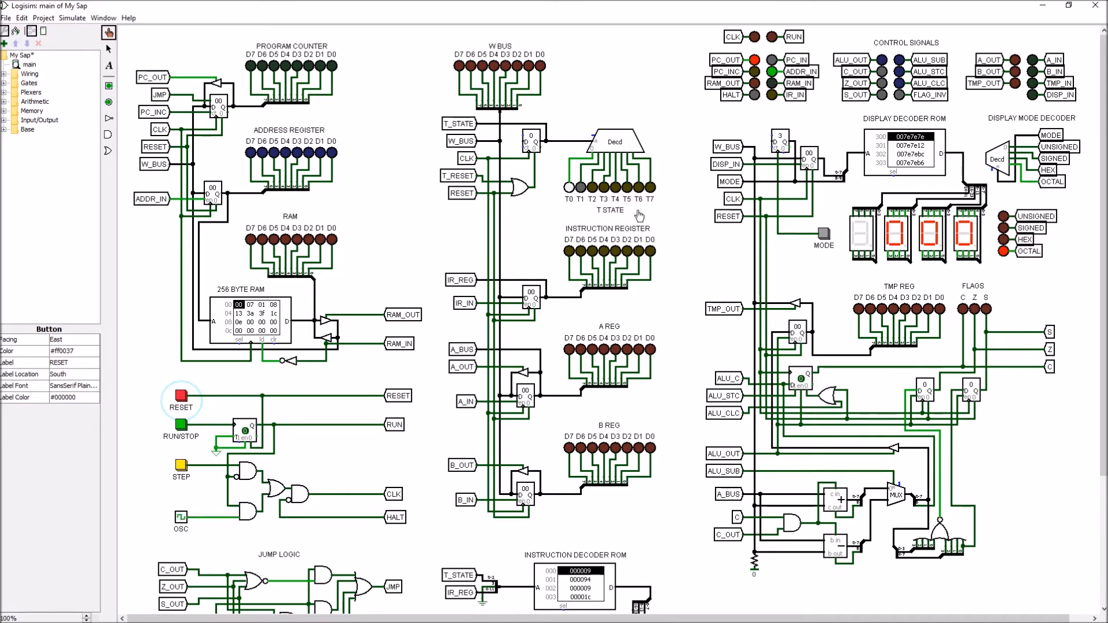
mouse_move(577, 187)
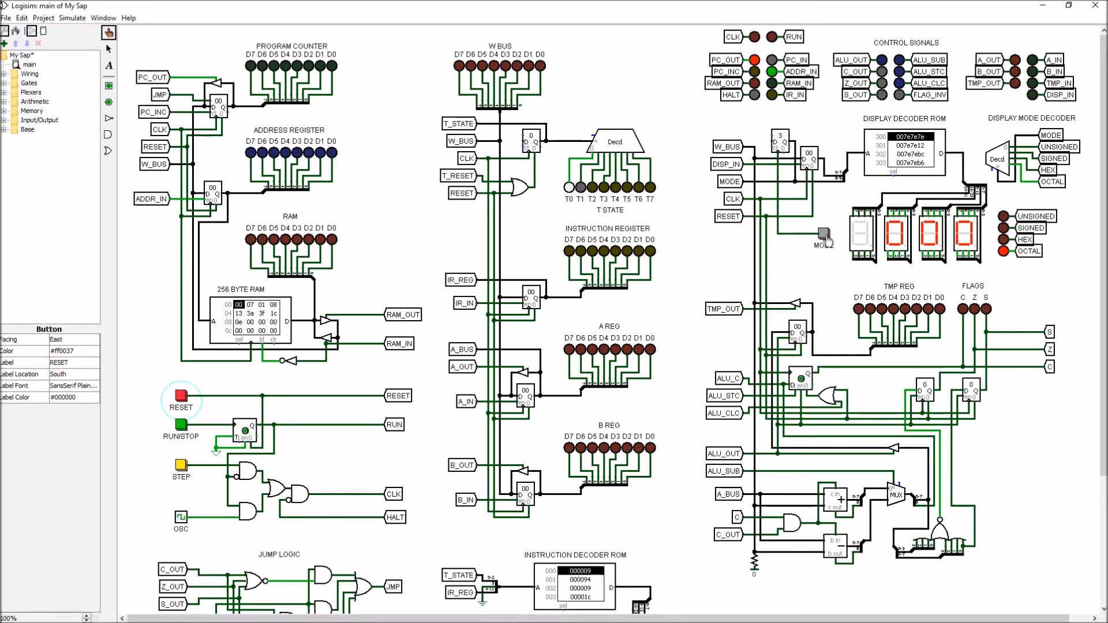
left_click(822, 234)
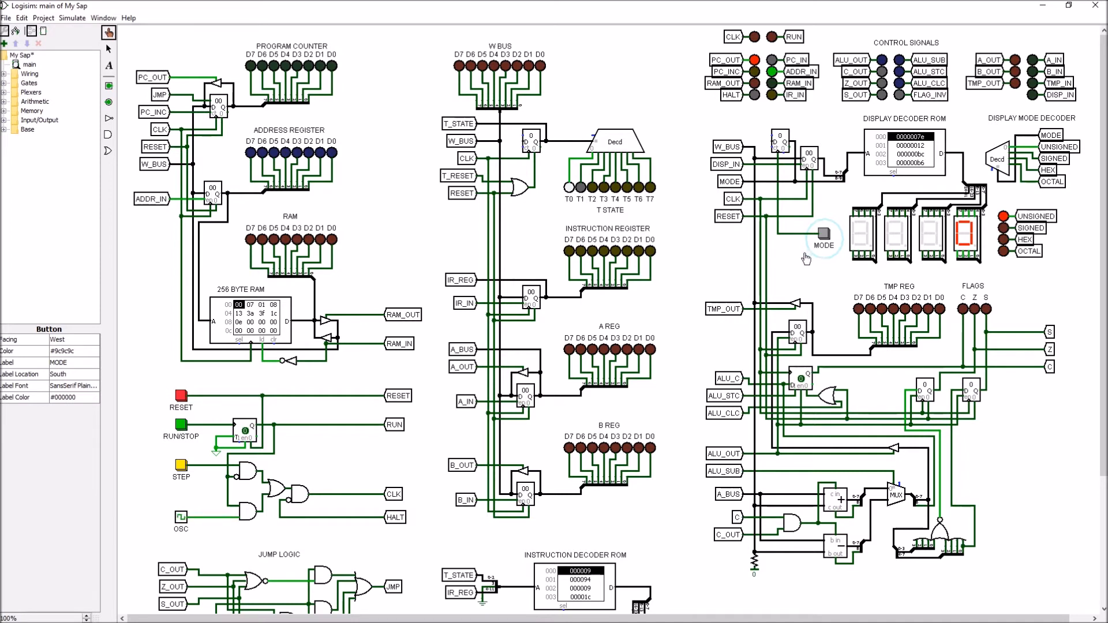
mouse_move(201, 457)
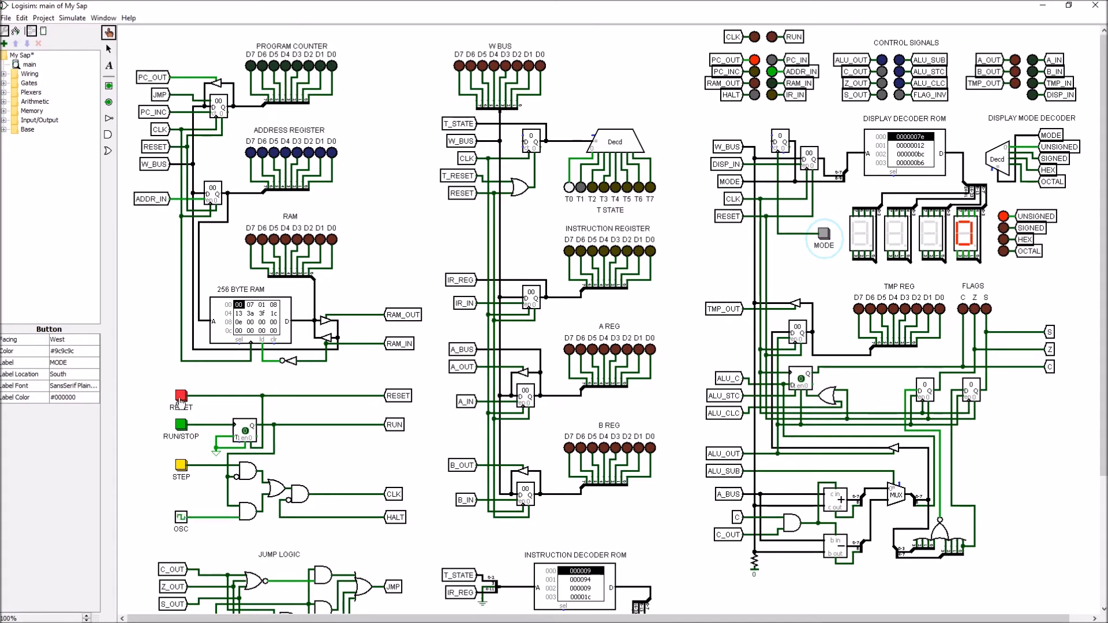
mouse_move(153, 441)
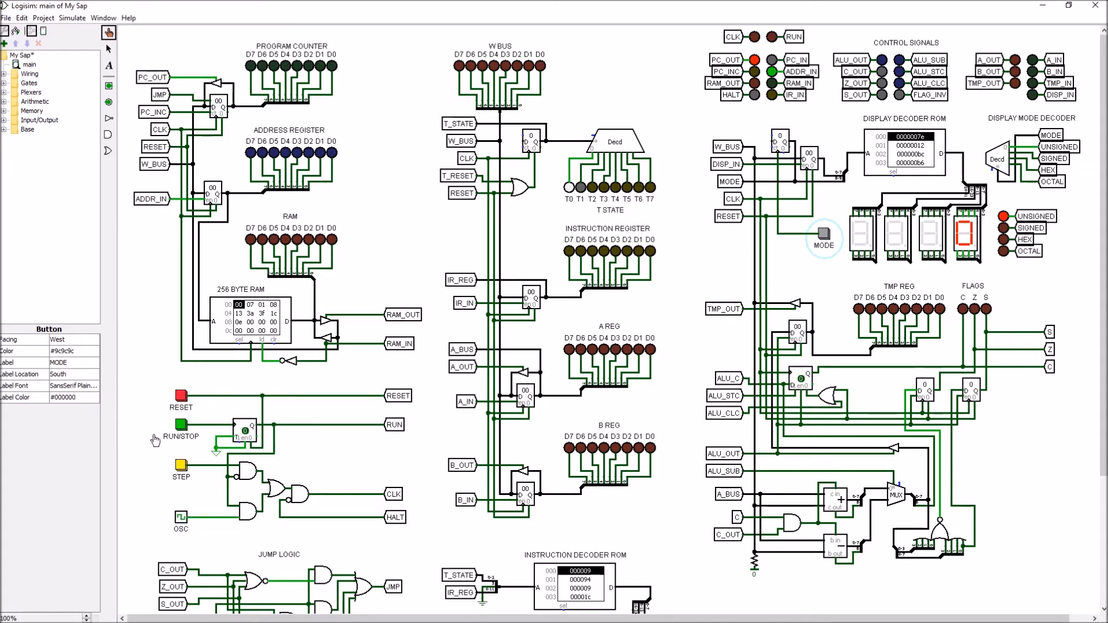
left_click(181, 425)
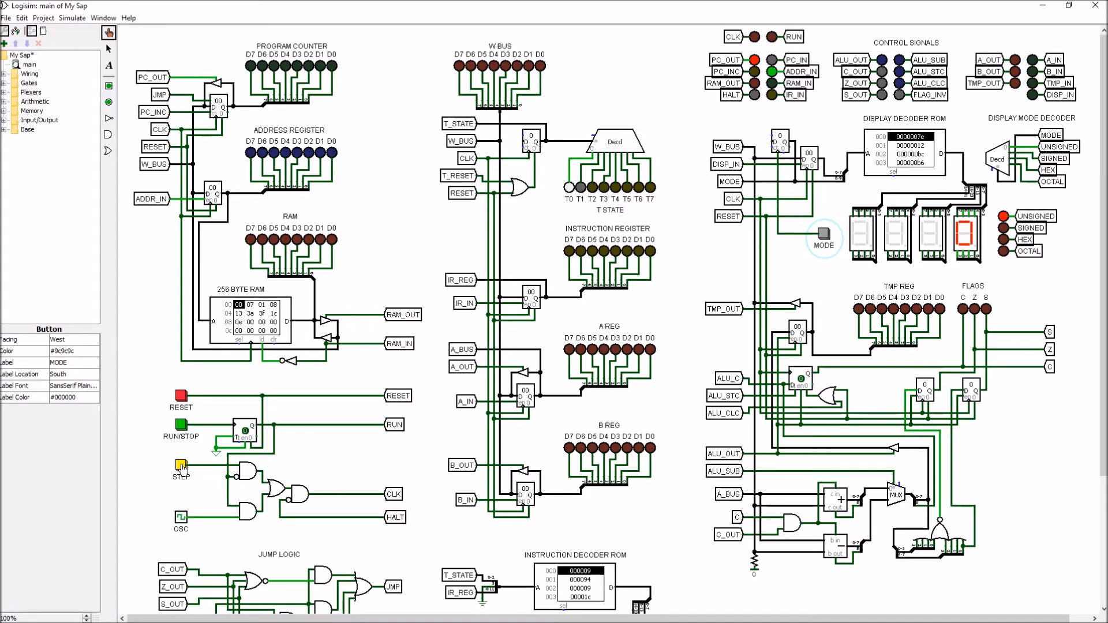
mouse_move(351, 325)
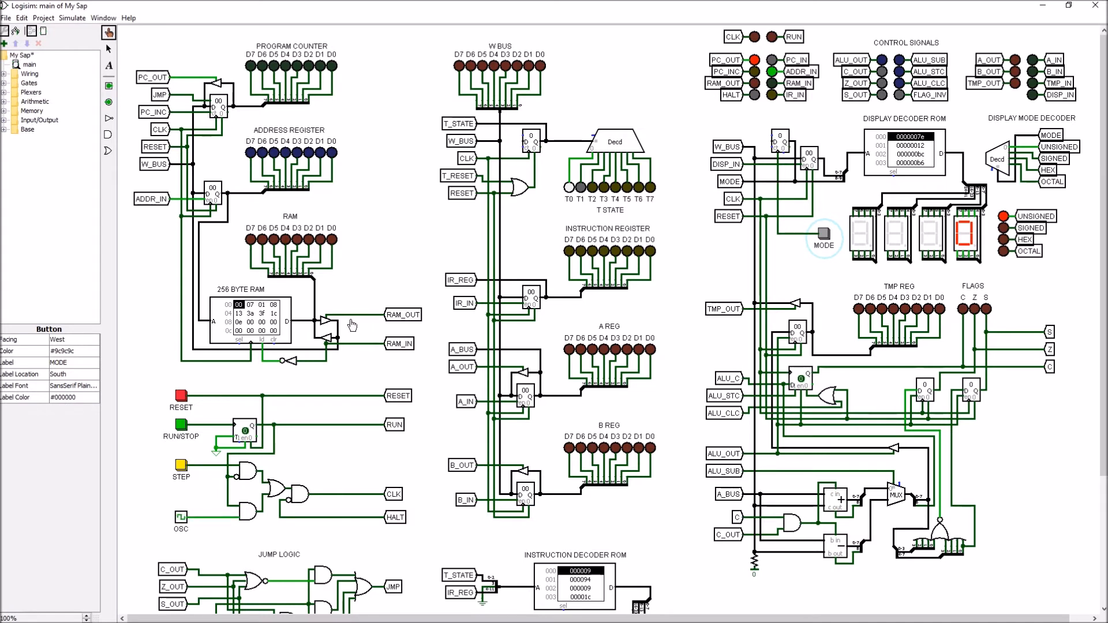
mouse_move(342, 70)
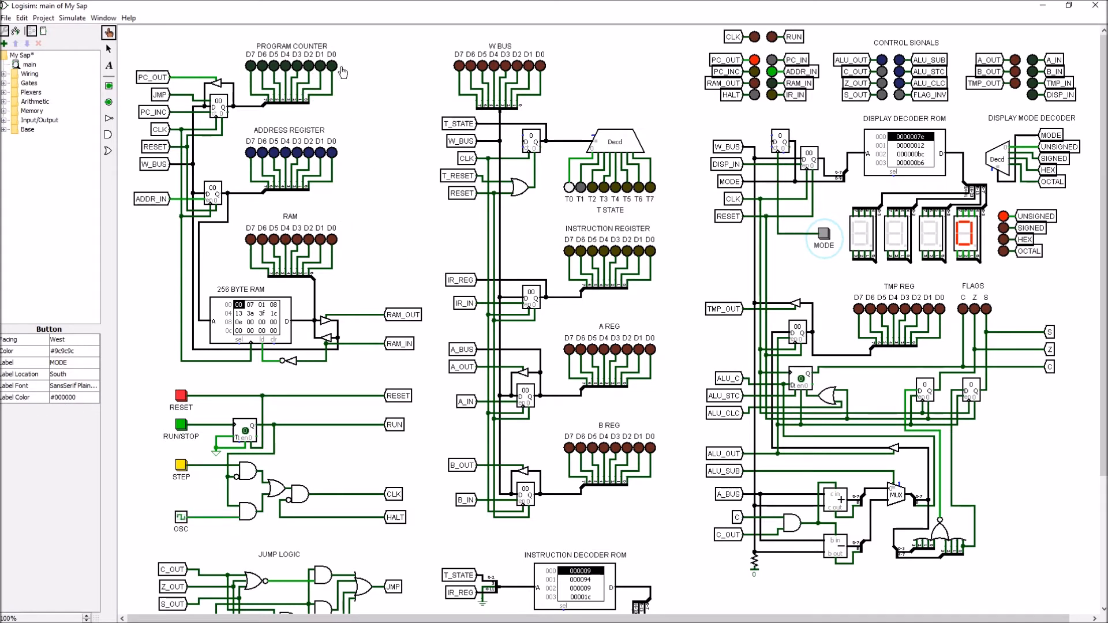
mouse_move(286, 148)
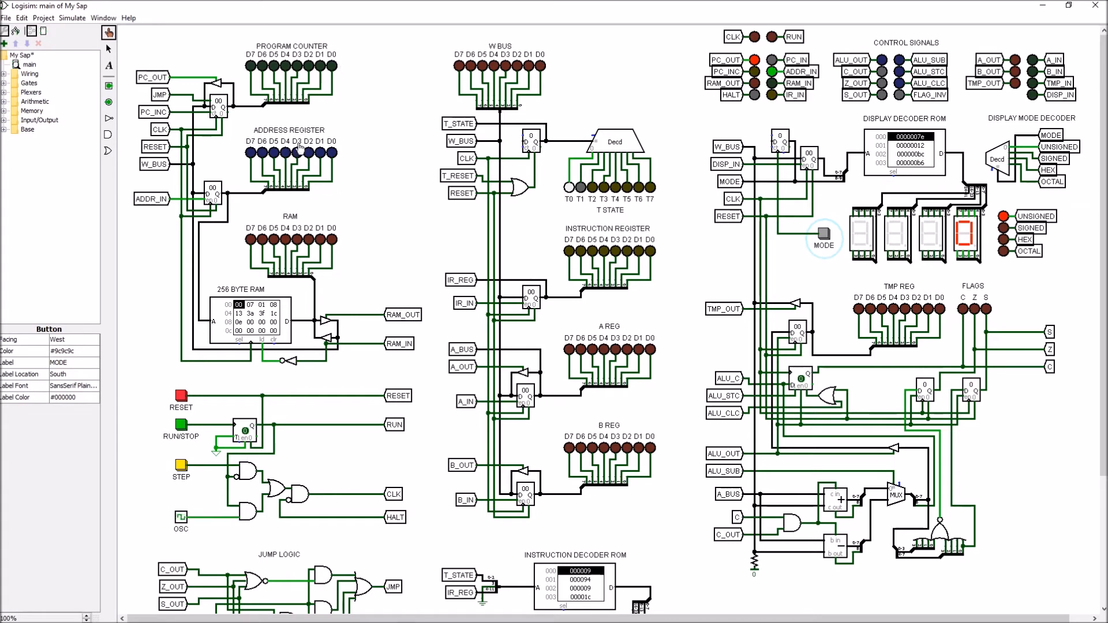
mouse_move(320, 158)
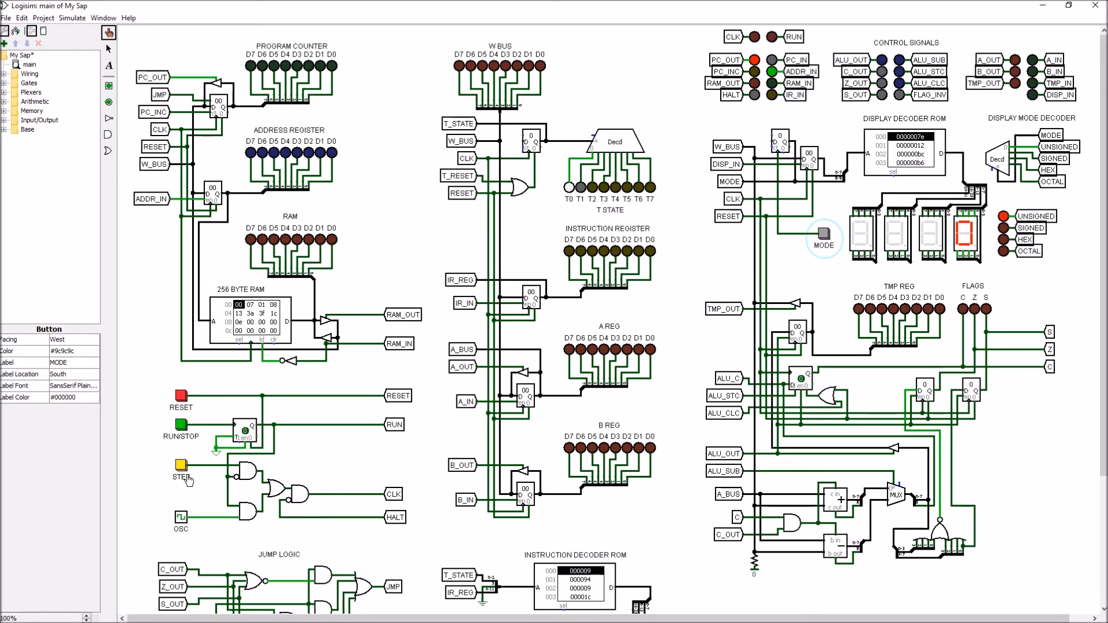
Step the clock through the first instruction's T-states, loading A and reaching program counter 02.
left_click(180, 465)
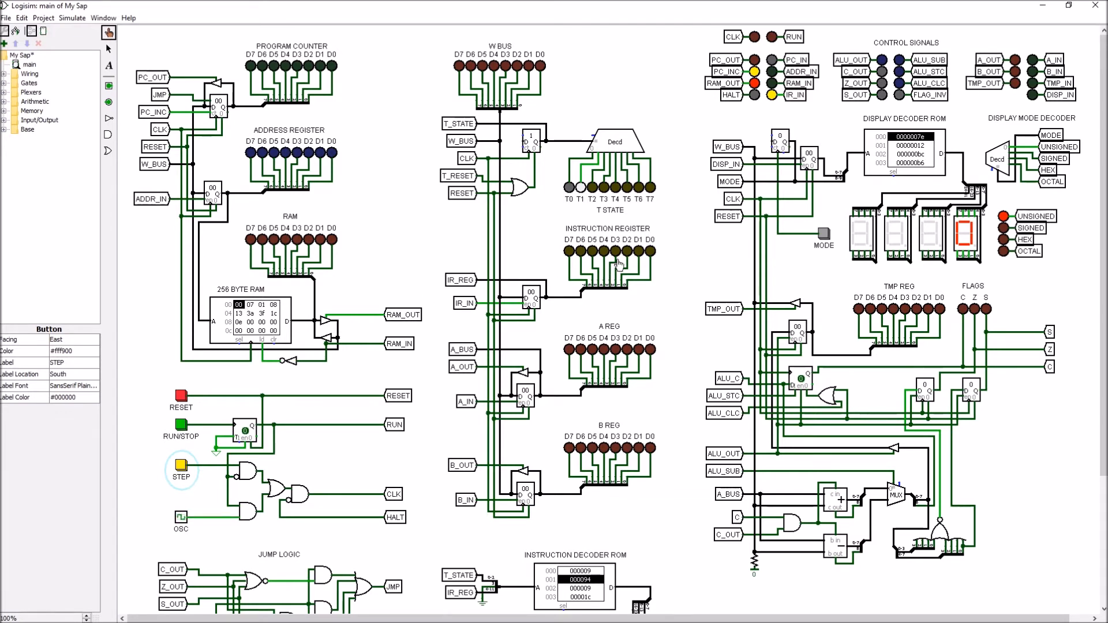
left_click(181, 464)
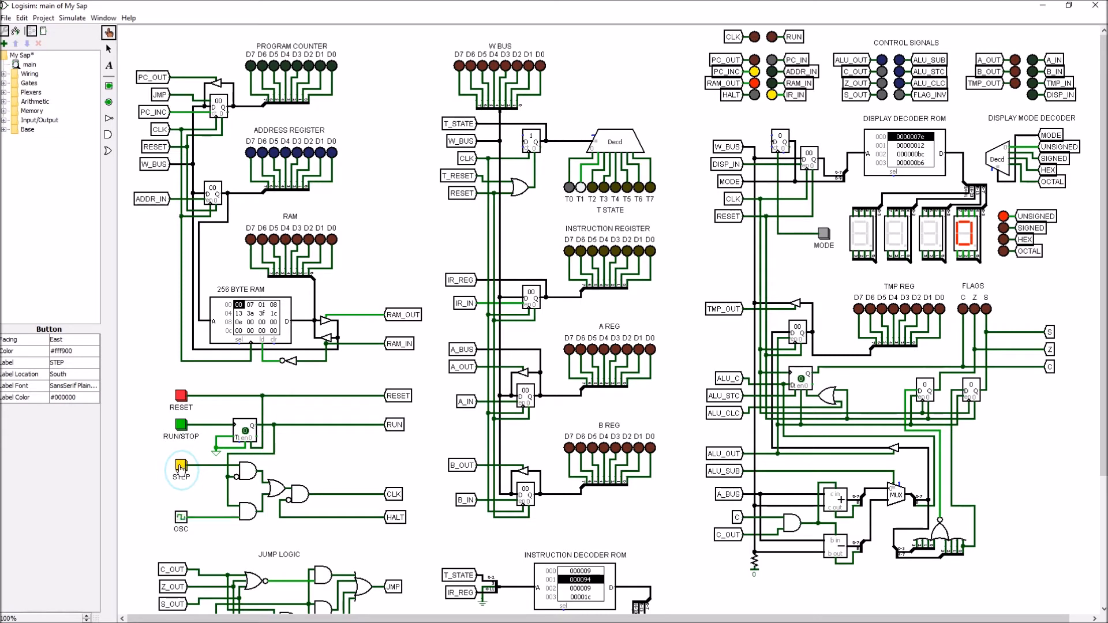
left_click(180, 468)
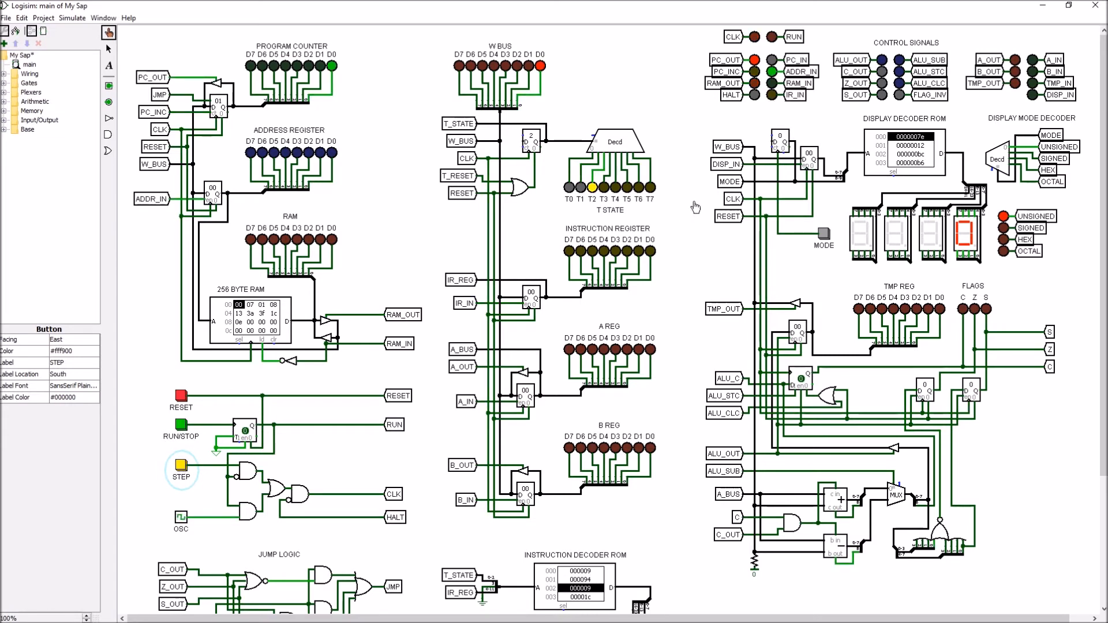
mouse_move(589, 201)
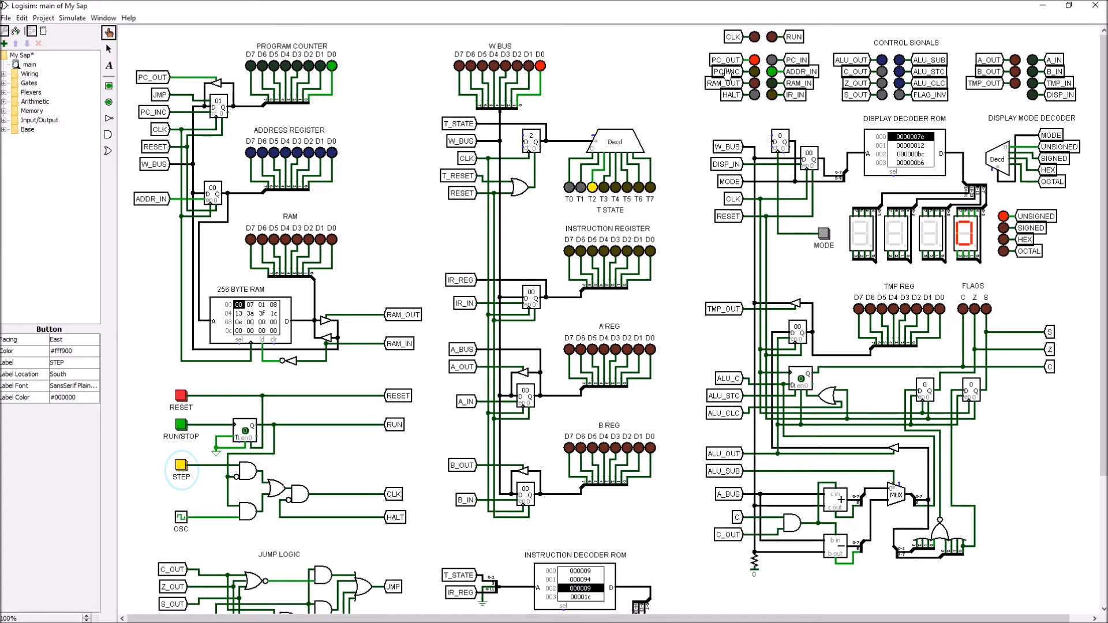
mouse_move(718, 67)
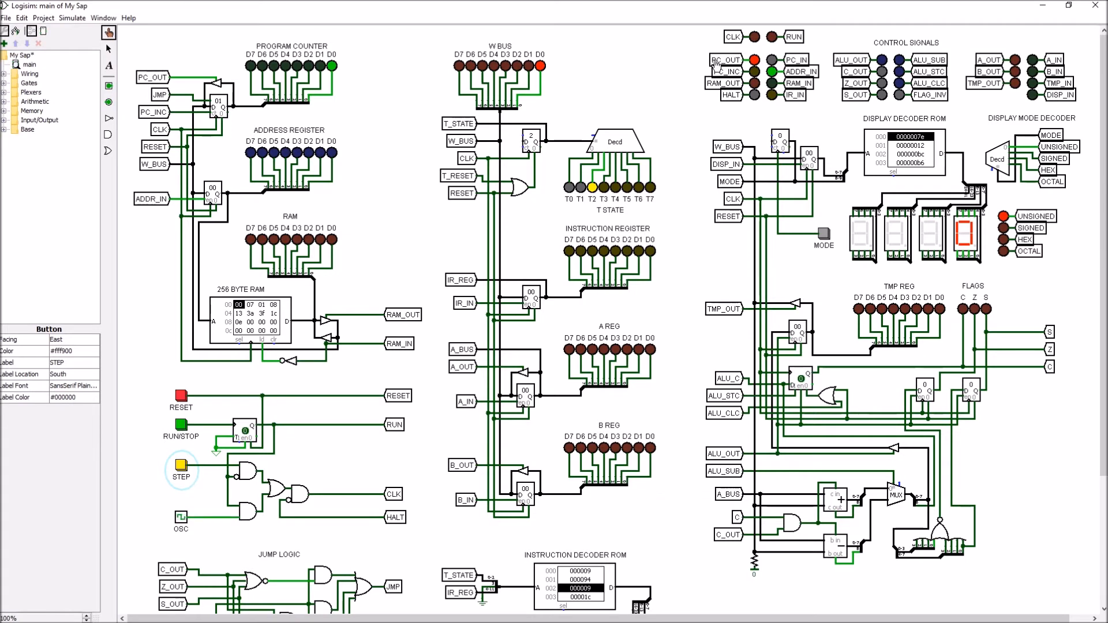
mouse_move(323, 178)
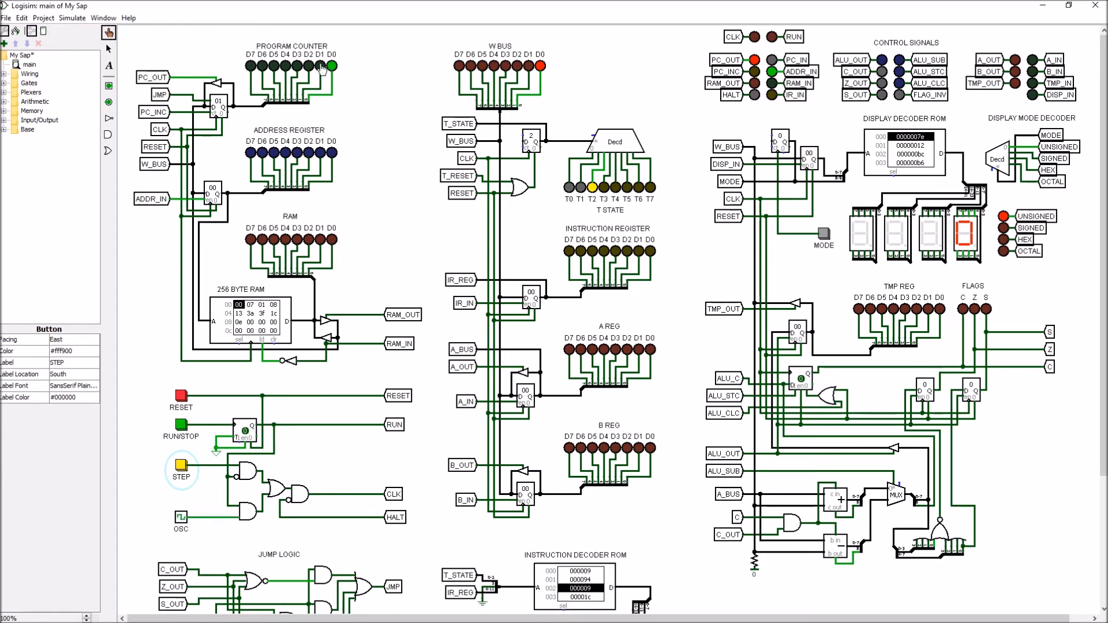
mouse_move(350, 95)
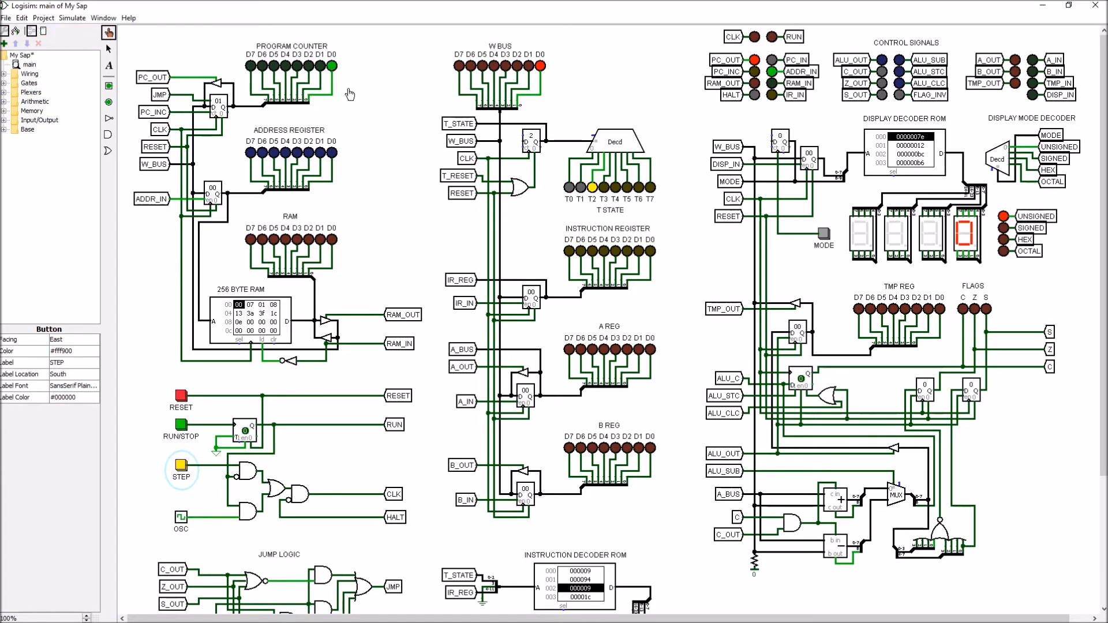
mouse_move(212, 405)
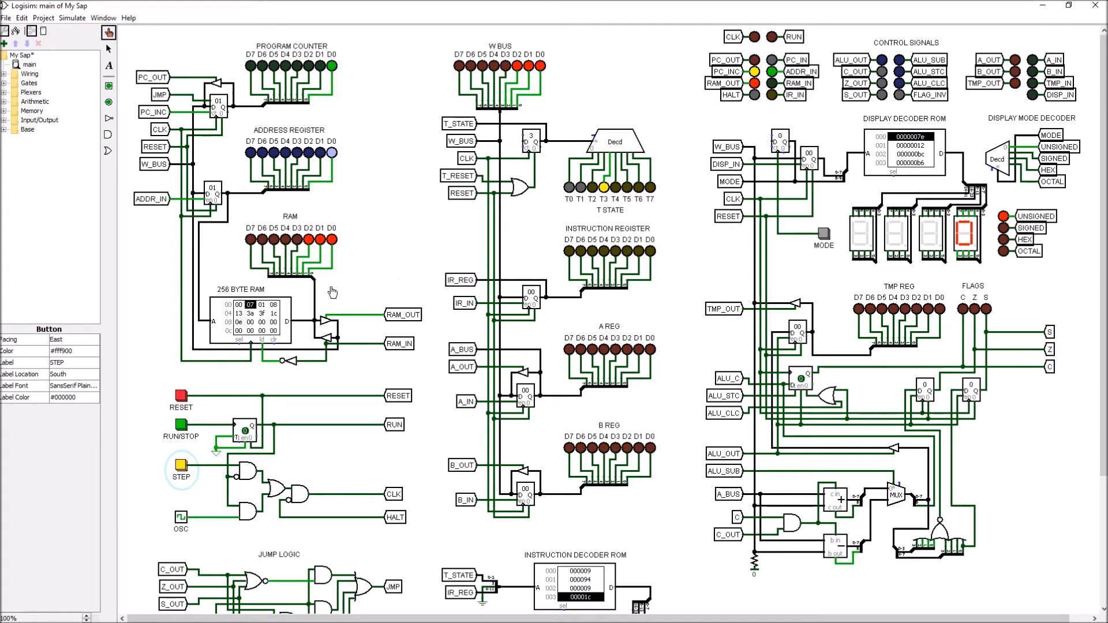
mouse_move(529, 195)
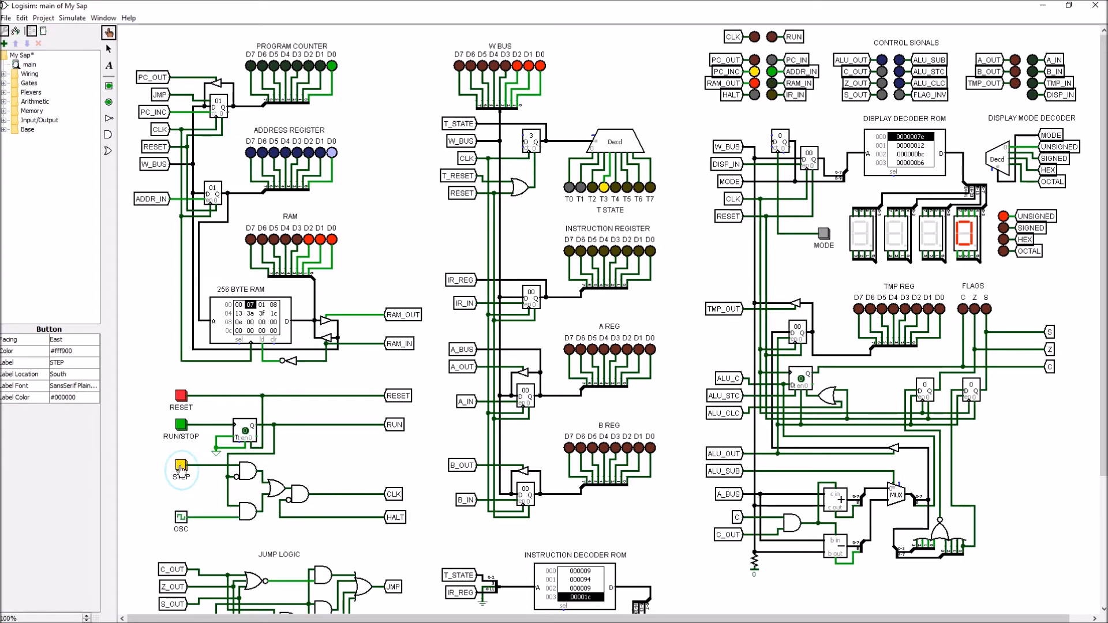
left_click(180, 465)
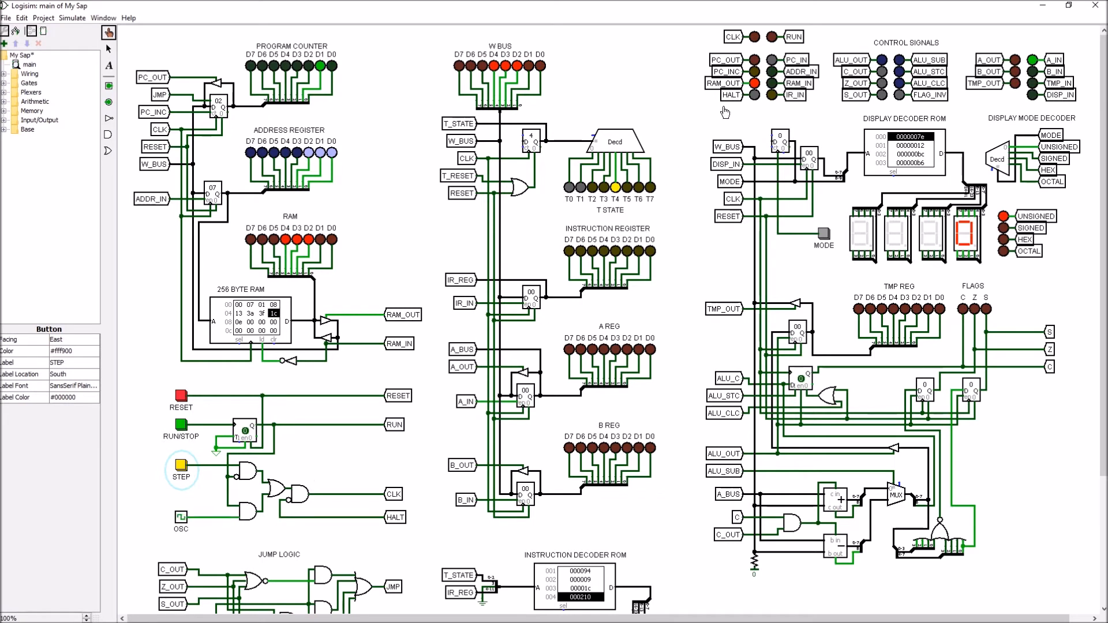
mouse_move(710, 87)
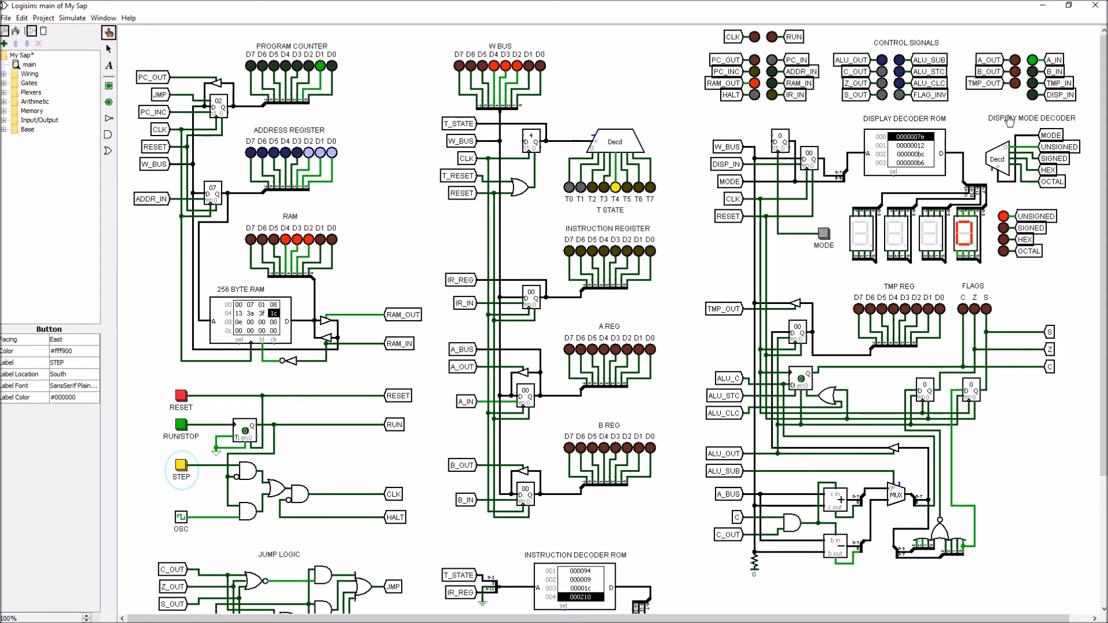
mouse_move(568, 233)
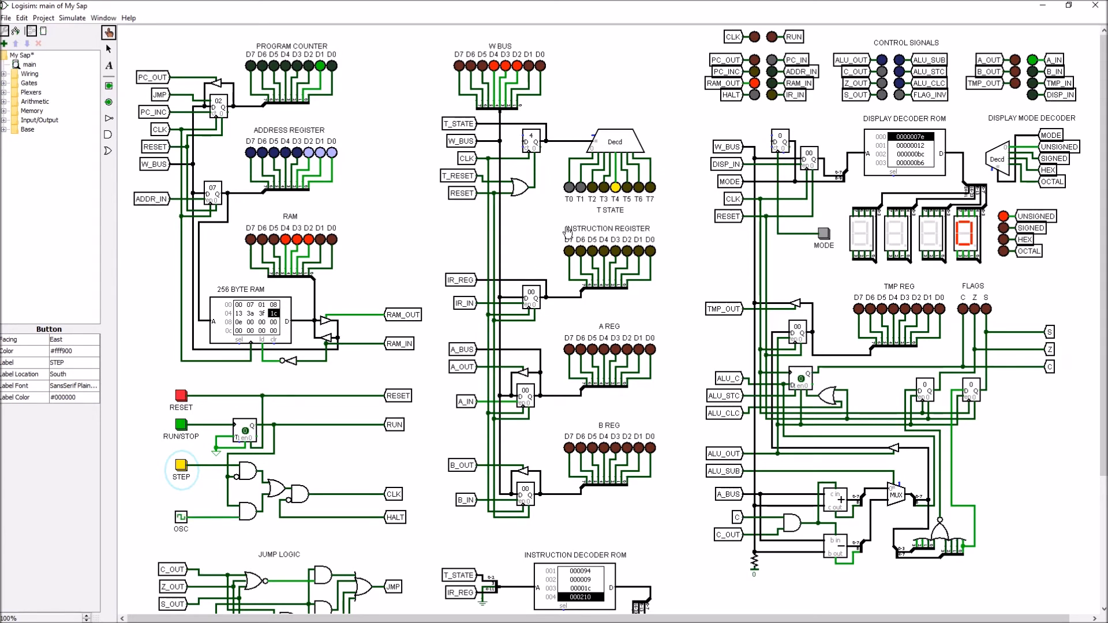
mouse_move(559, 329)
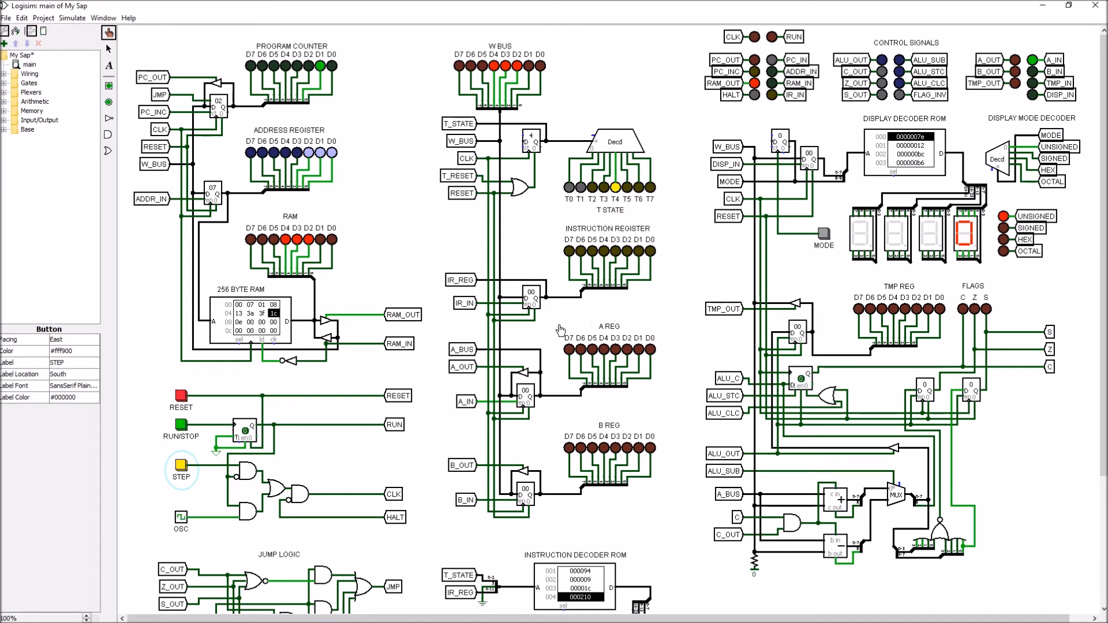
left_click(180, 464)
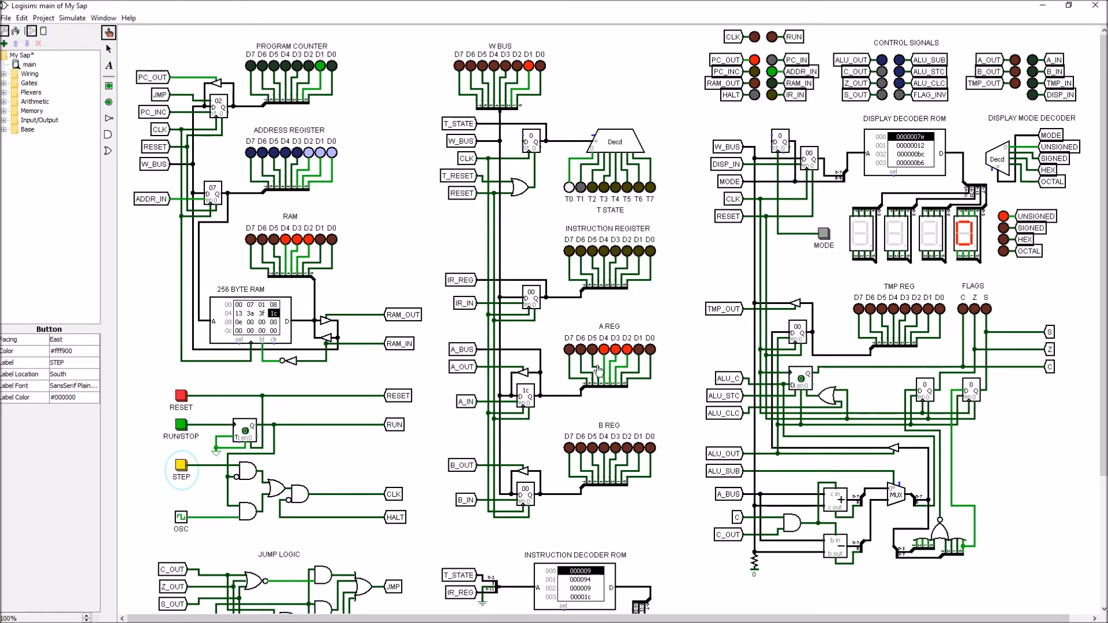
mouse_move(620, 364)
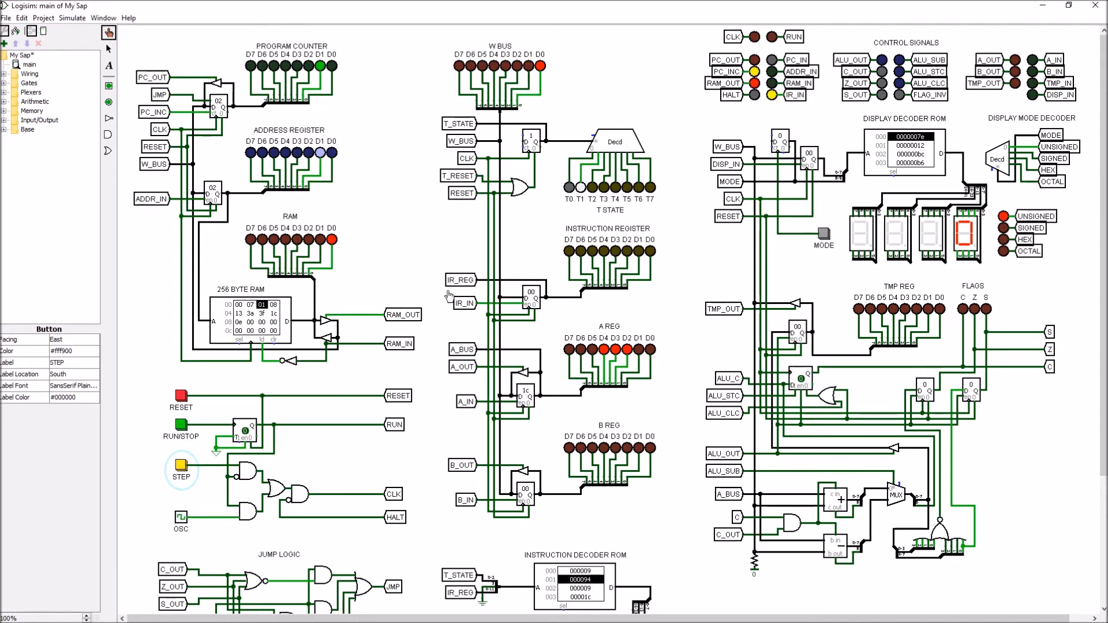
mouse_move(358, 256)
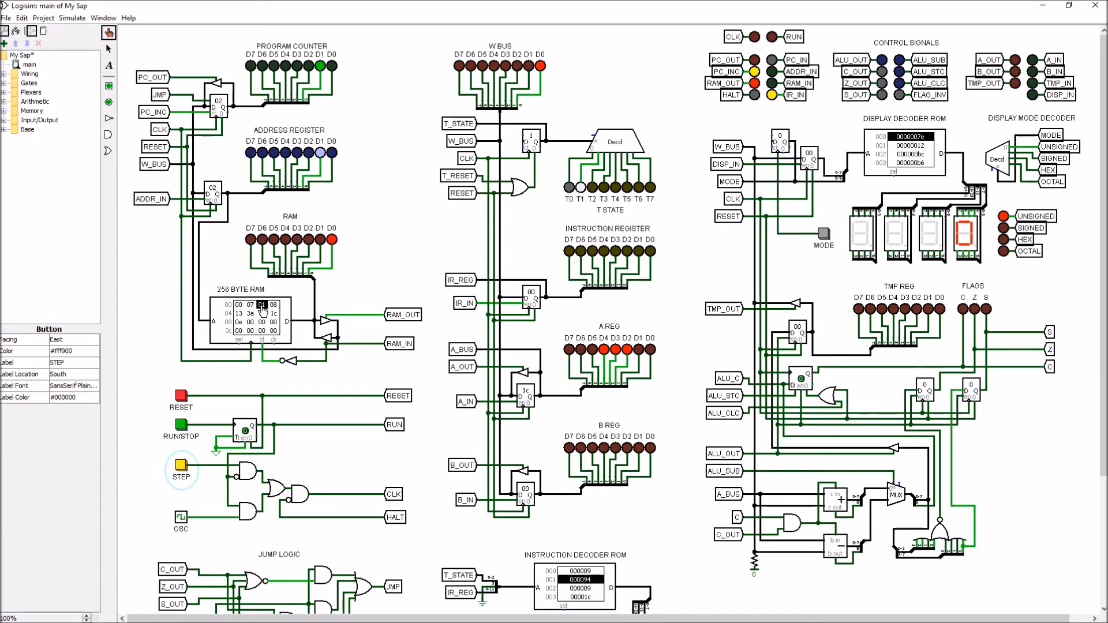
Step the clock through the LDA instruction's T-states, reaching program counter 04.
left_click(180, 465)
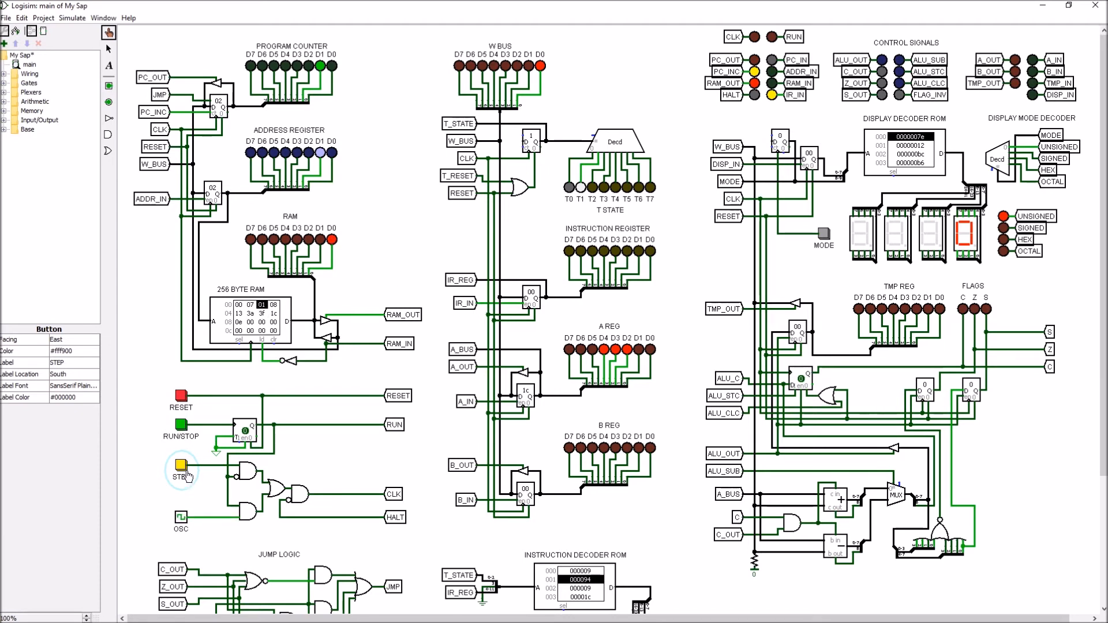
left_click(180, 464)
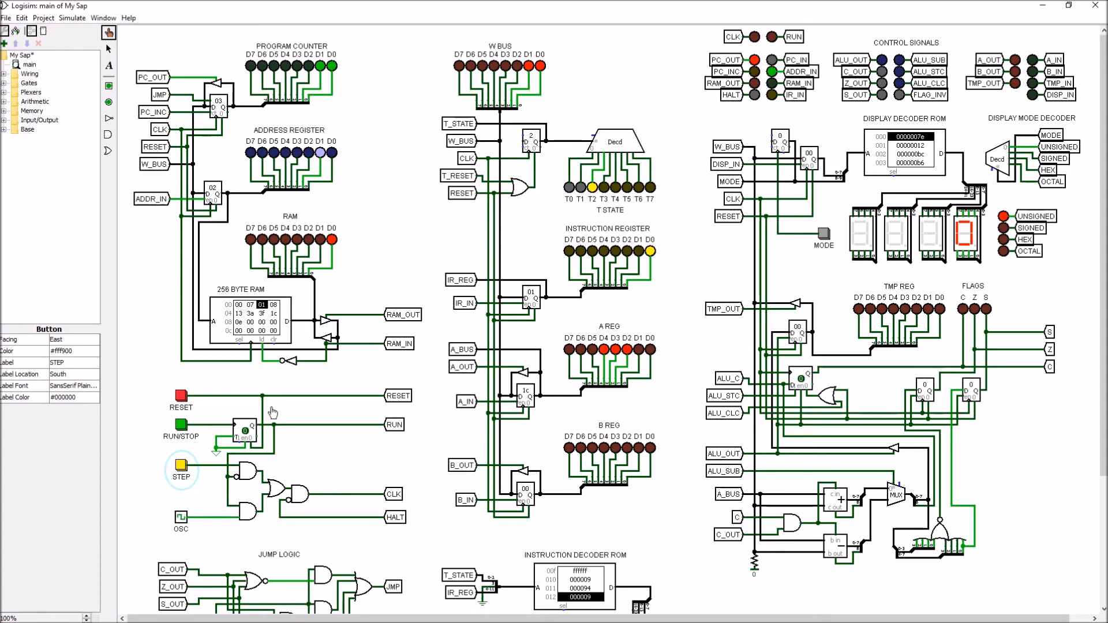
left_click(180, 464)
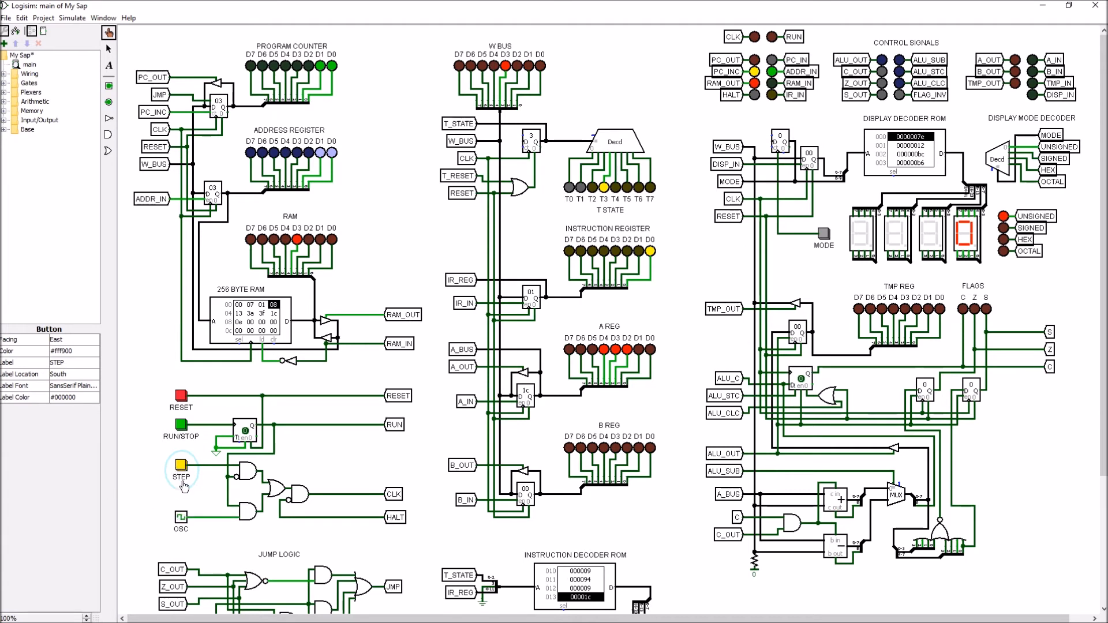
left_click(180, 464)
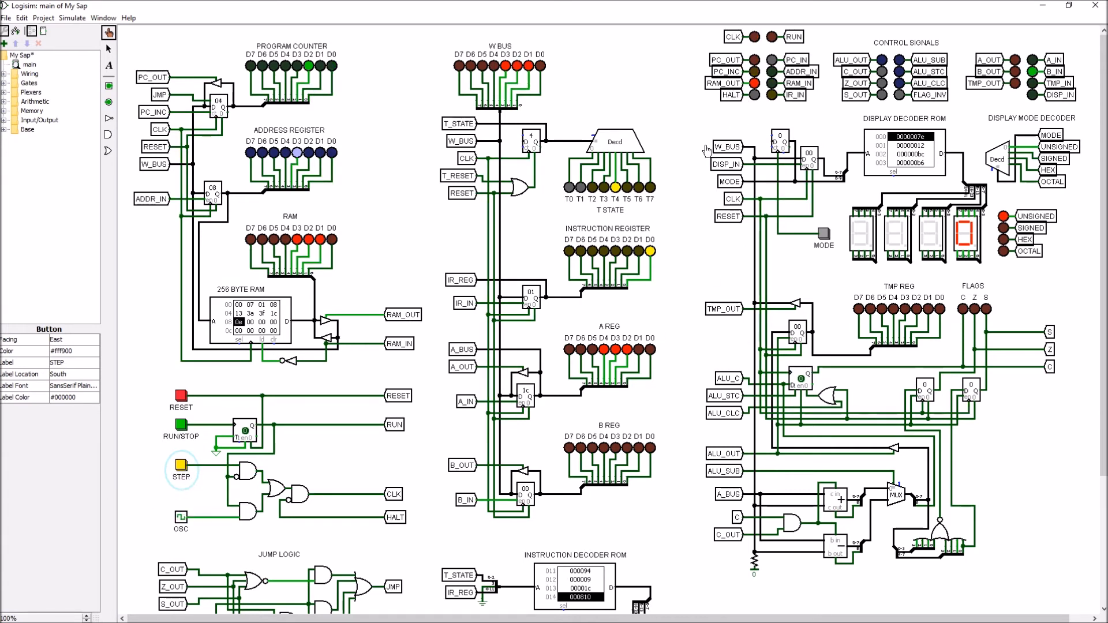
mouse_move(330, 381)
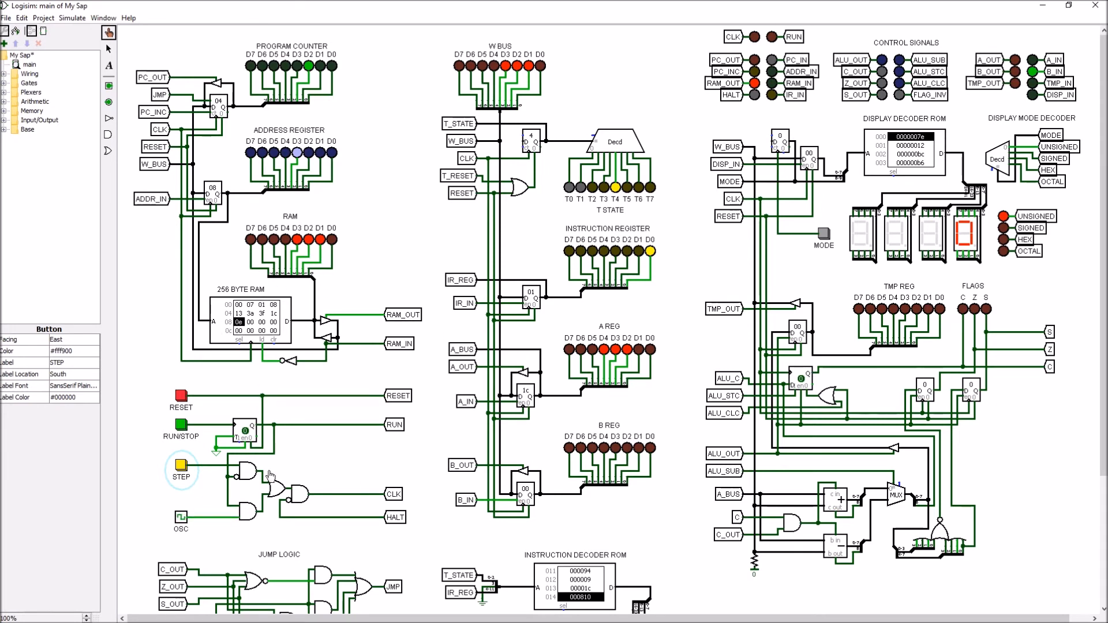
left_click(180, 465)
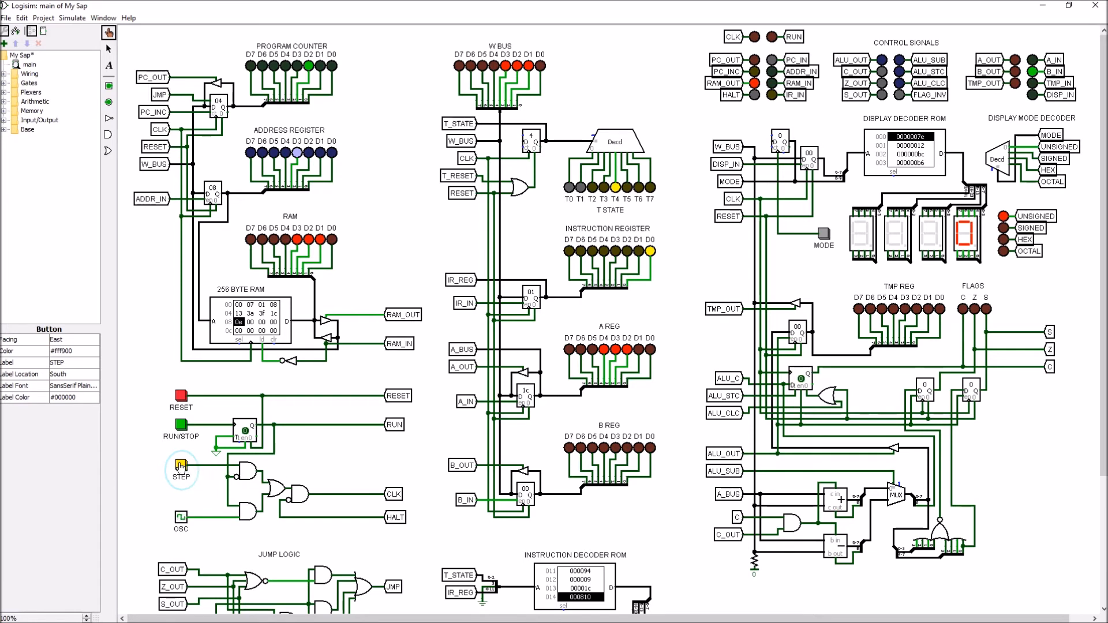
left_click(180, 466)
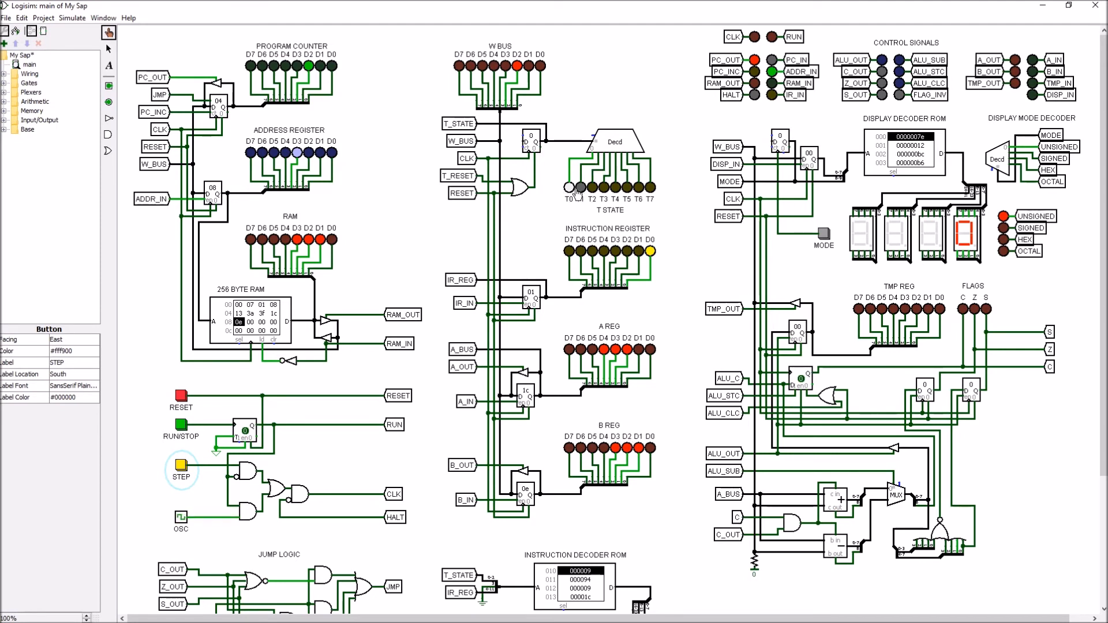
mouse_move(572, 198)
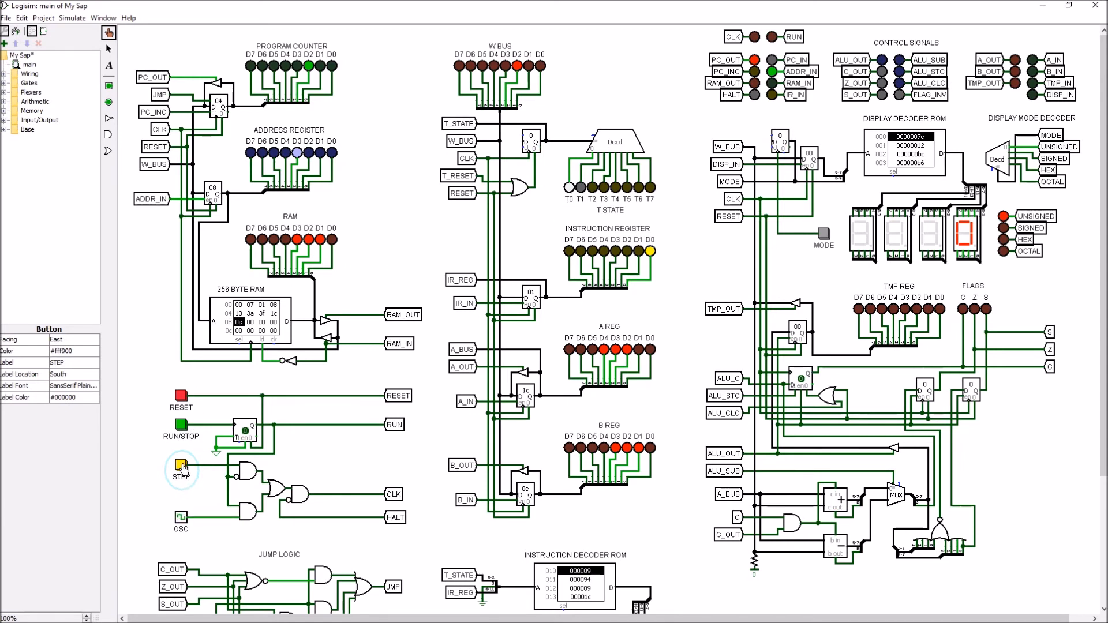
Step the clock into the add instruction, advancing the program counter to 05.
left_click(179, 467)
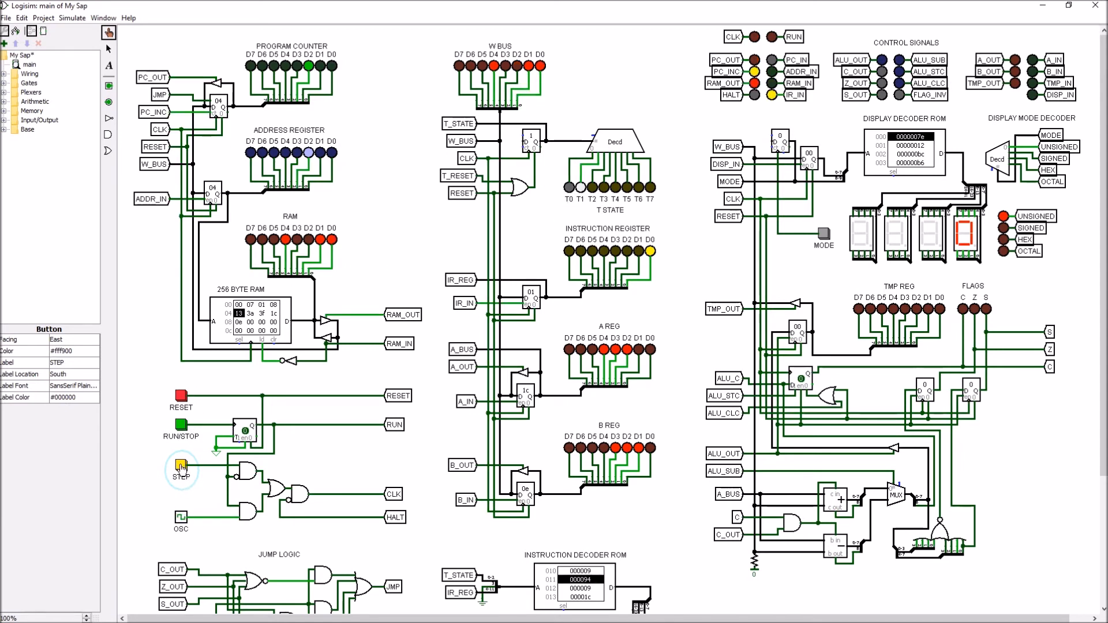
left_click(181, 468)
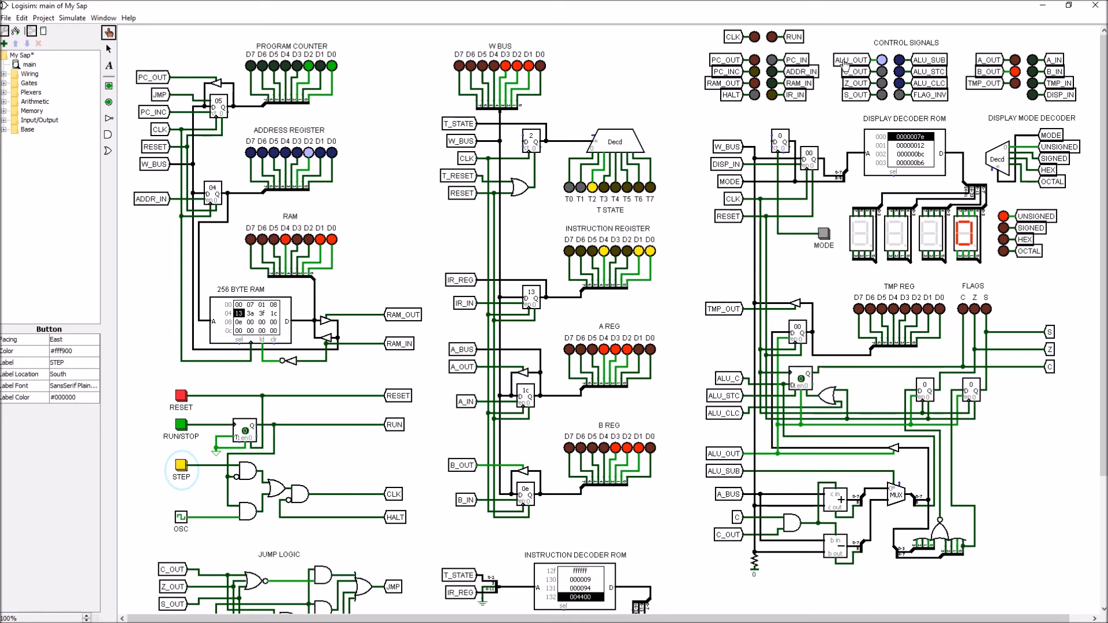
mouse_move(993, 74)
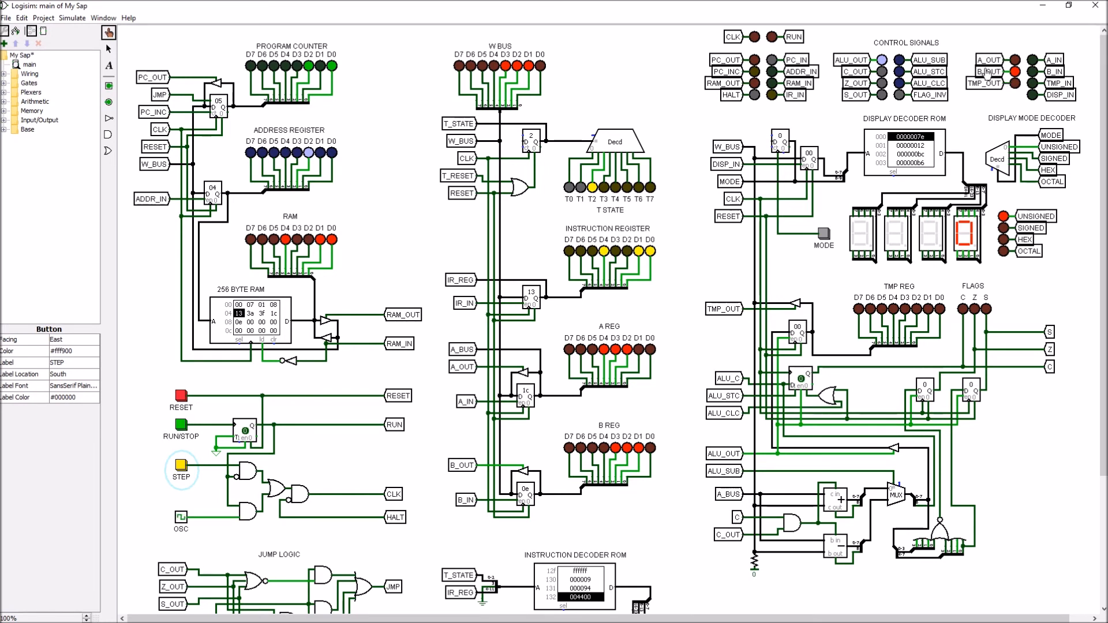
mouse_move(454, 476)
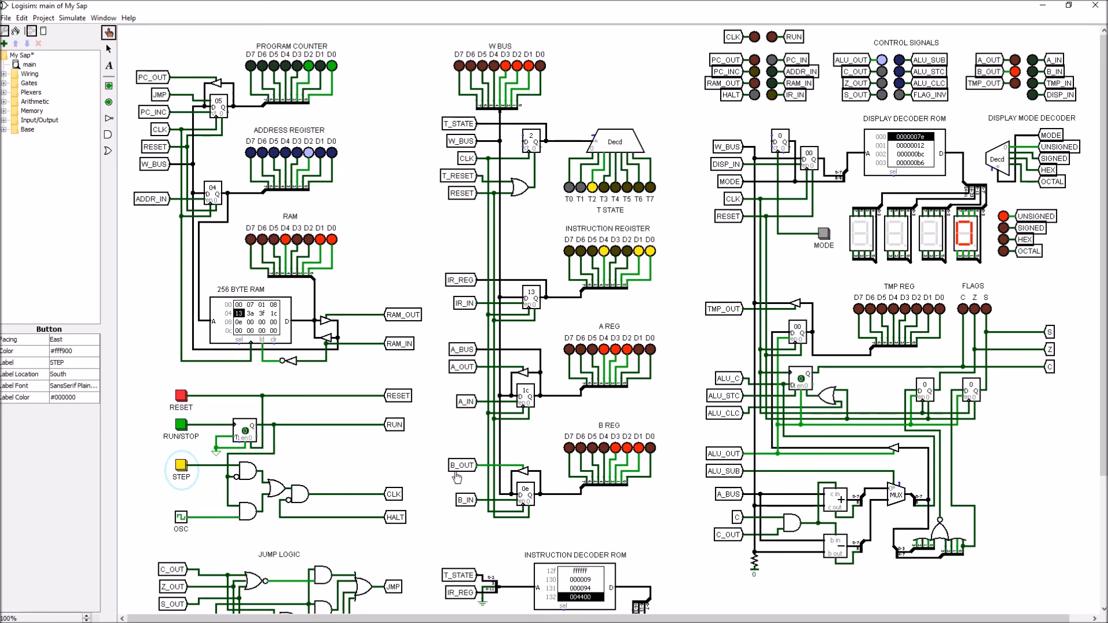
left_click(179, 466)
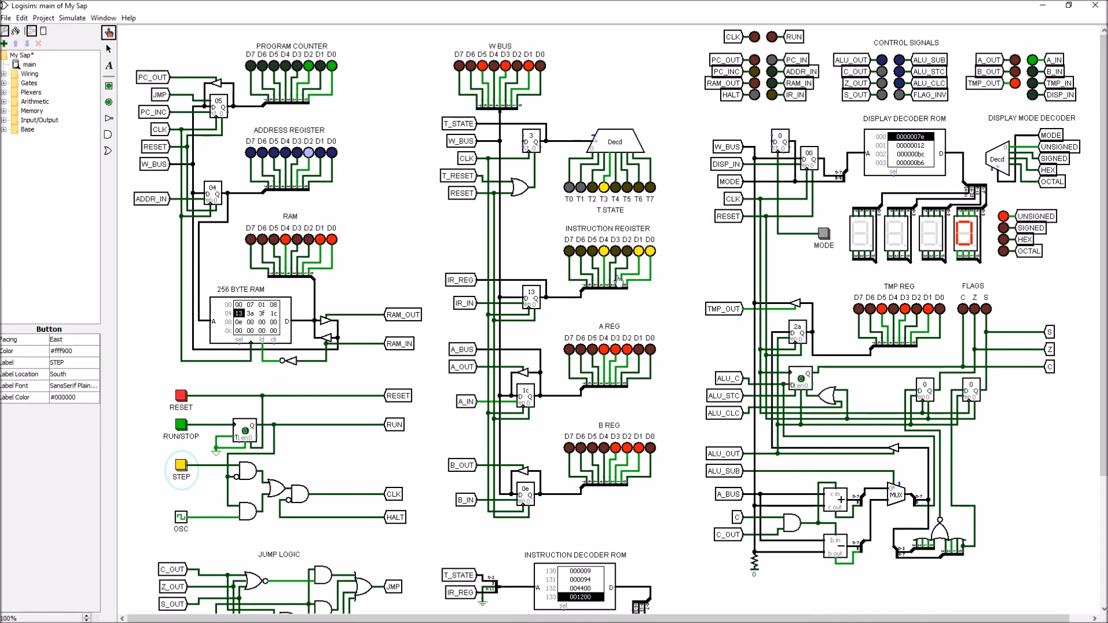
mouse_move(464, 420)
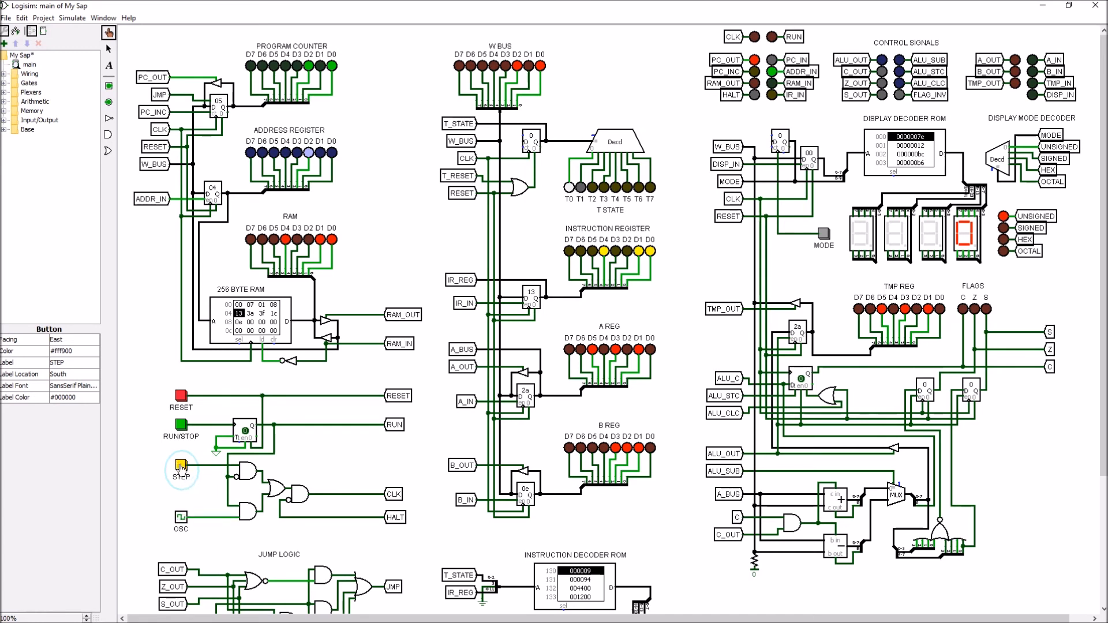
Step through the OUT instruction so the display latches and shows 42.
left_click(179, 466)
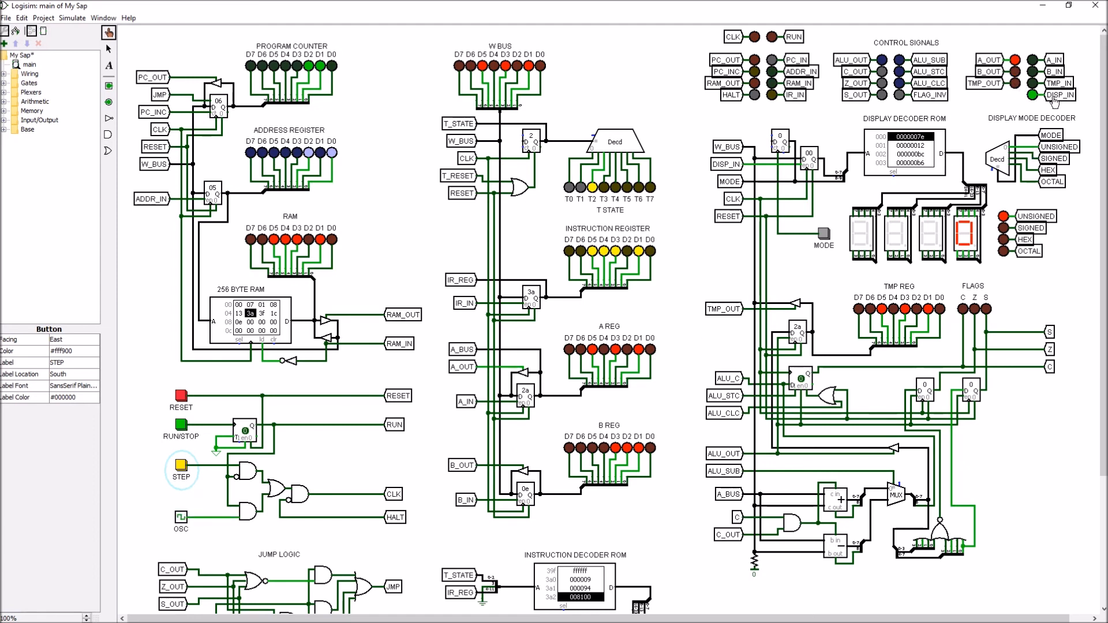
left_click(180, 467)
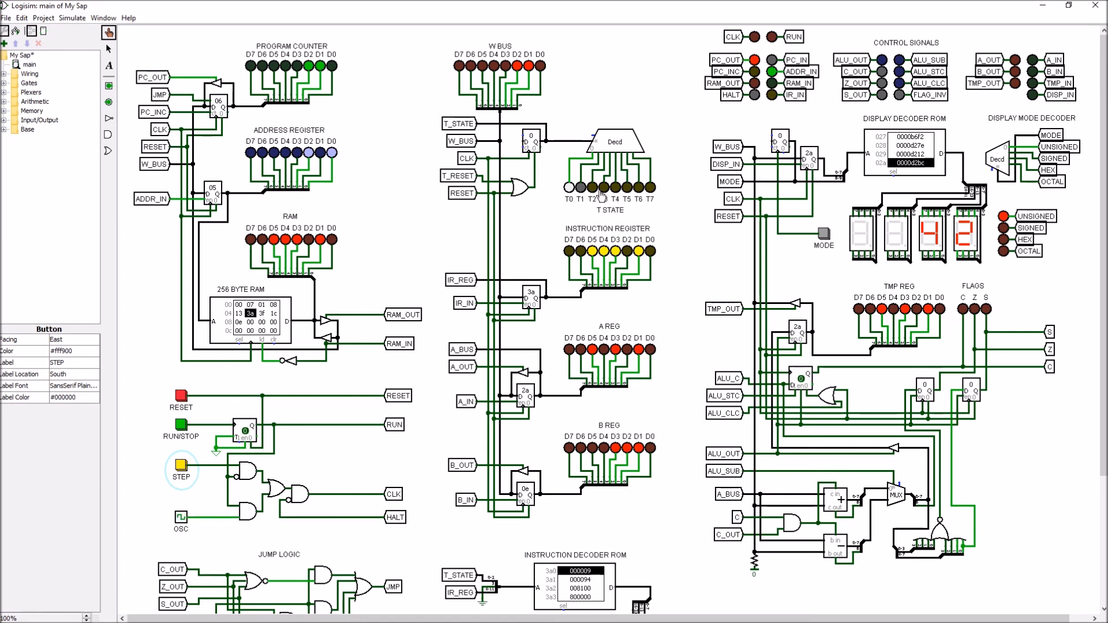
mouse_move(563, 230)
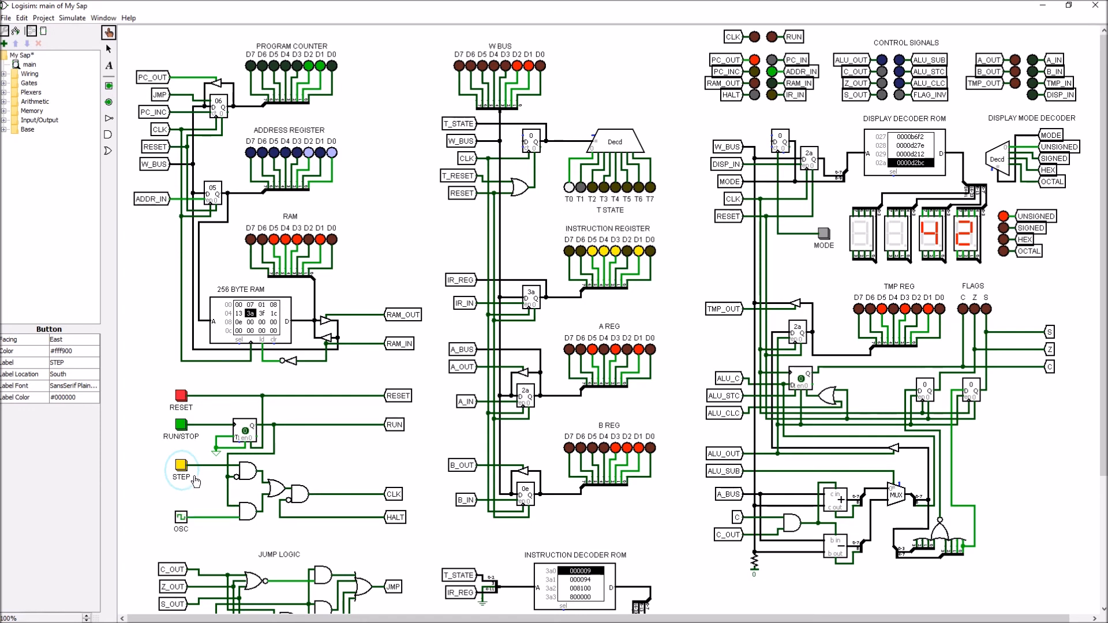
Step into the HLT instruction, reaching program counter 07 with 42 still displayed.
left_click(180, 469)
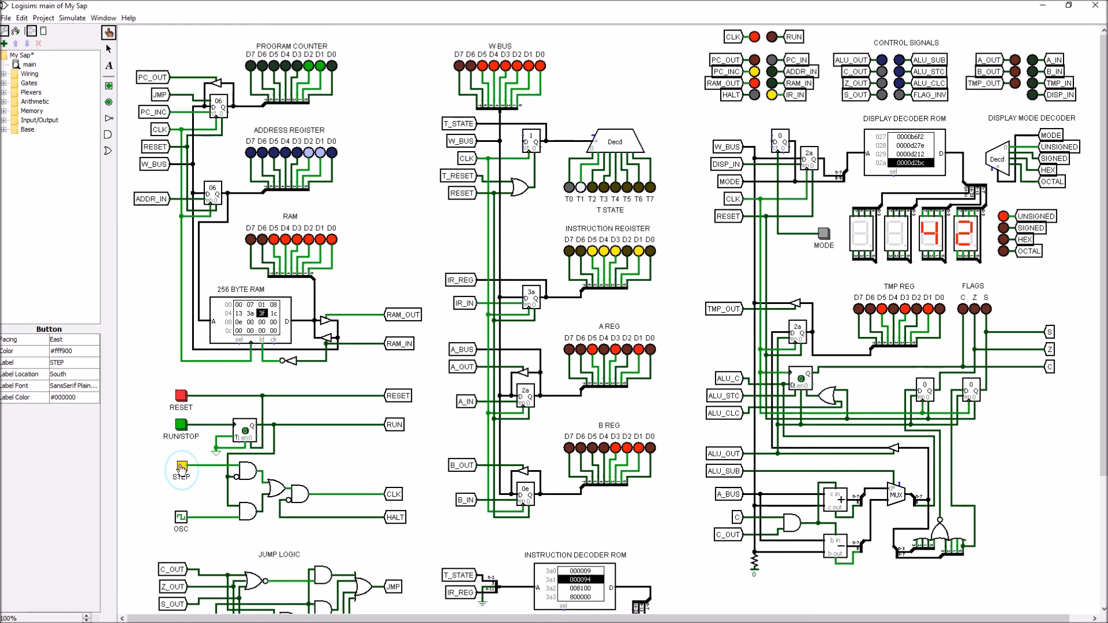
left_click(180, 470)
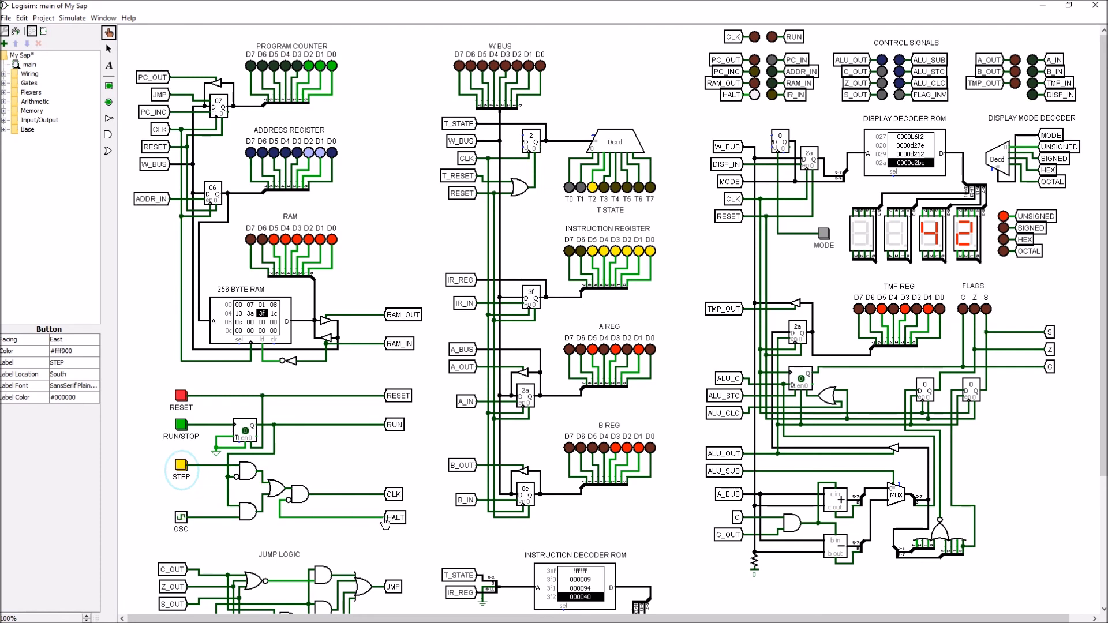
mouse_move(353, 499)
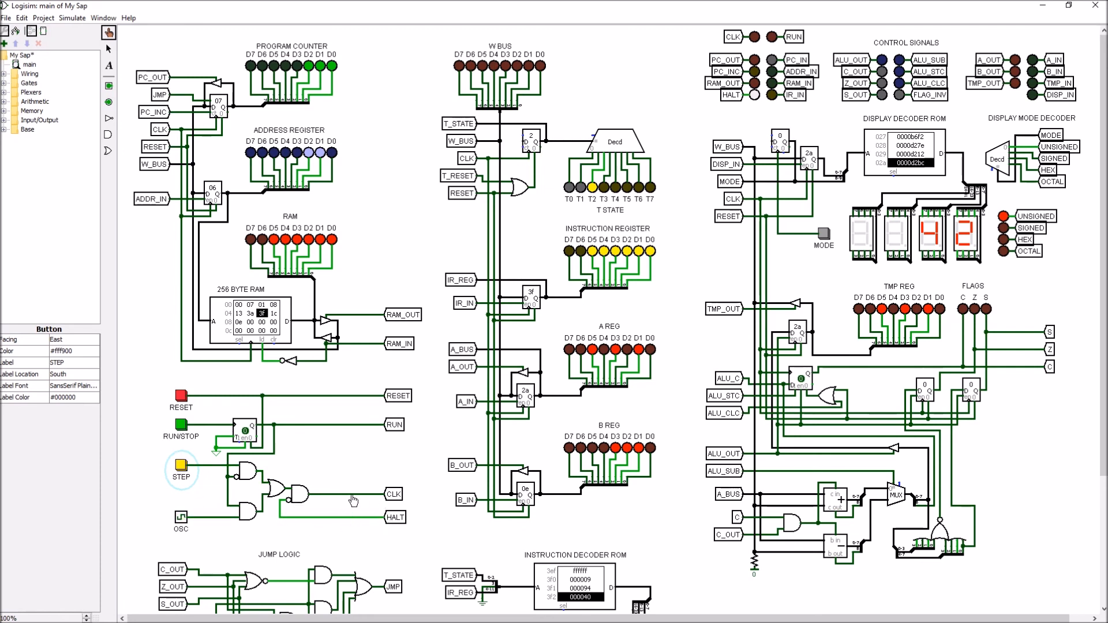
mouse_move(370, 496)
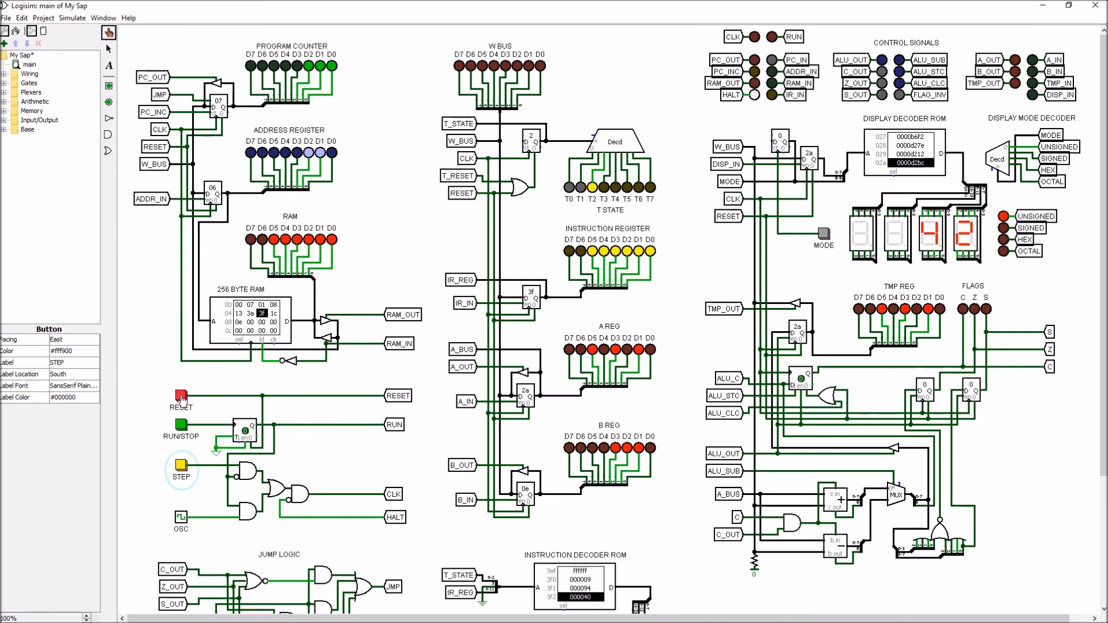
Reset the computer to 0 and start it free-running with RUN/STOP.
left_click(180, 397)
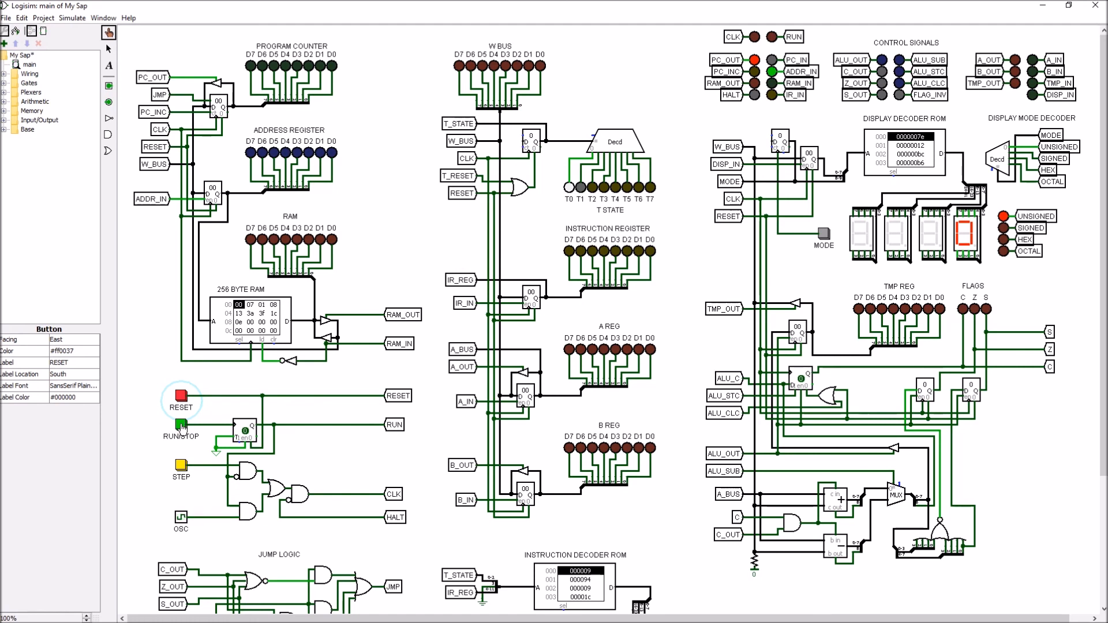
left_click(180, 424)
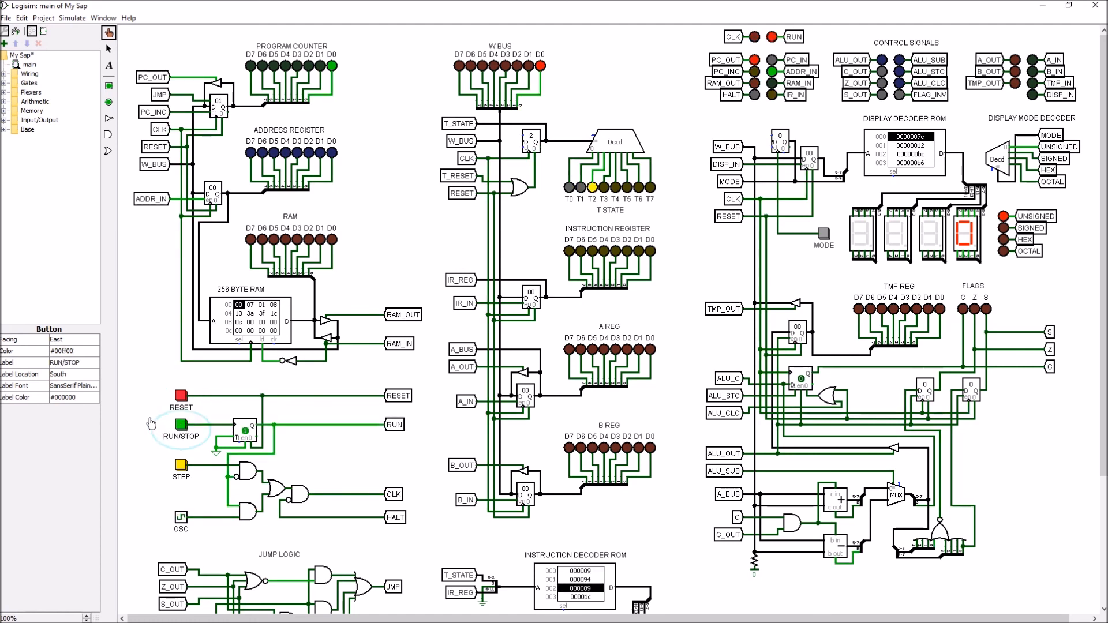